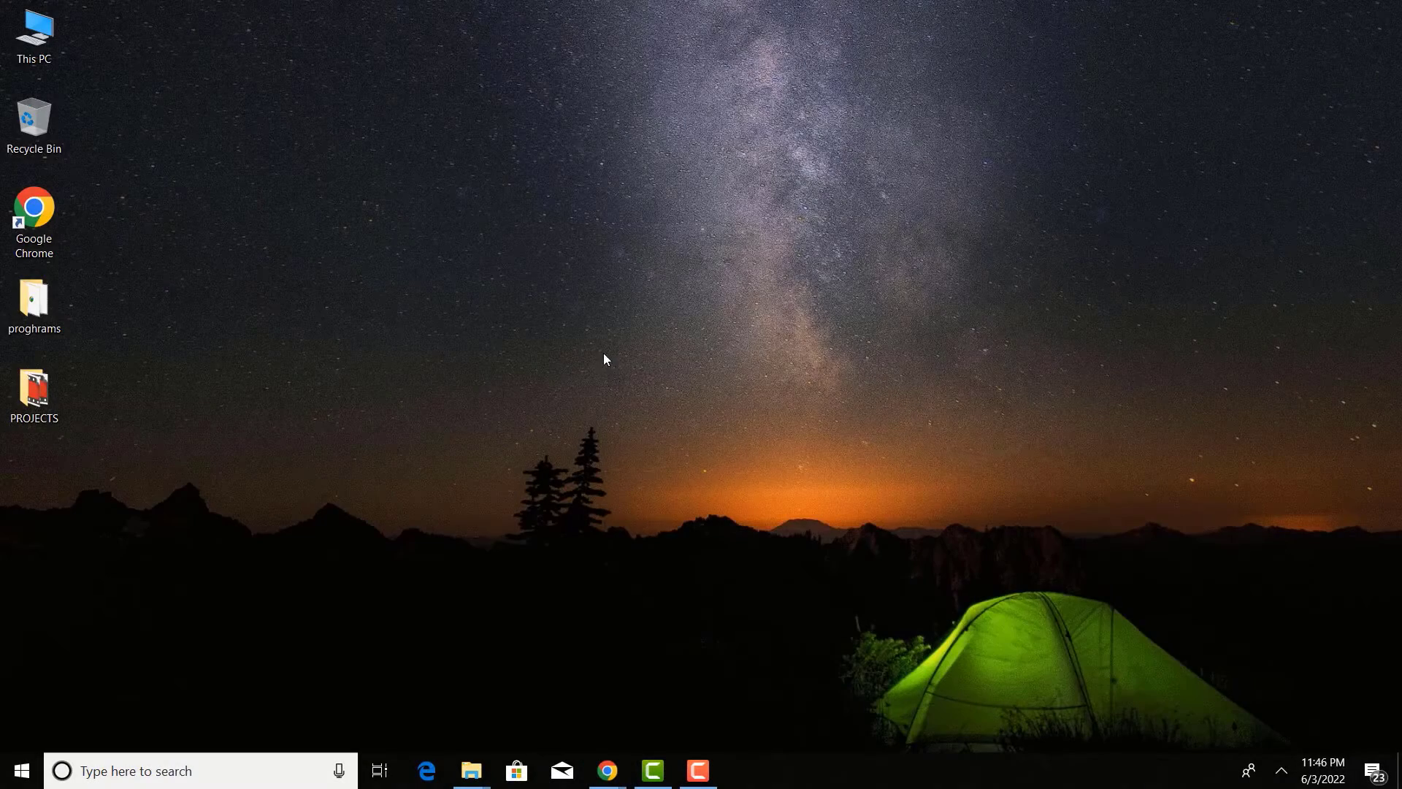
- Launch Chrome maximized at Google and enter the query 'media creation tool windows 10'
left_click(606, 769)
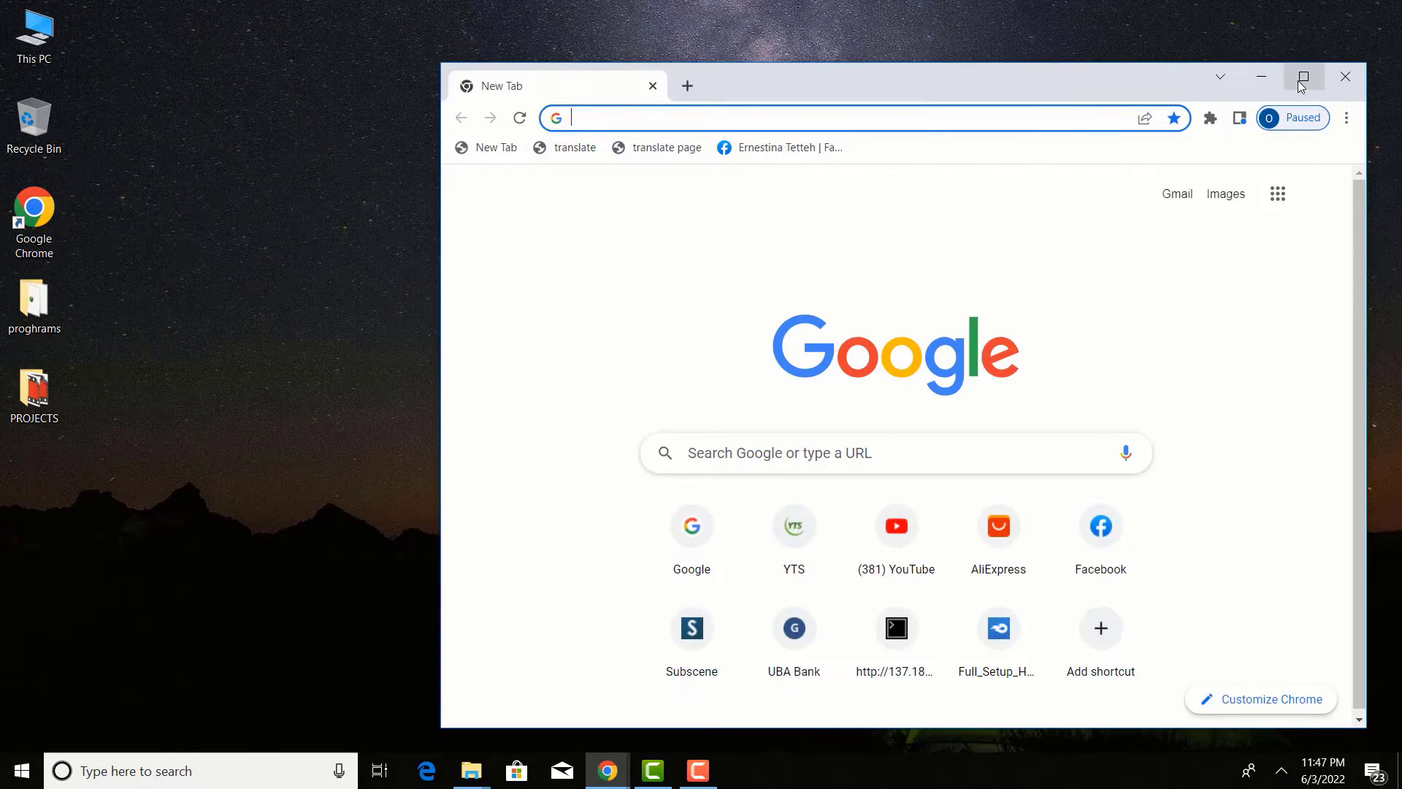
left_click(1302, 76)
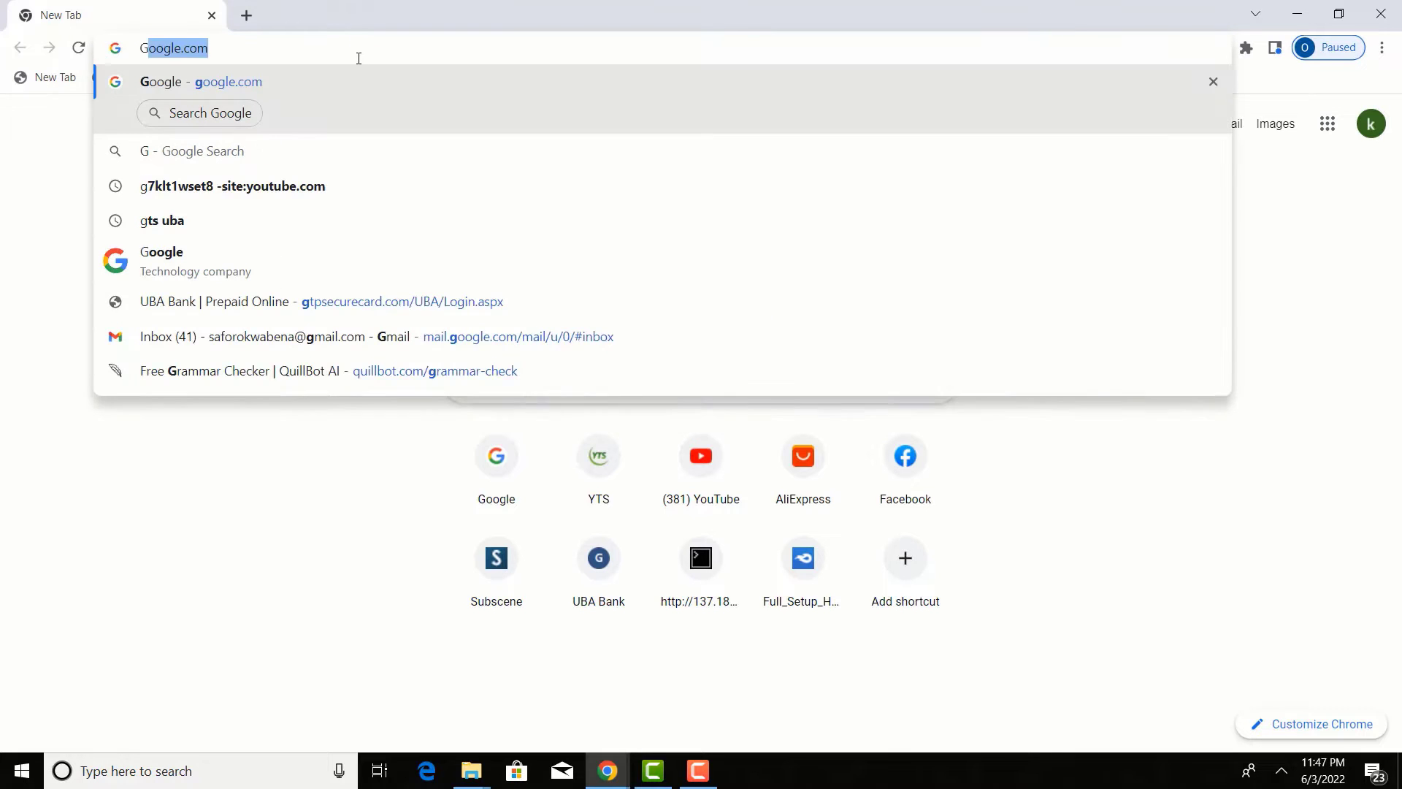
left_click(201, 81)
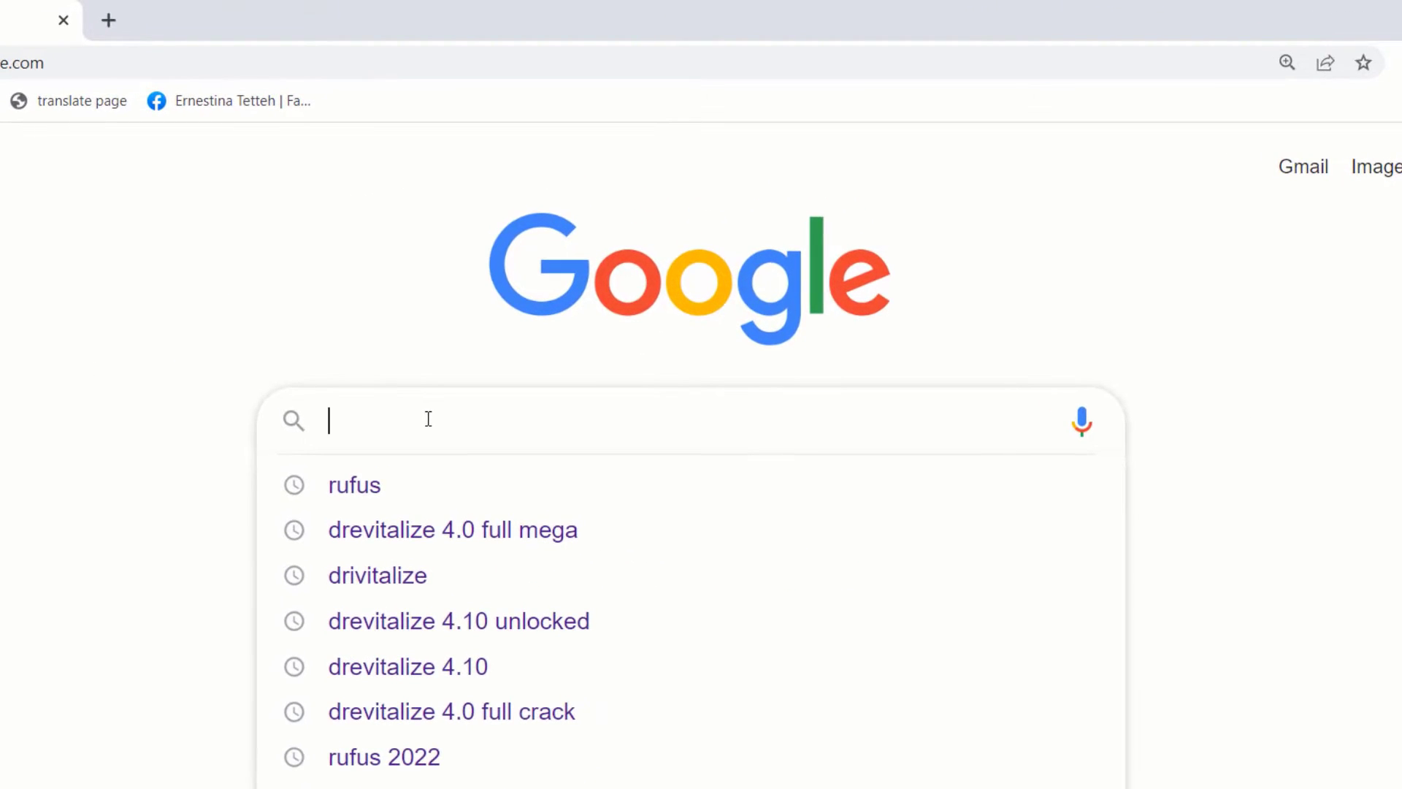
type("ME")
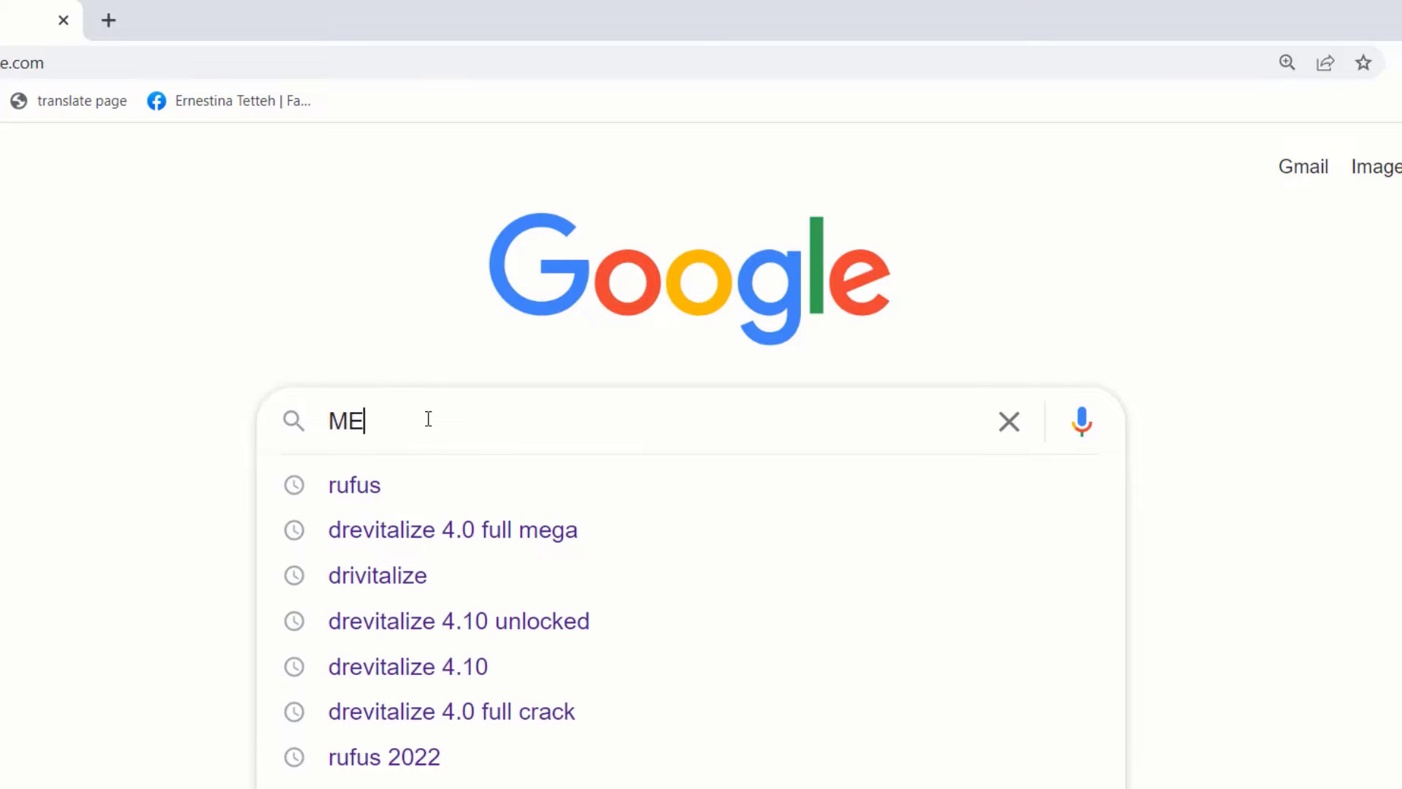
type("DIA CREAT")
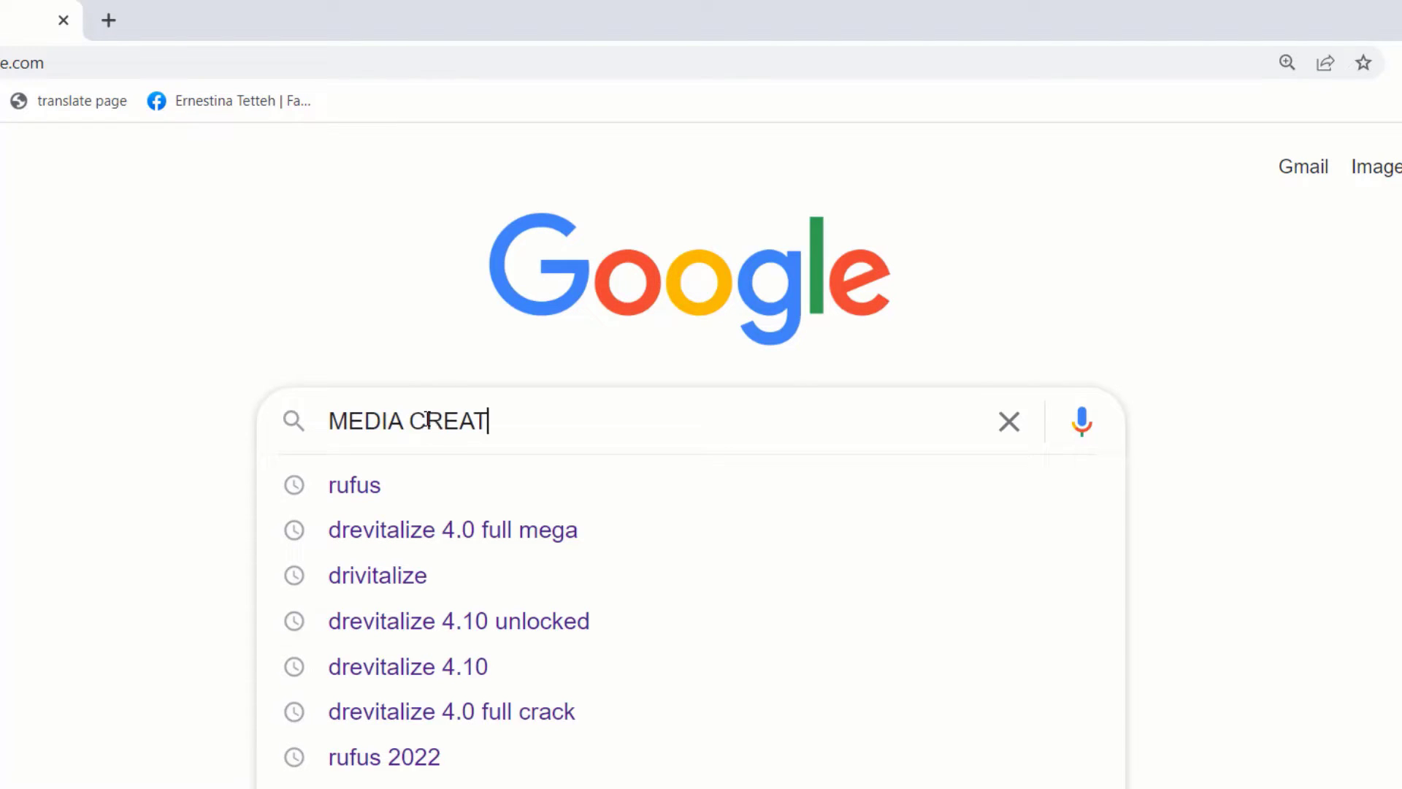
type("ION T")
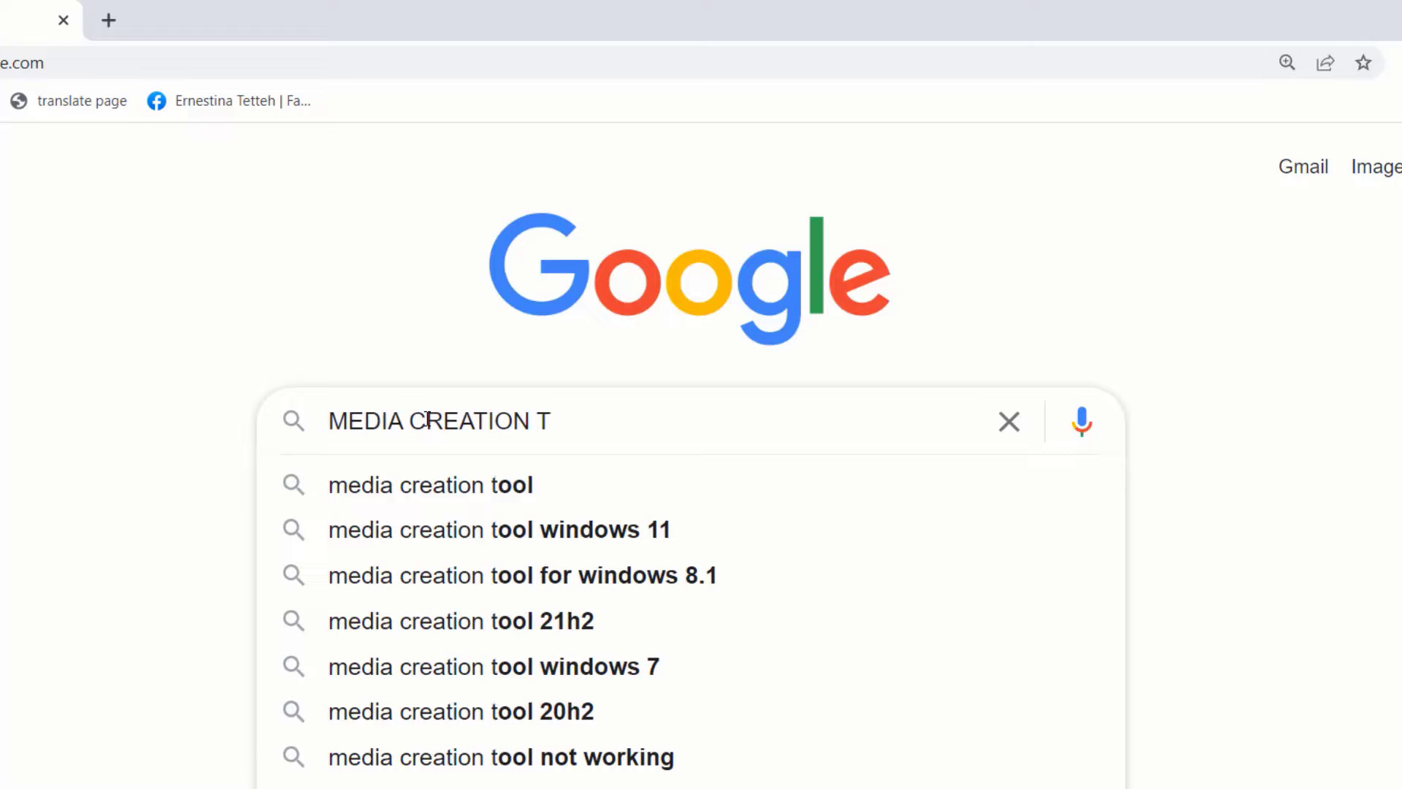
type("OOL")
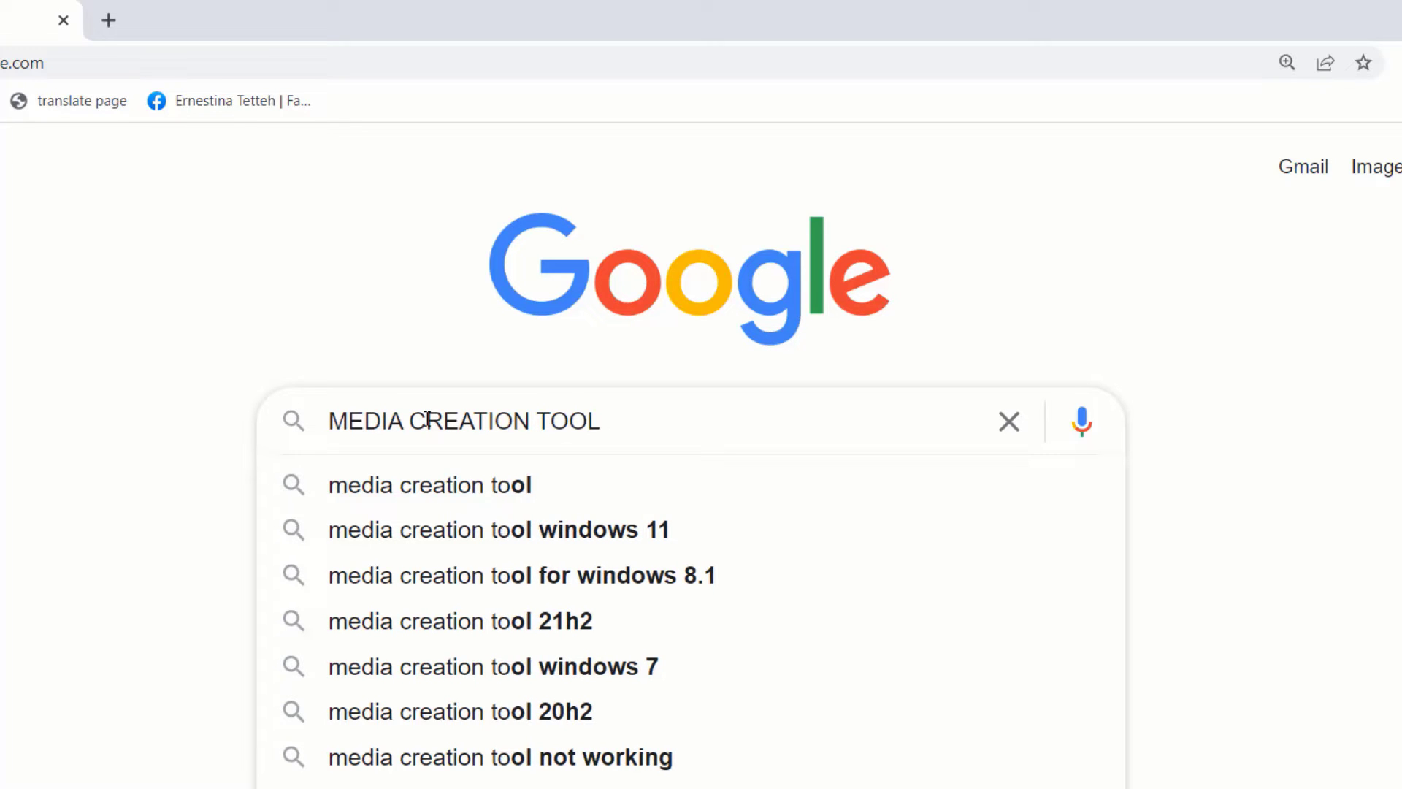
type("WINDOWS 10")
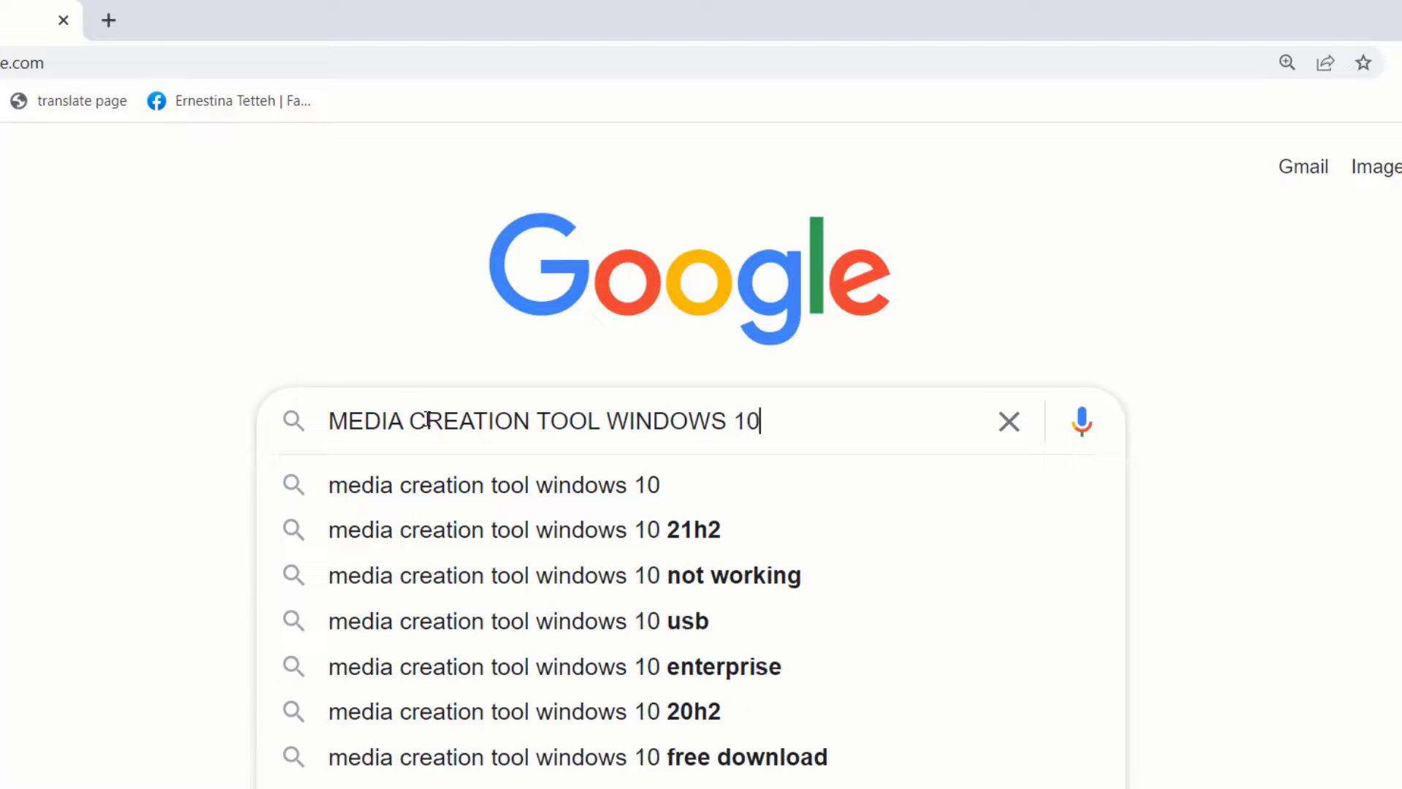
mouse_move(412, 485)
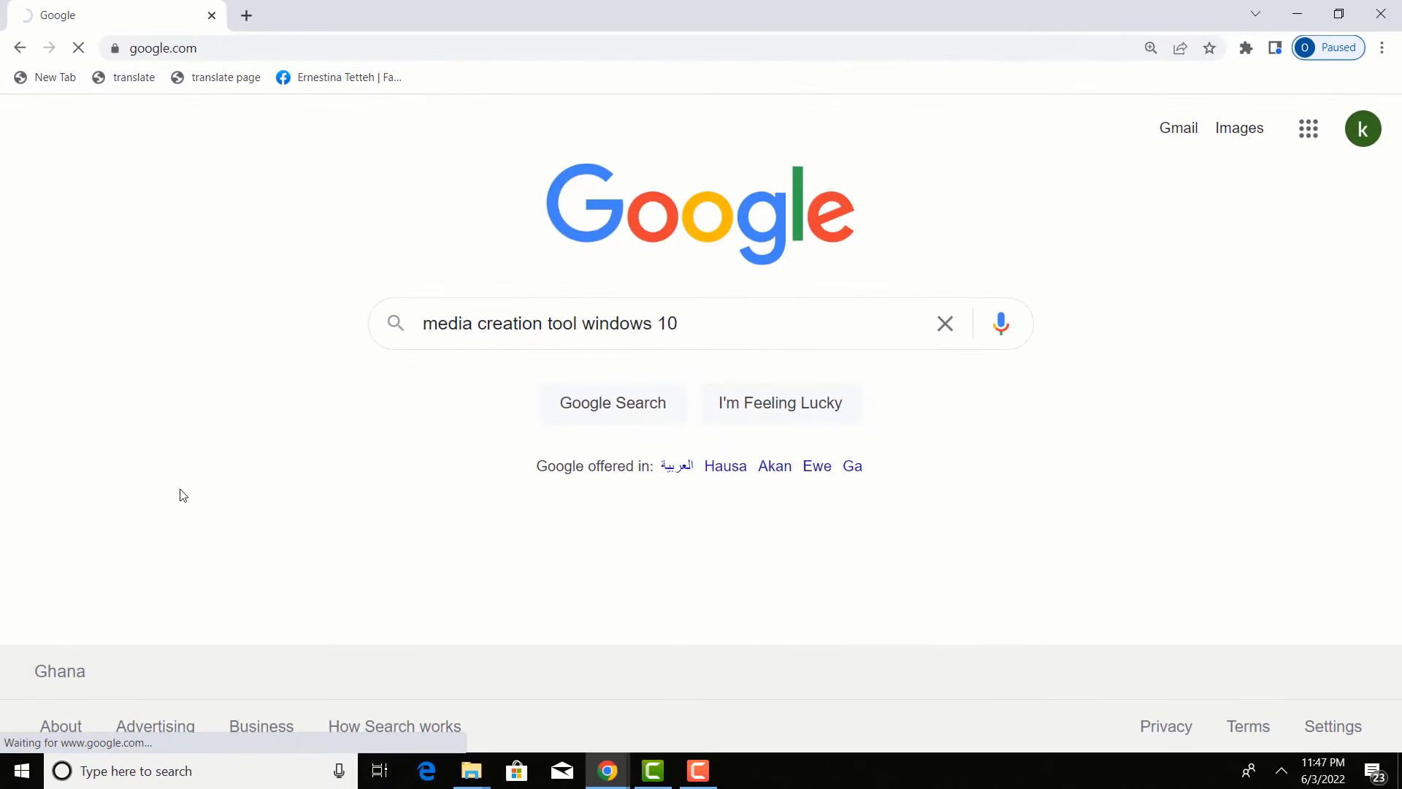
- Start the Media Creation Tool download from Microsoft's 'Create Windows 10 installation media' section
left_click(612, 403)
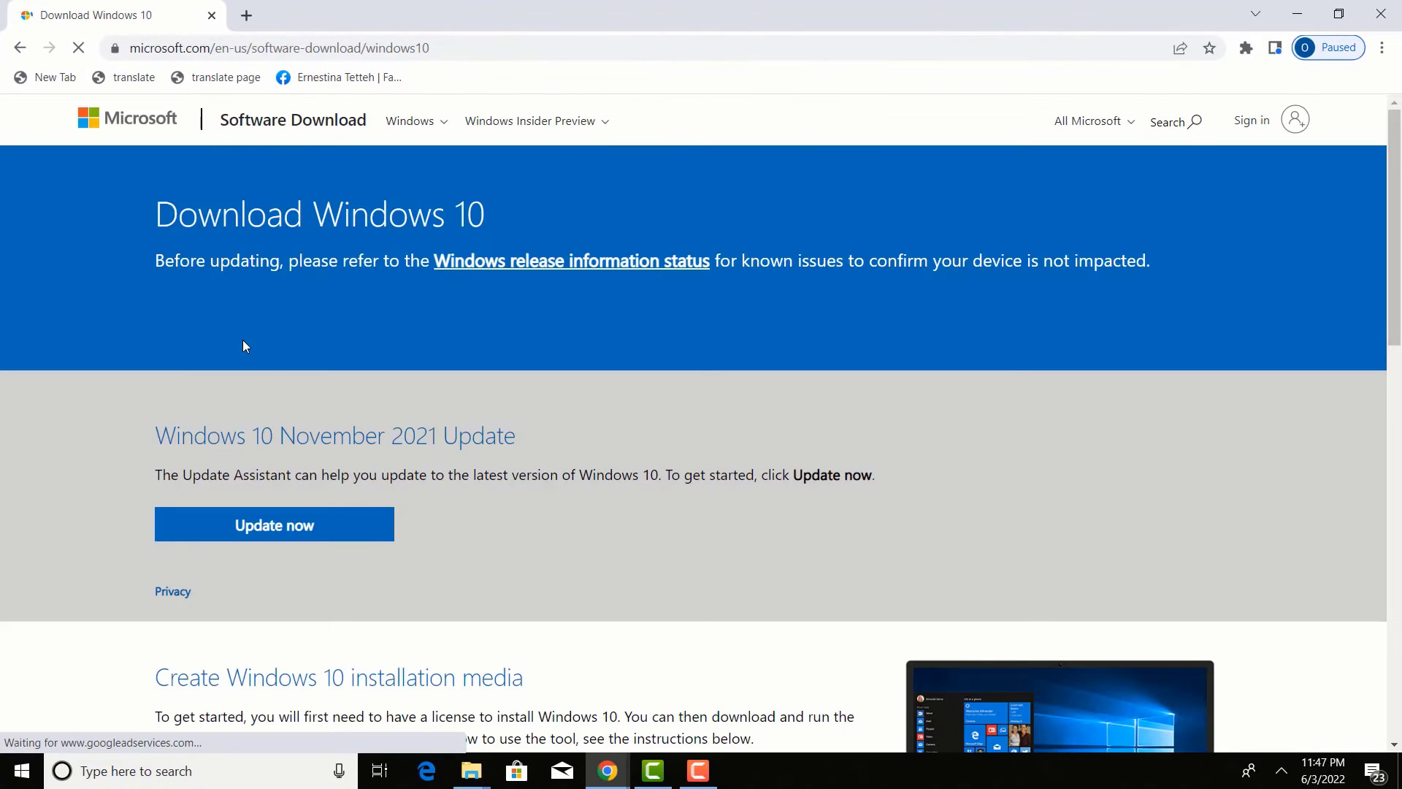
scroll("down", 3)
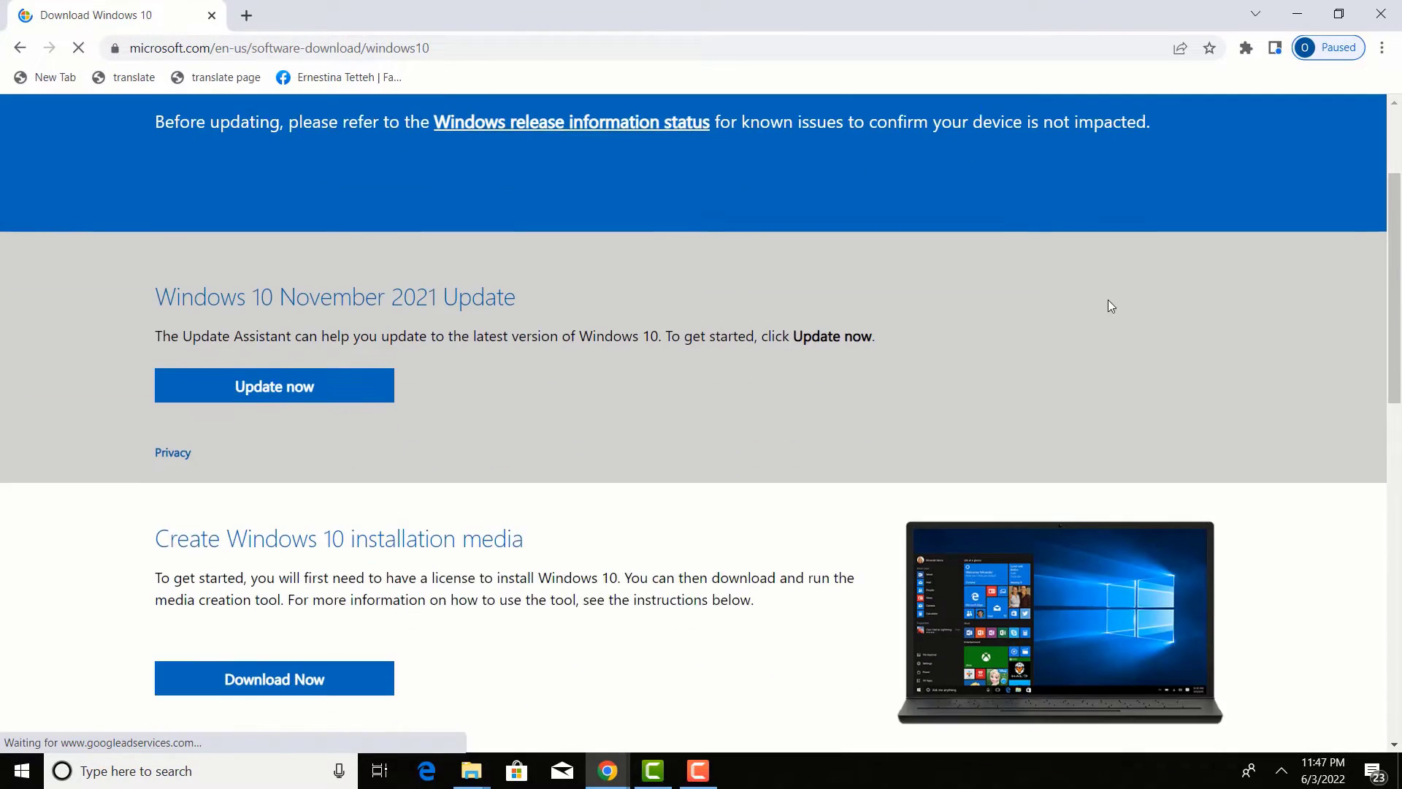
scroll("down", 3)
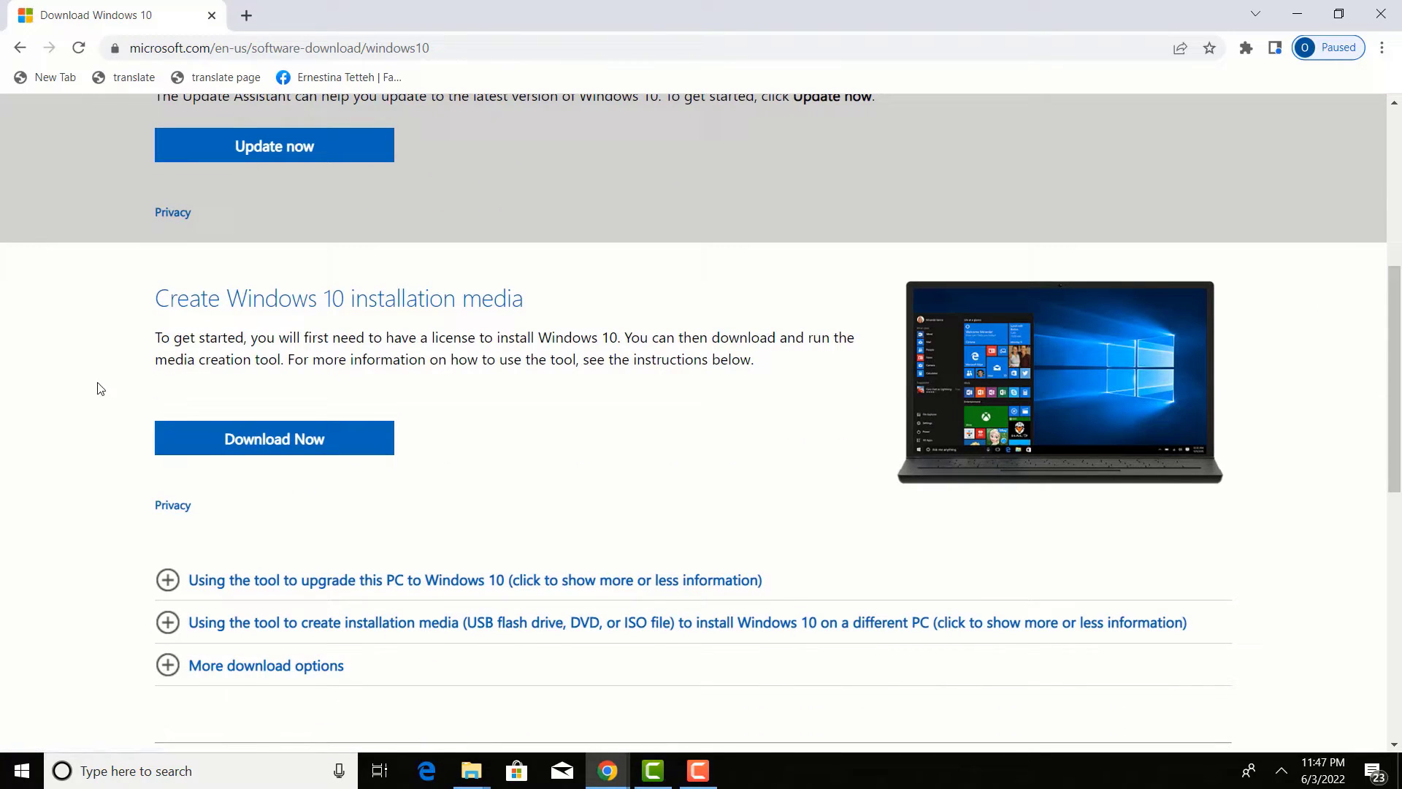
mouse_move(396, 308)
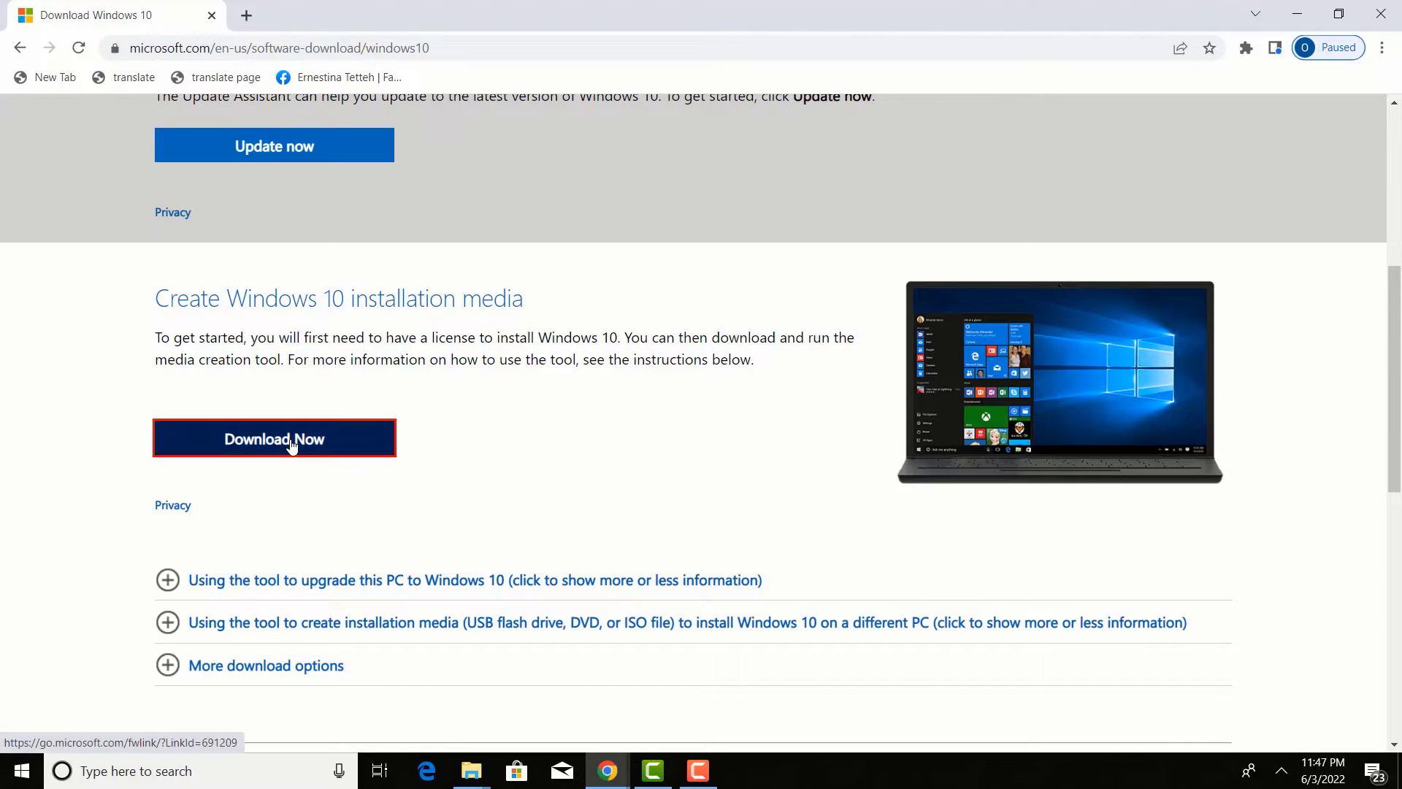
left_click(275, 439)
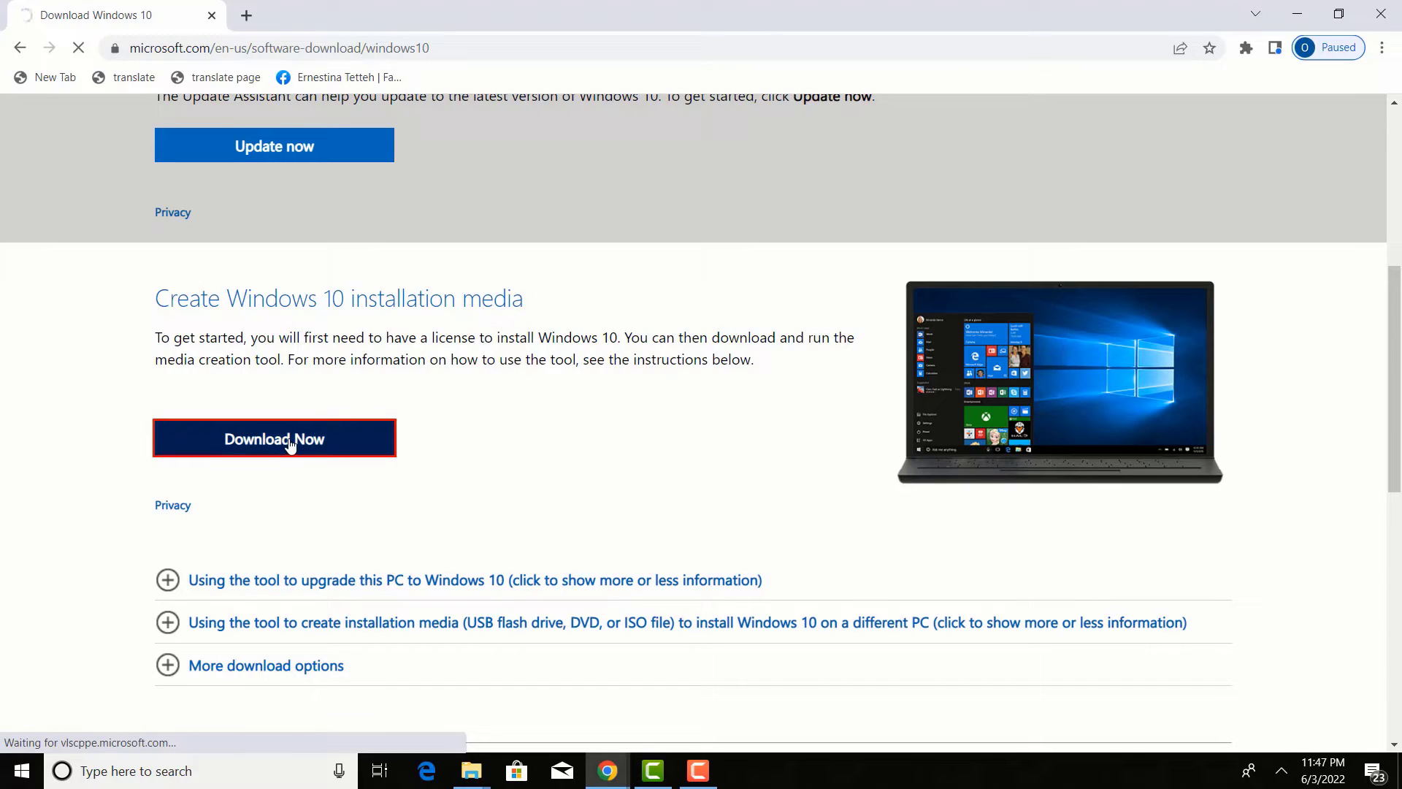
left_click(274, 440)
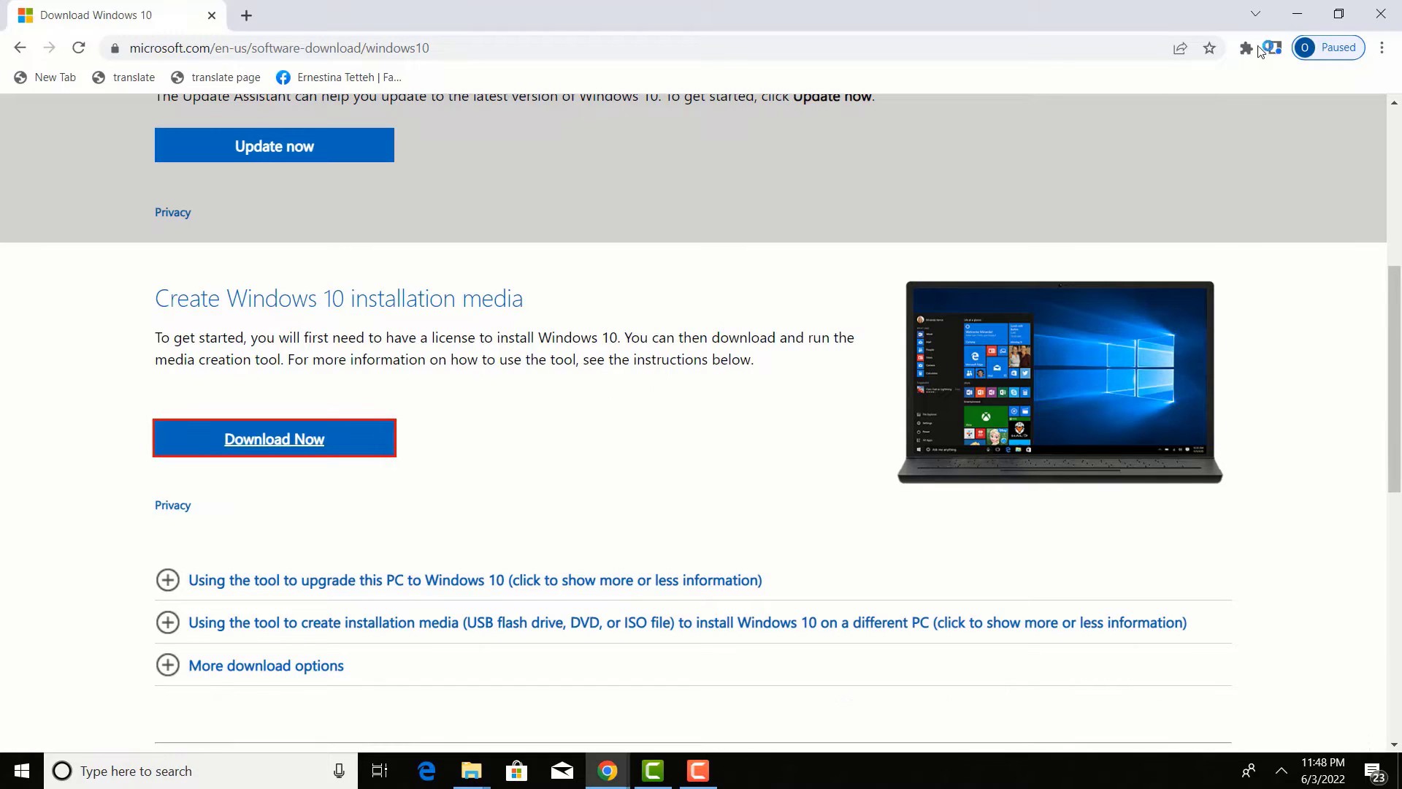
- Run the downloaded Media Creation Tool and accept its license terms
left_click(273, 438)
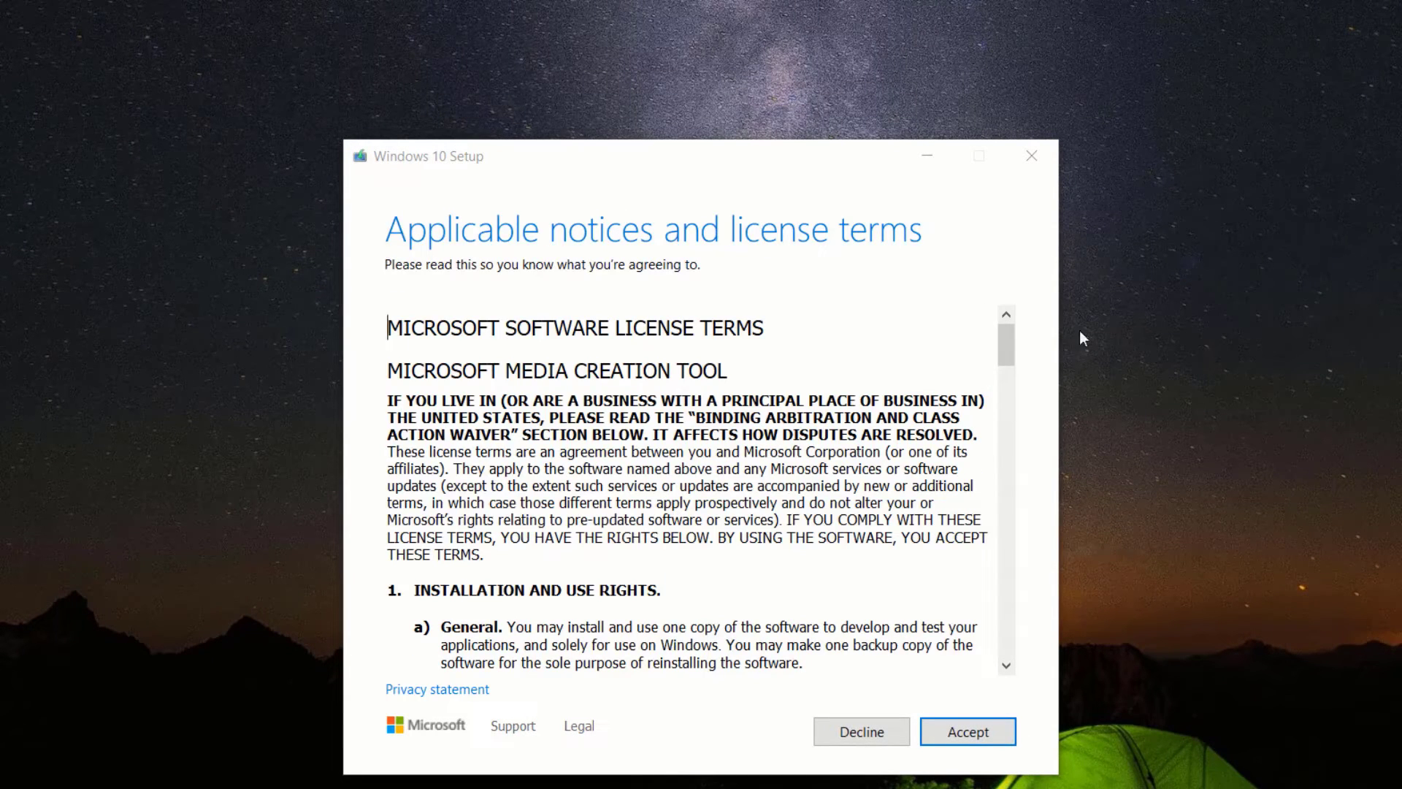
scroll("down", 3)
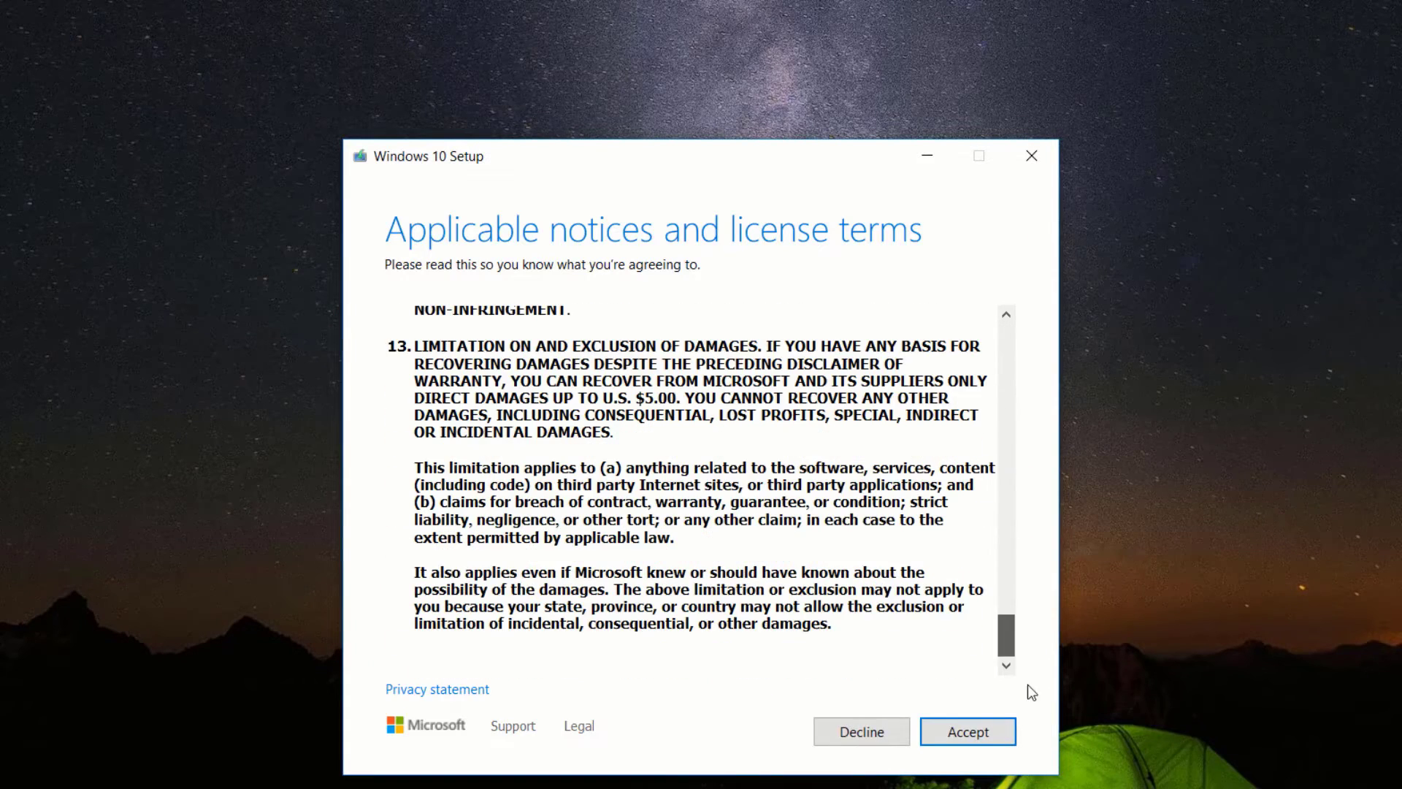
left_click(967, 732)
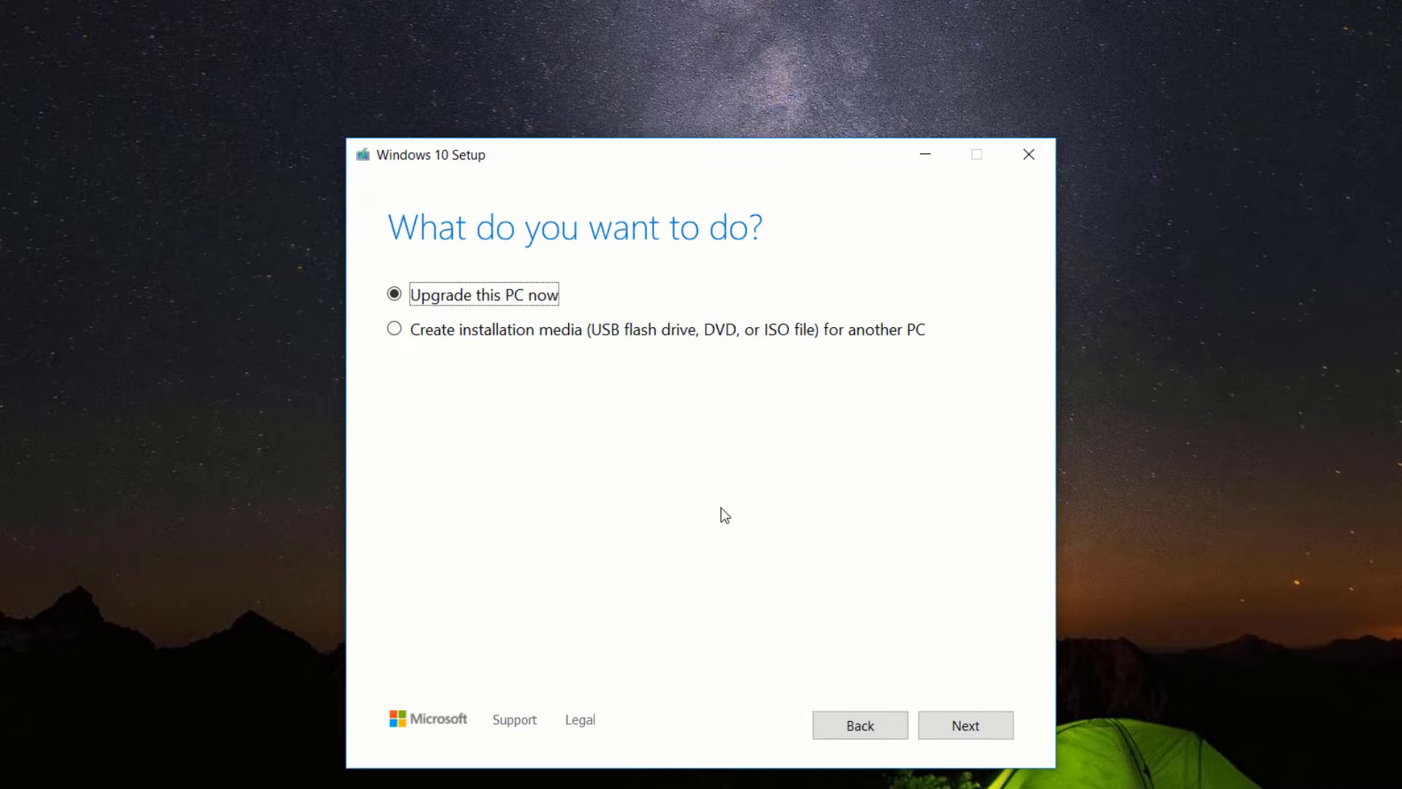
mouse_move(444, 341)
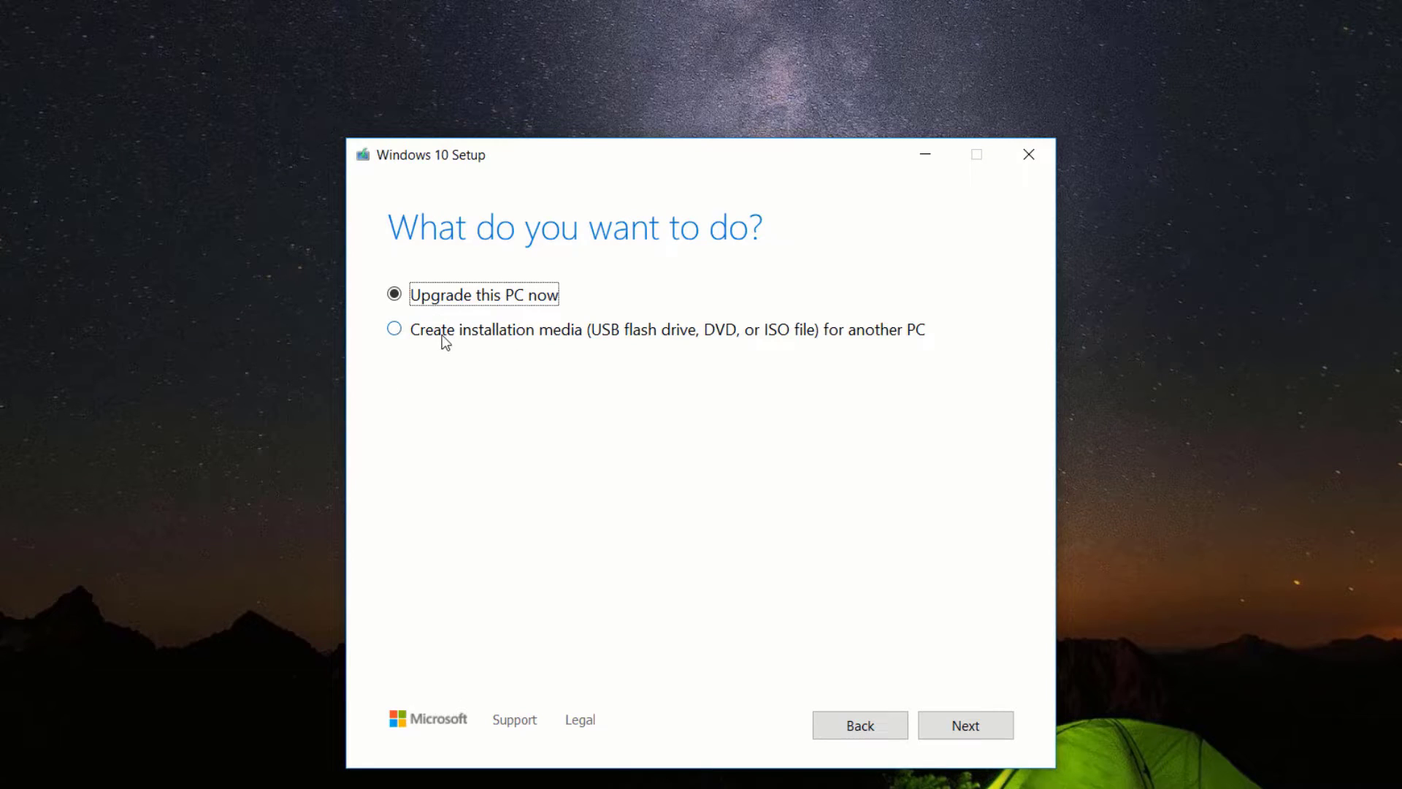
- Choose 'Create installation media for another PC' rather than upgrading this PC
left_click(393, 329)
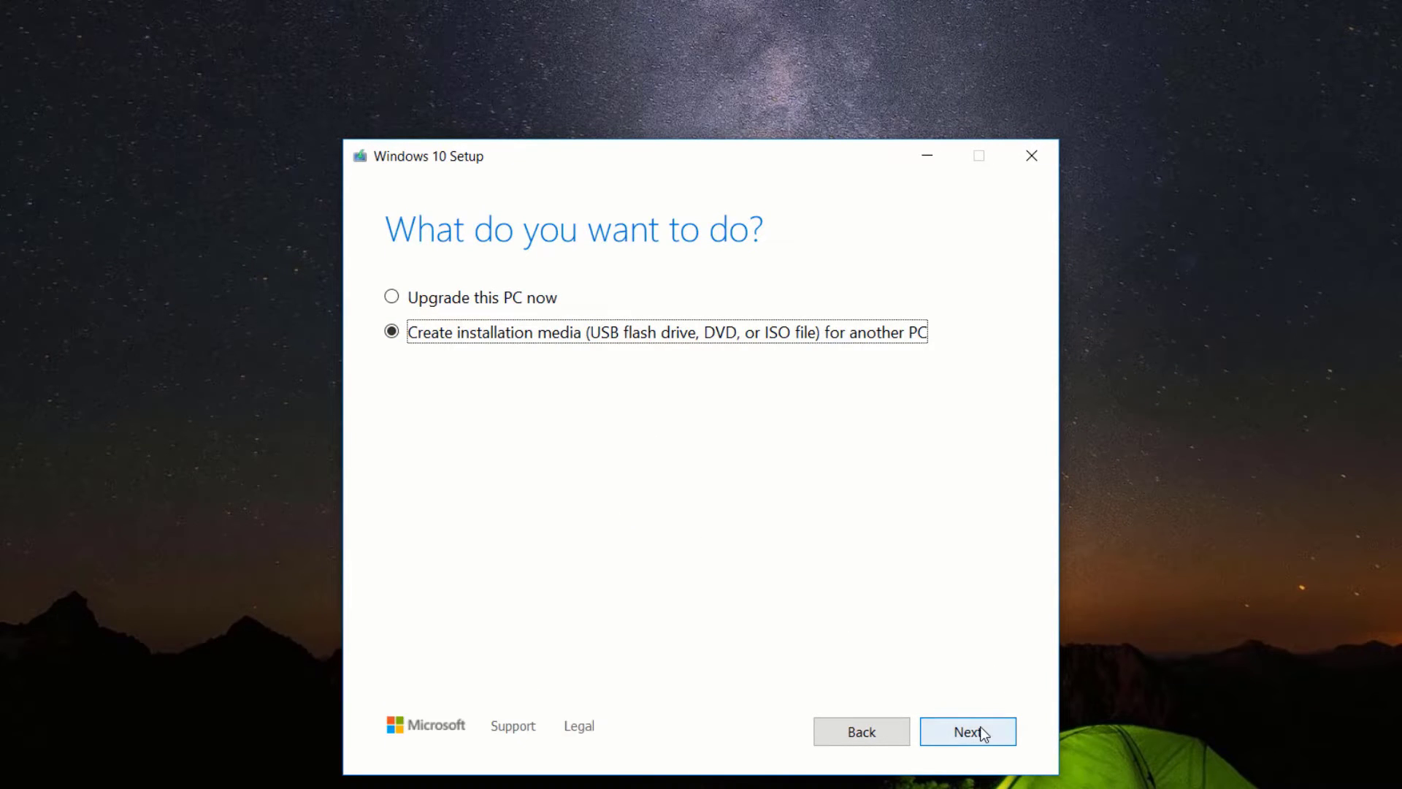
- Turn off recommended PC options and set English (United States), Windows 10, chosen architecture, then continue
left_click(967, 732)
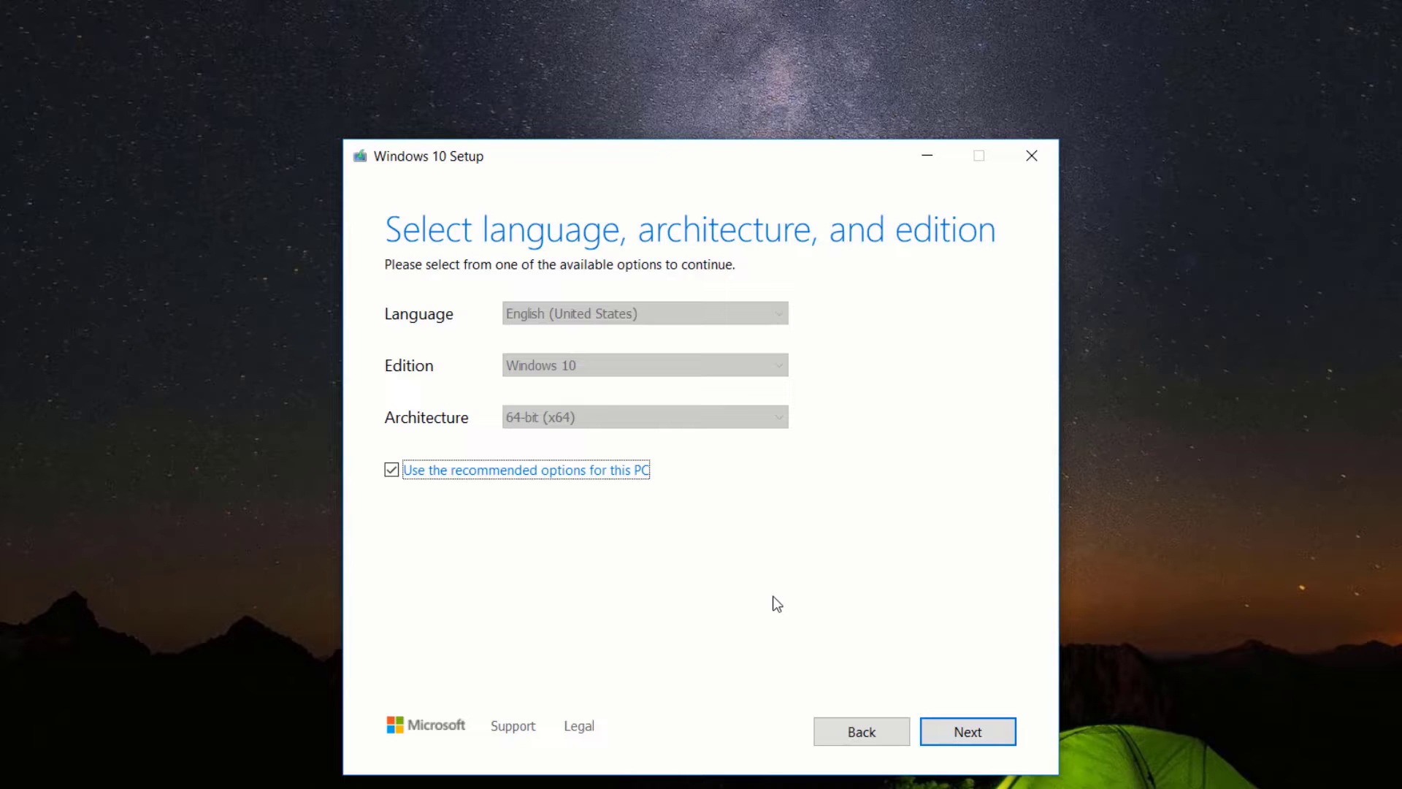
left_click(391, 469)
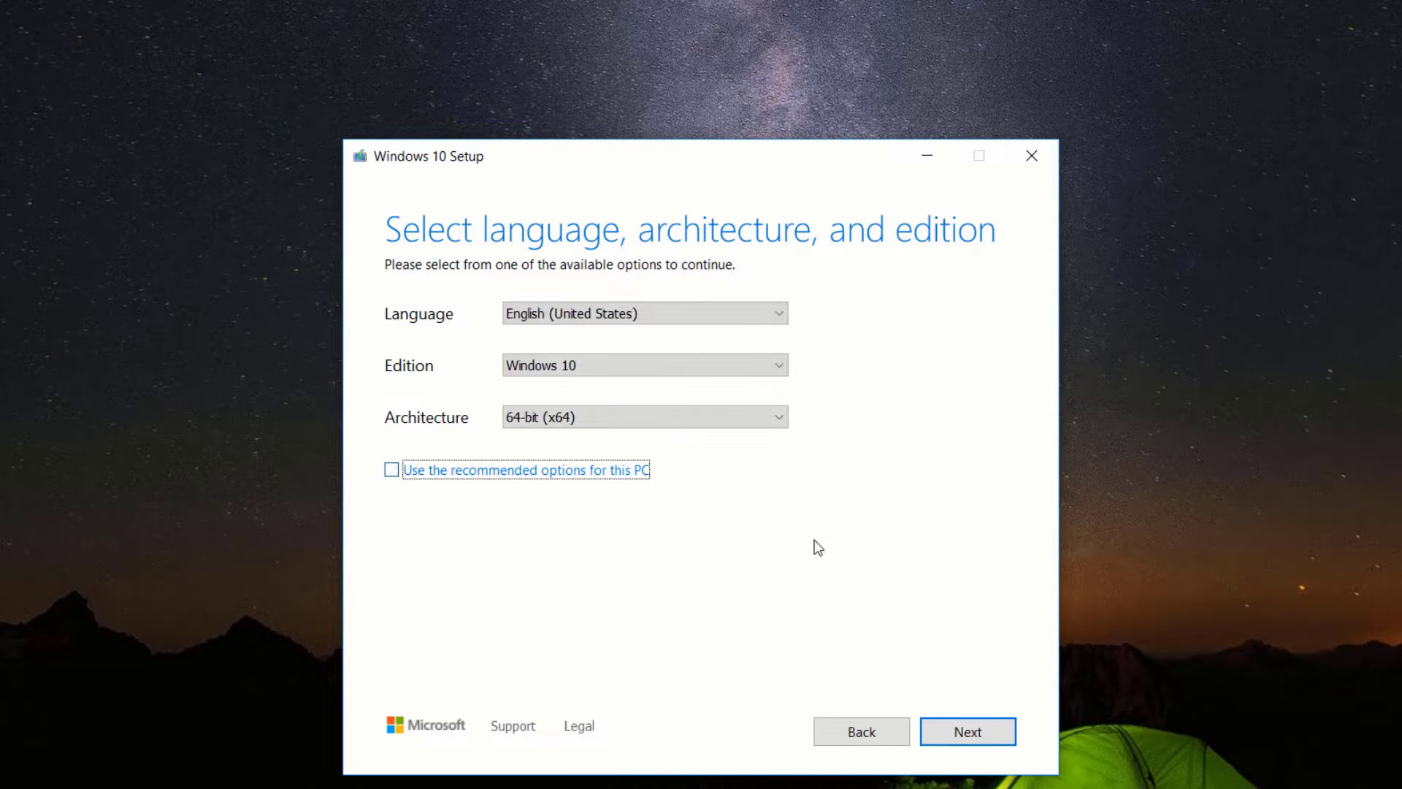
left_click(776, 312)
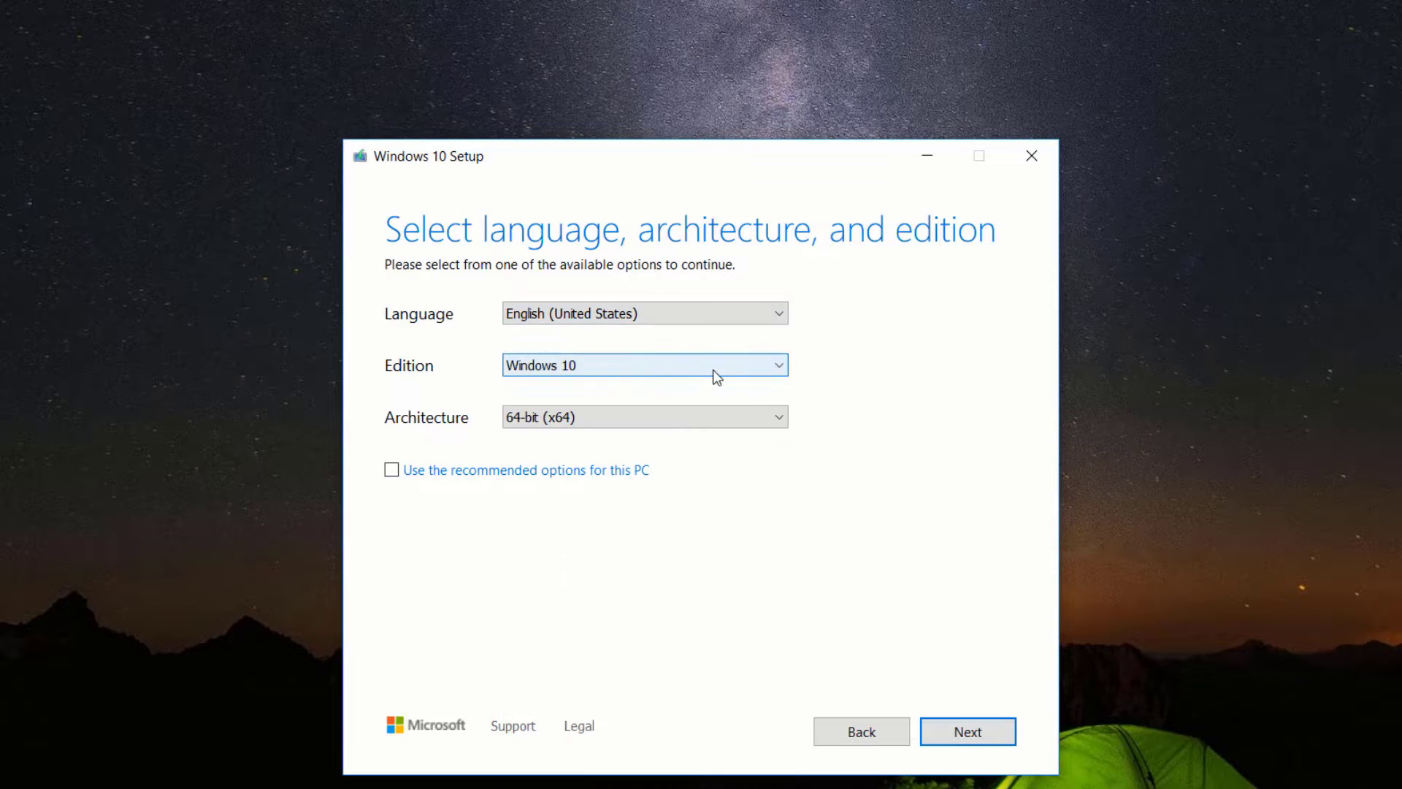
left_click(644, 365)
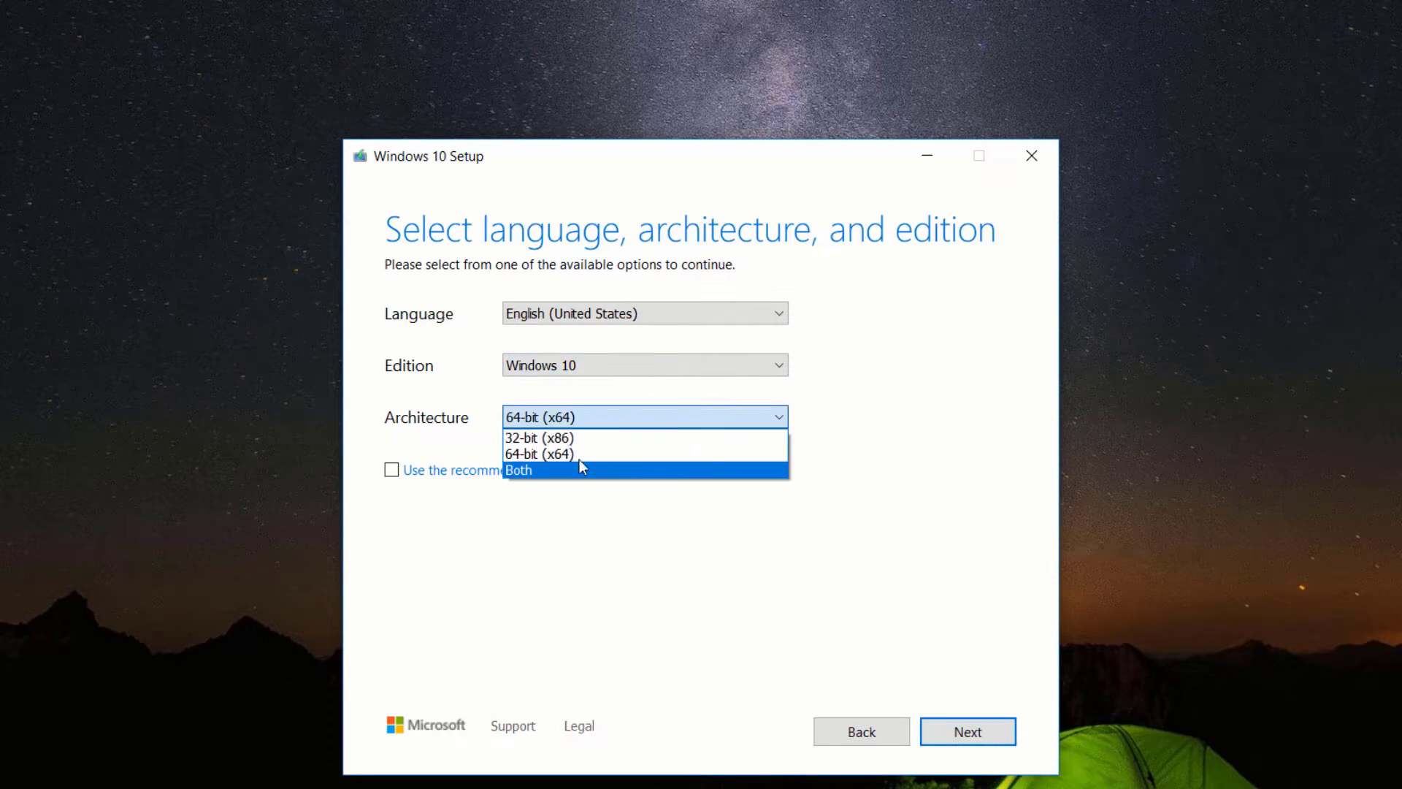
mouse_move(559, 457)
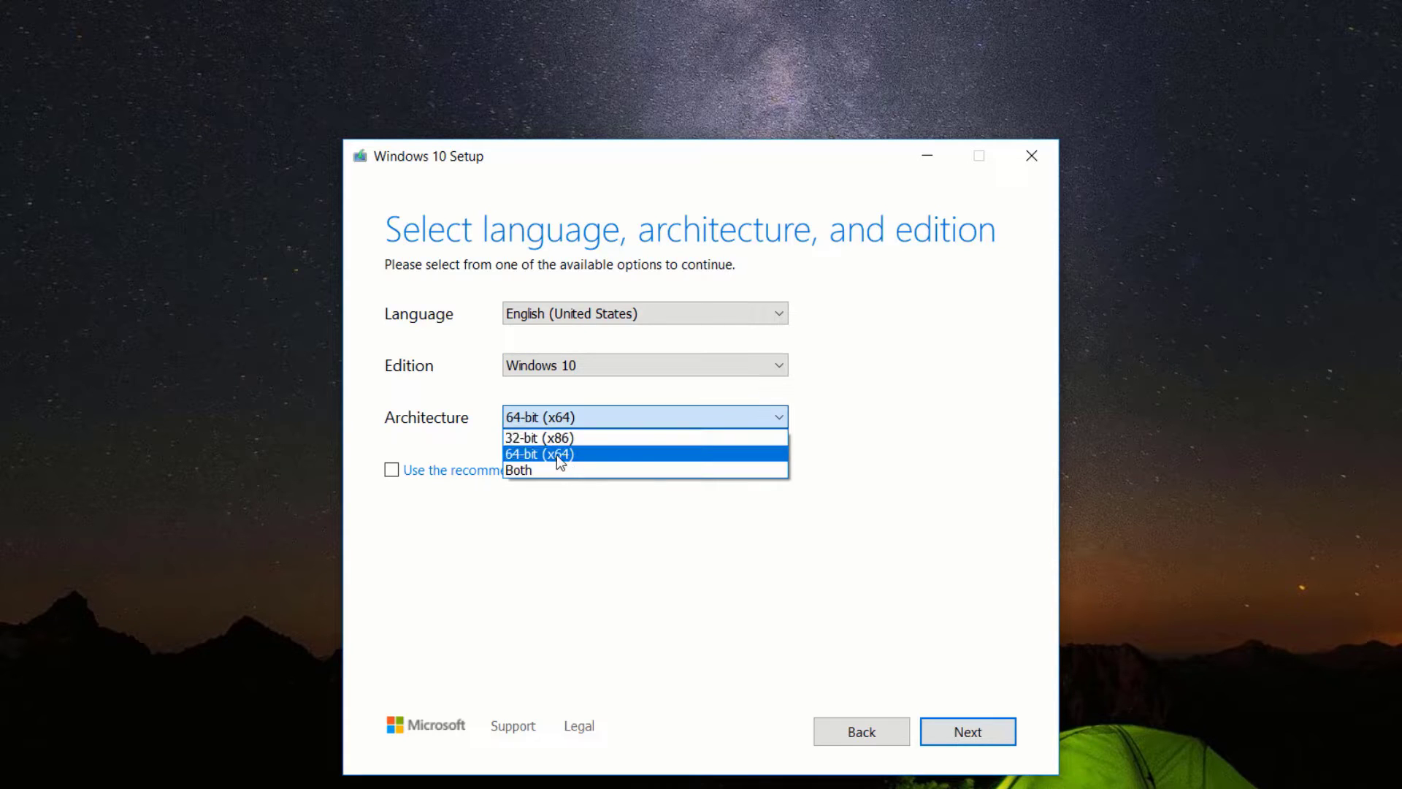
left_click(539, 453)
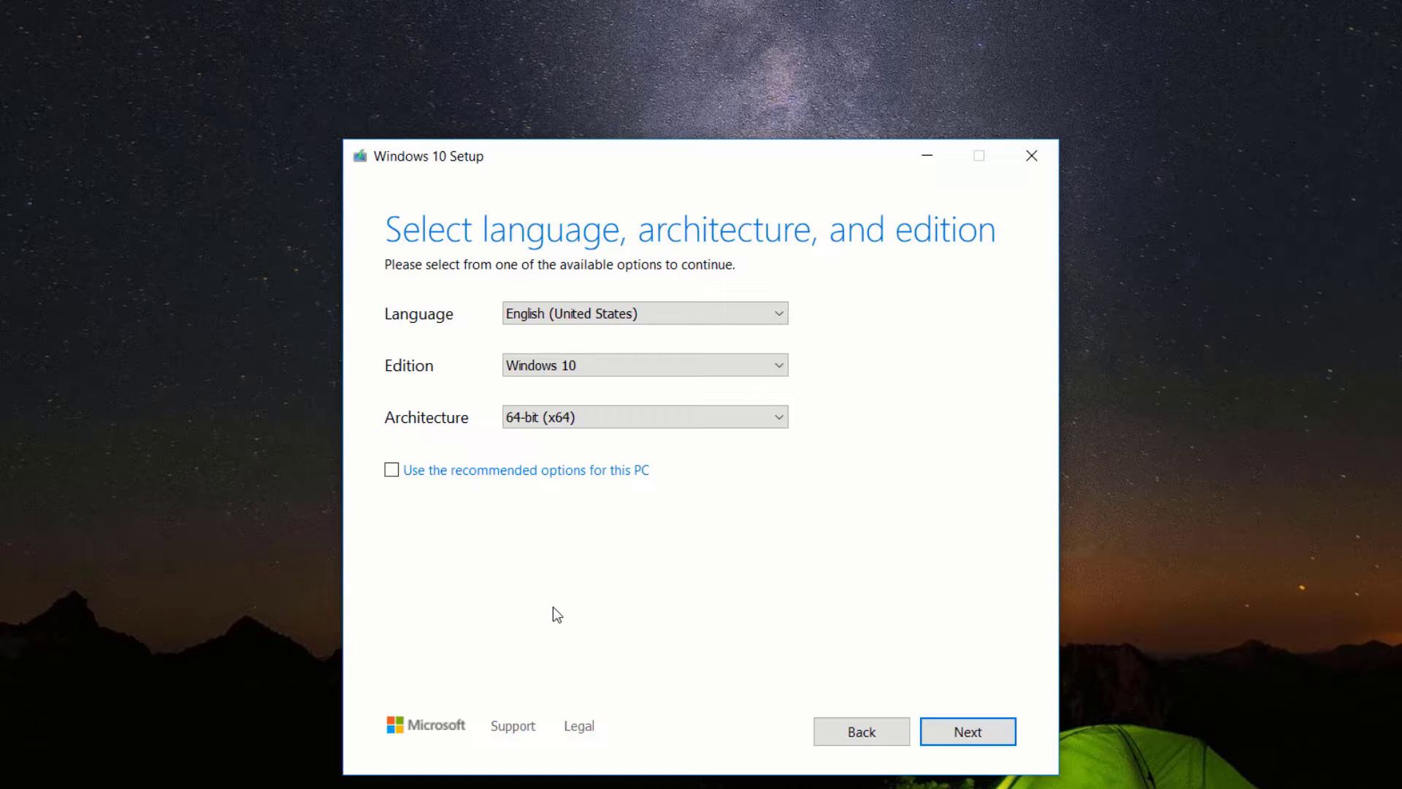
left_click(644, 416)
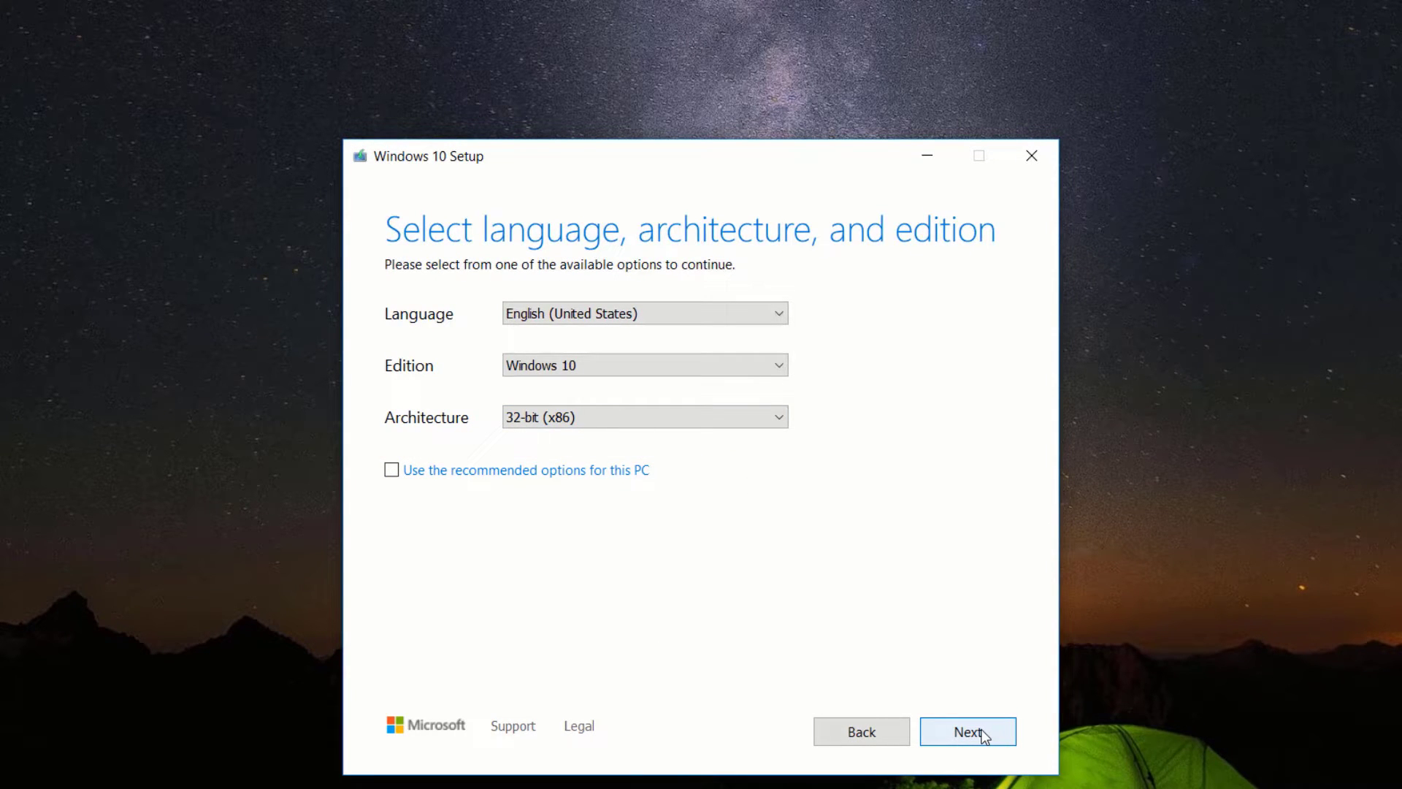
- Confirm the language and edition settings and select ISO file as the media type
left_click(967, 730)
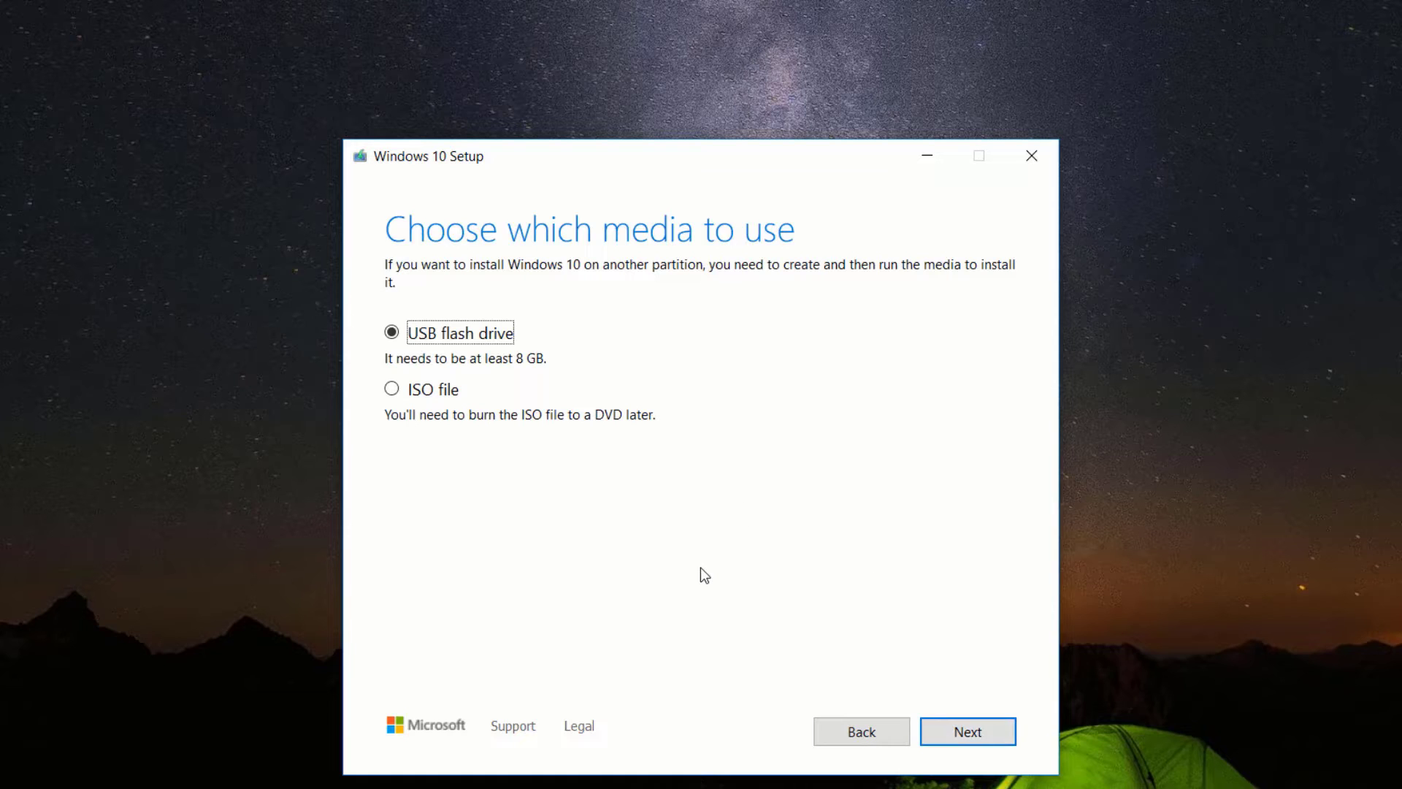
mouse_move(392, 389)
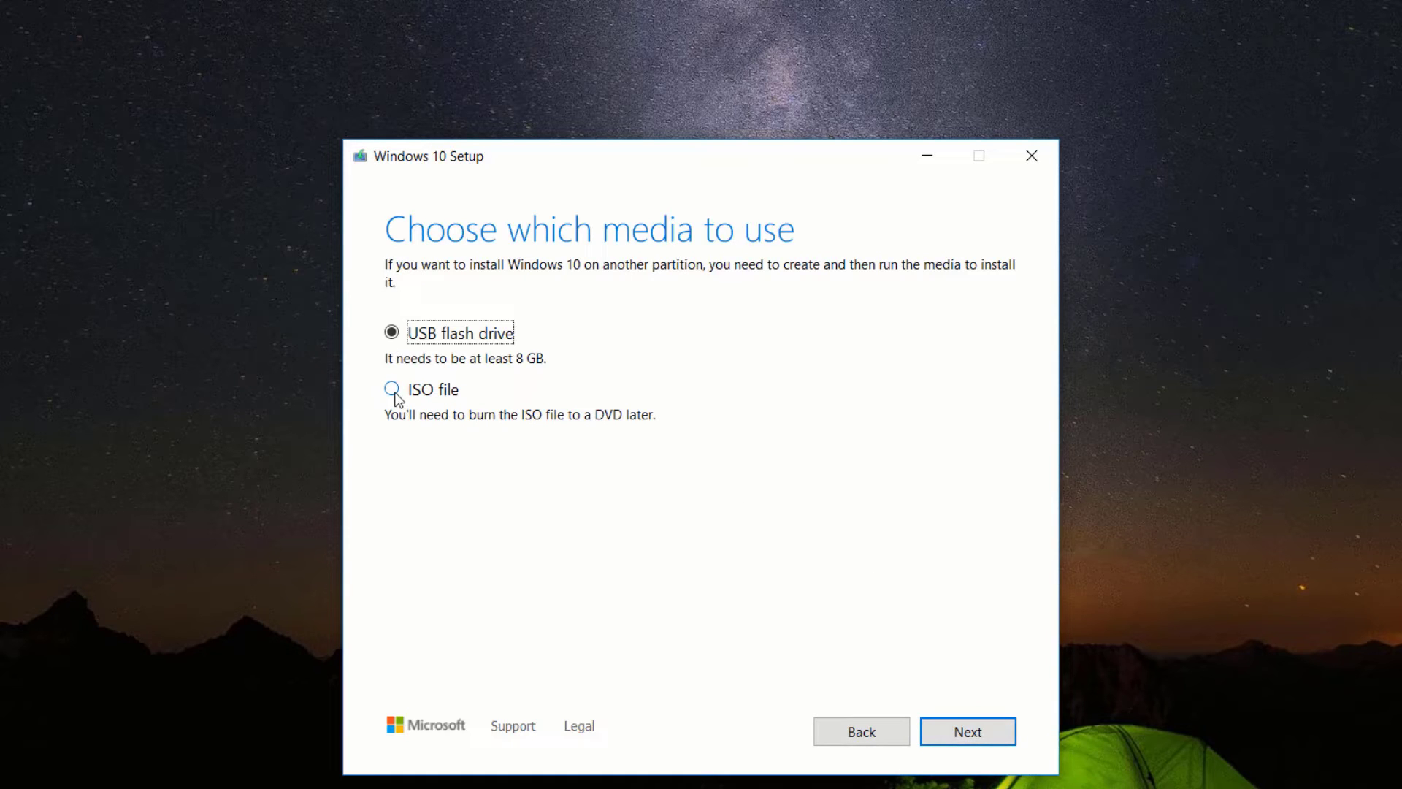
left_click(391, 388)
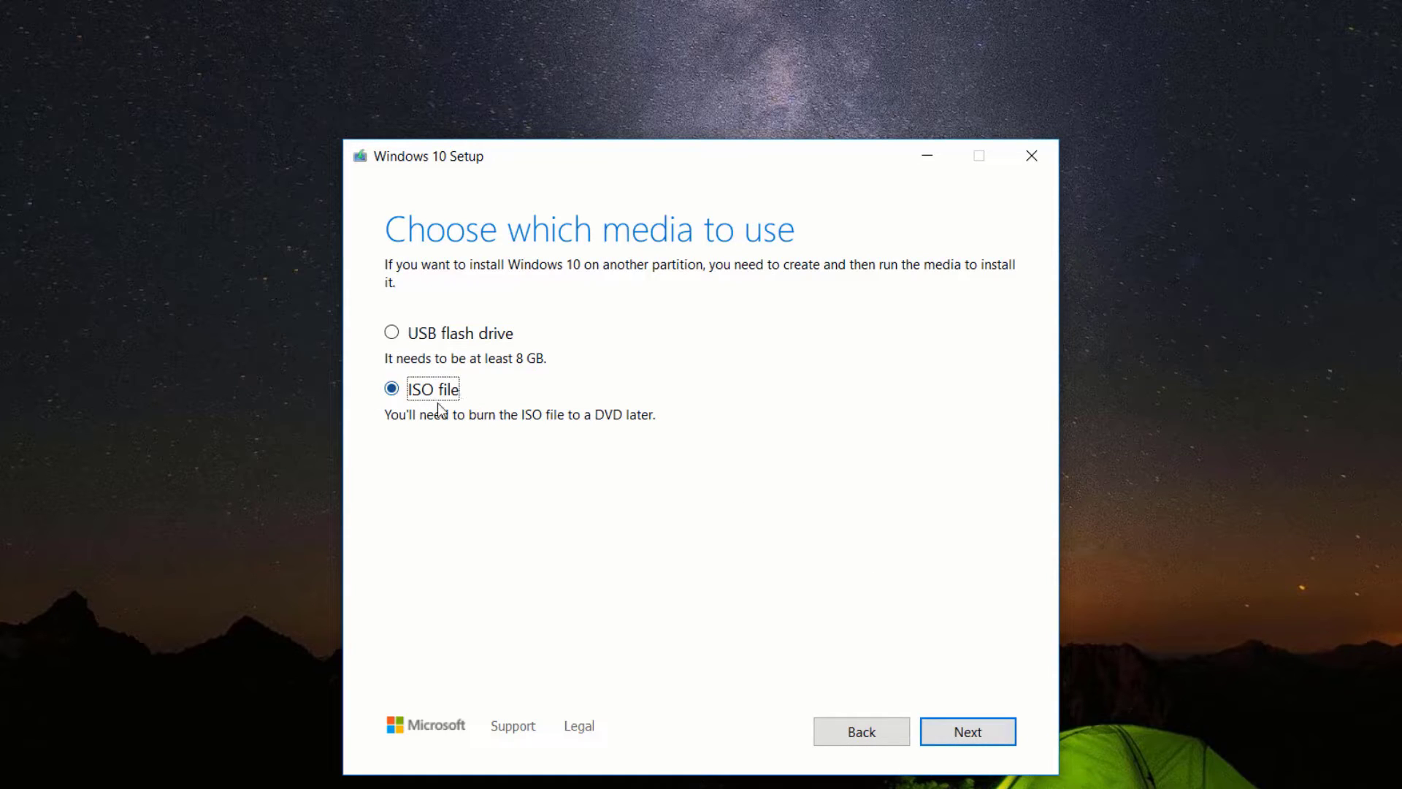
mouse_move(774, 666)
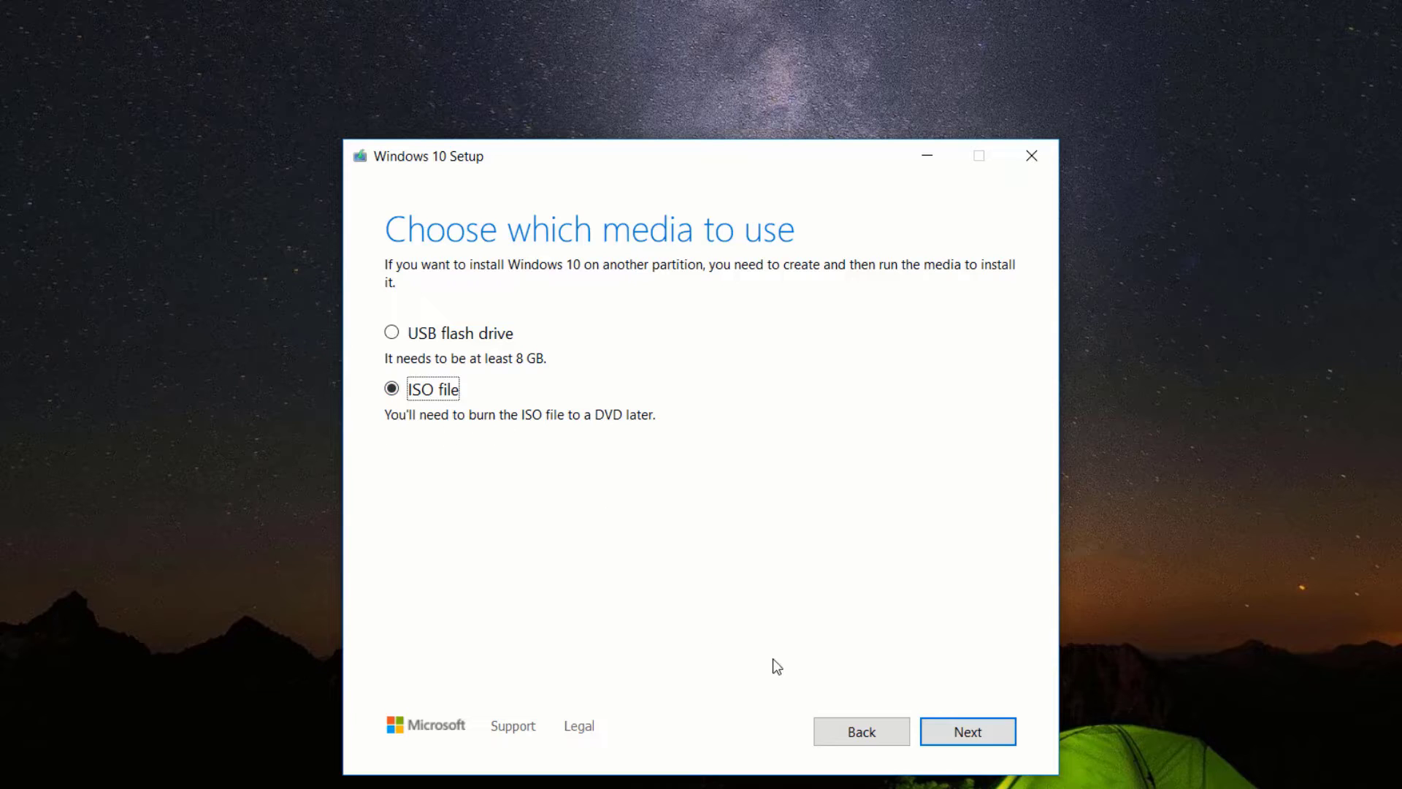
mouse_move(967, 730)
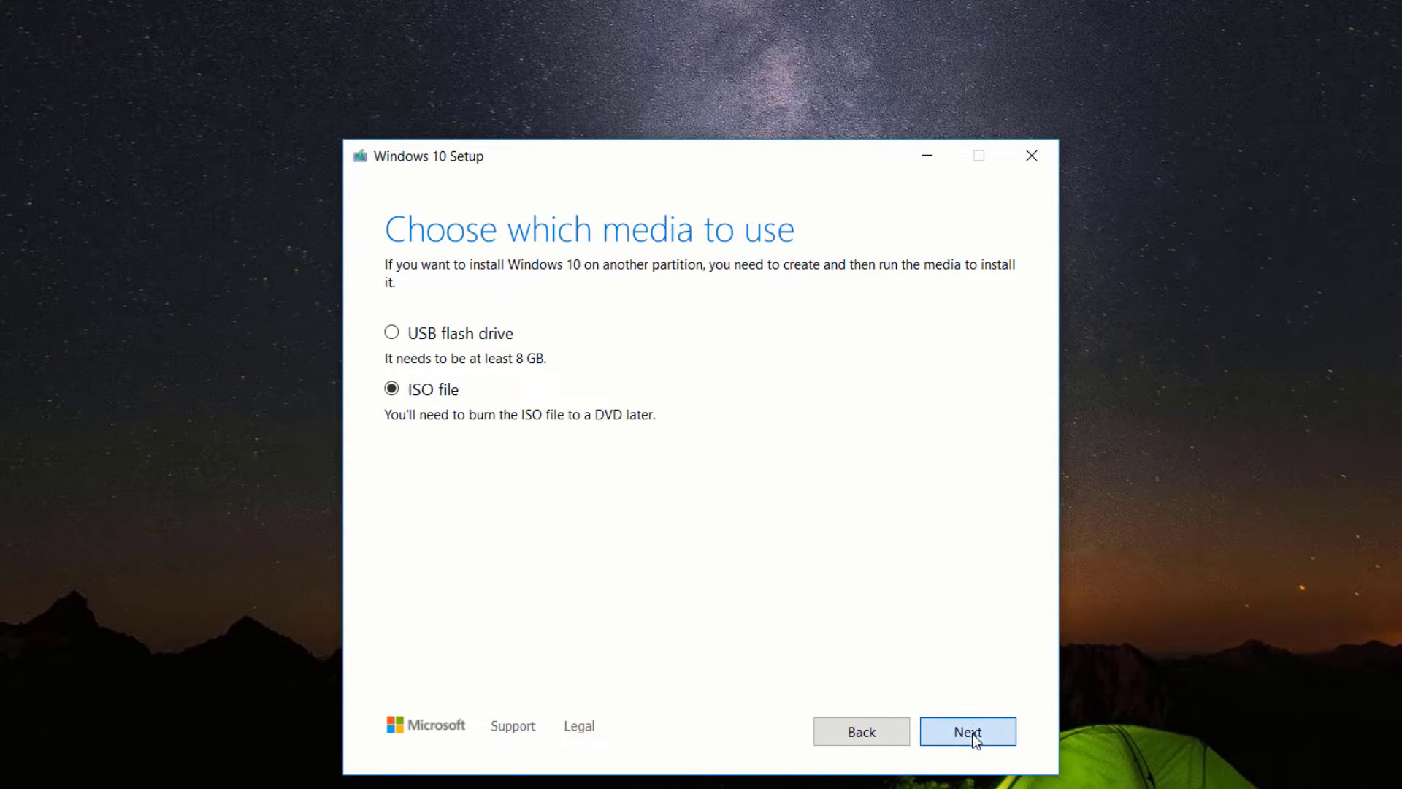
- Save the ISO to the Desktop as 'Windows 10', starting the download preparation
left_click(967, 731)
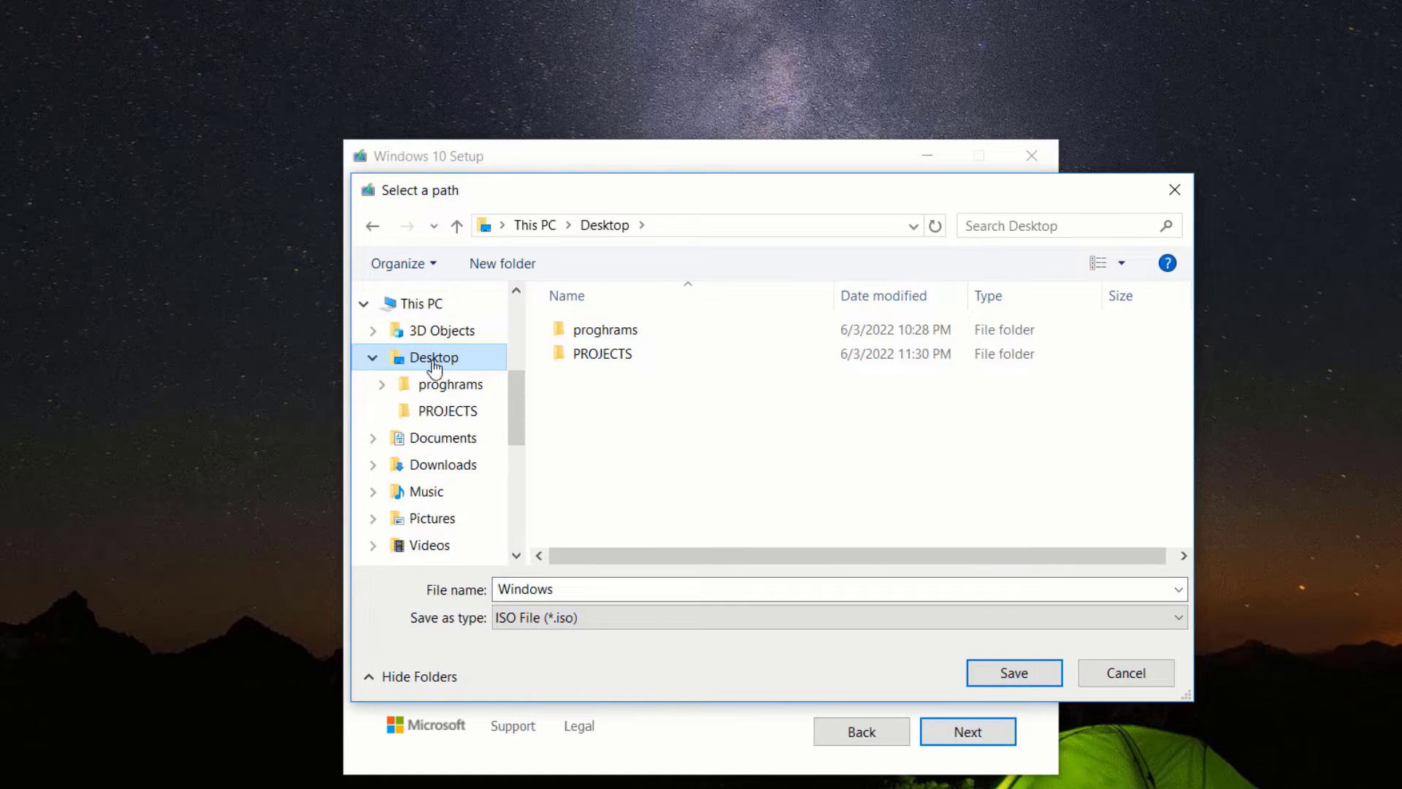
mouse_move(389, 365)
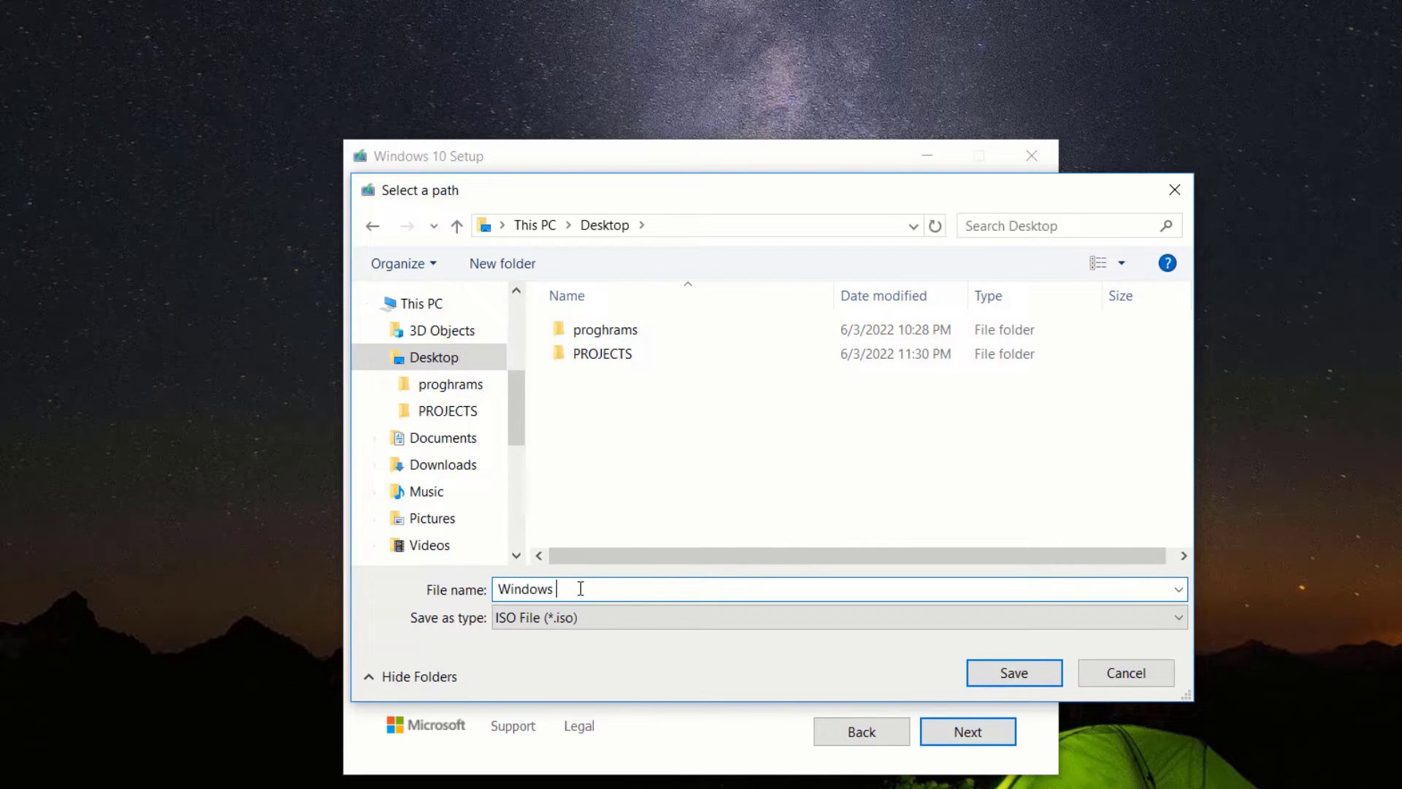
type("10")
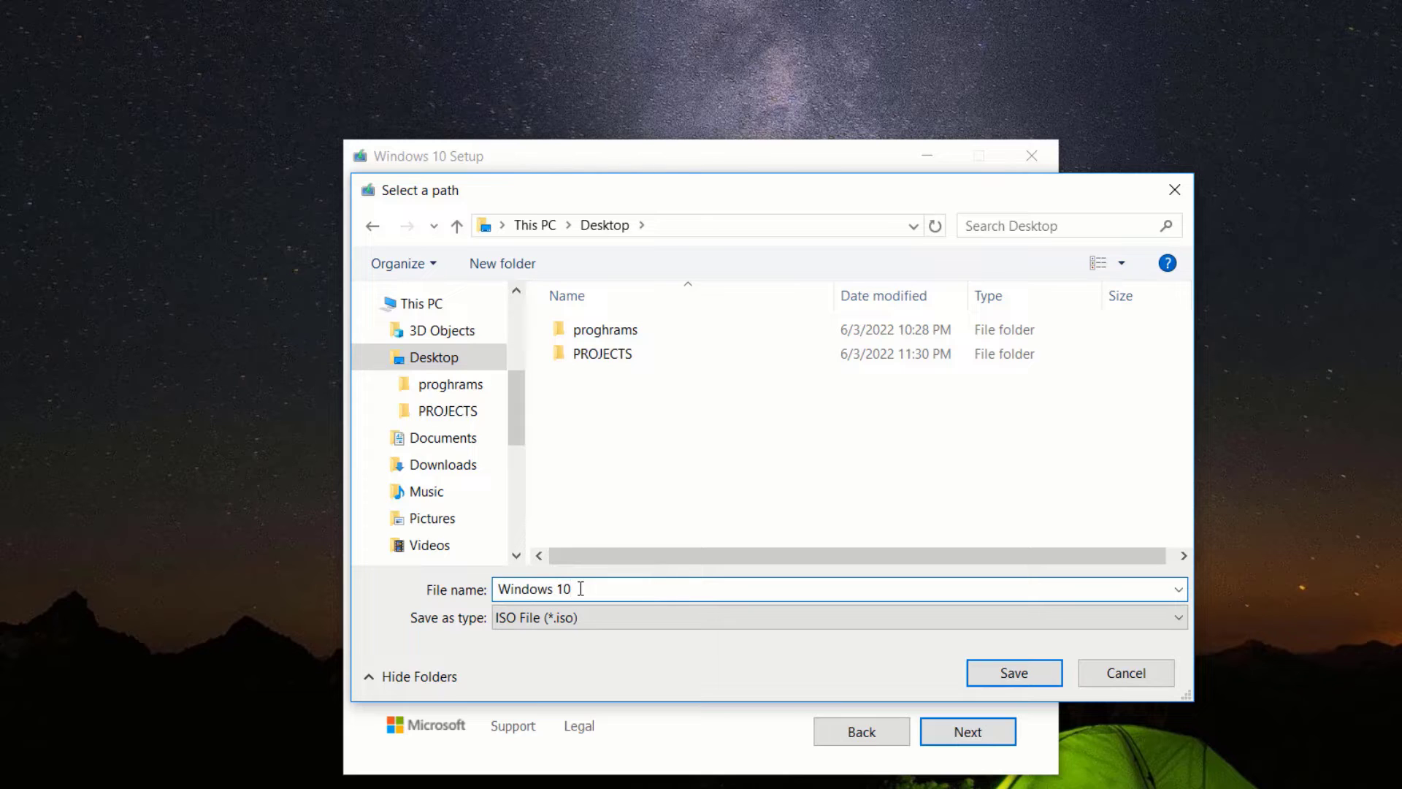
mouse_move(1014, 672)
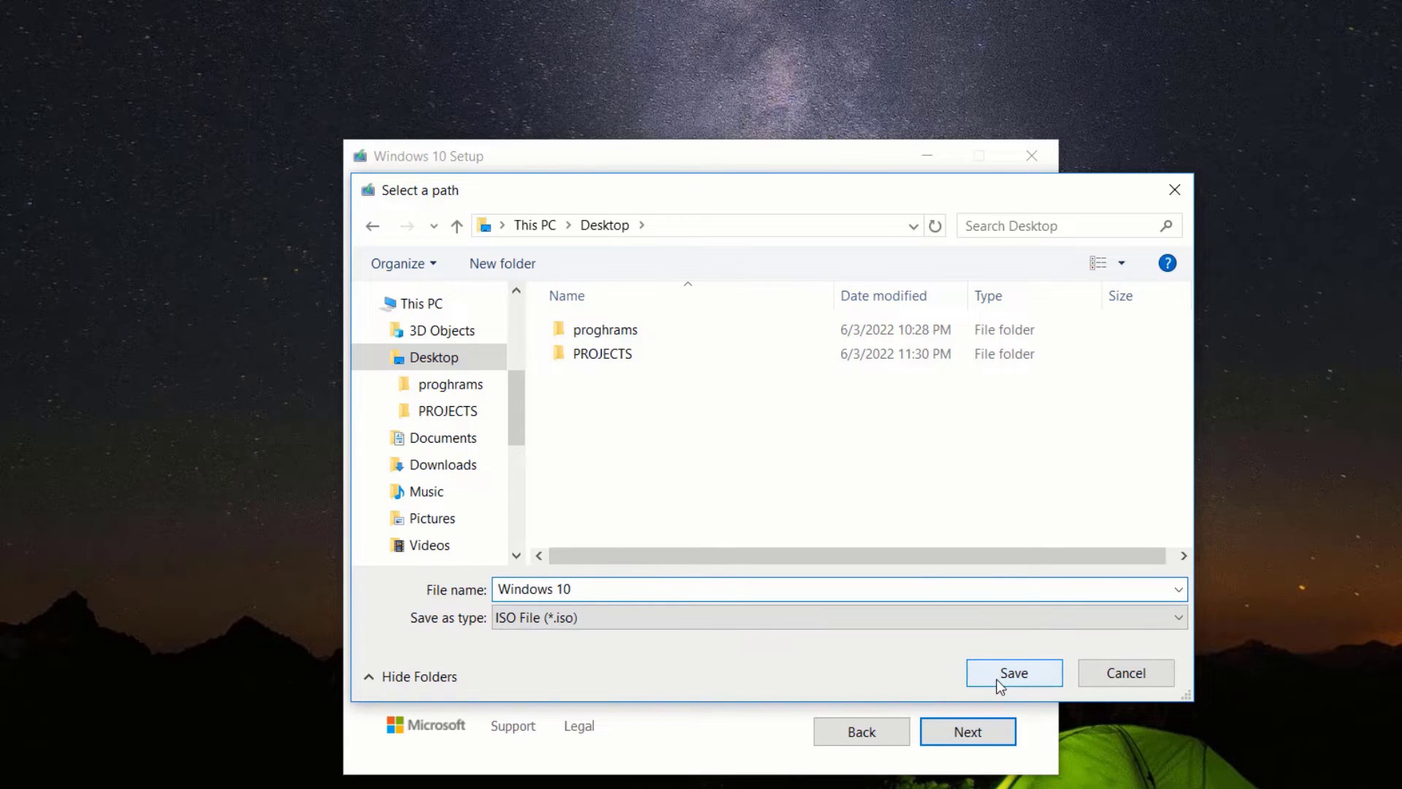
left_click(1014, 672)
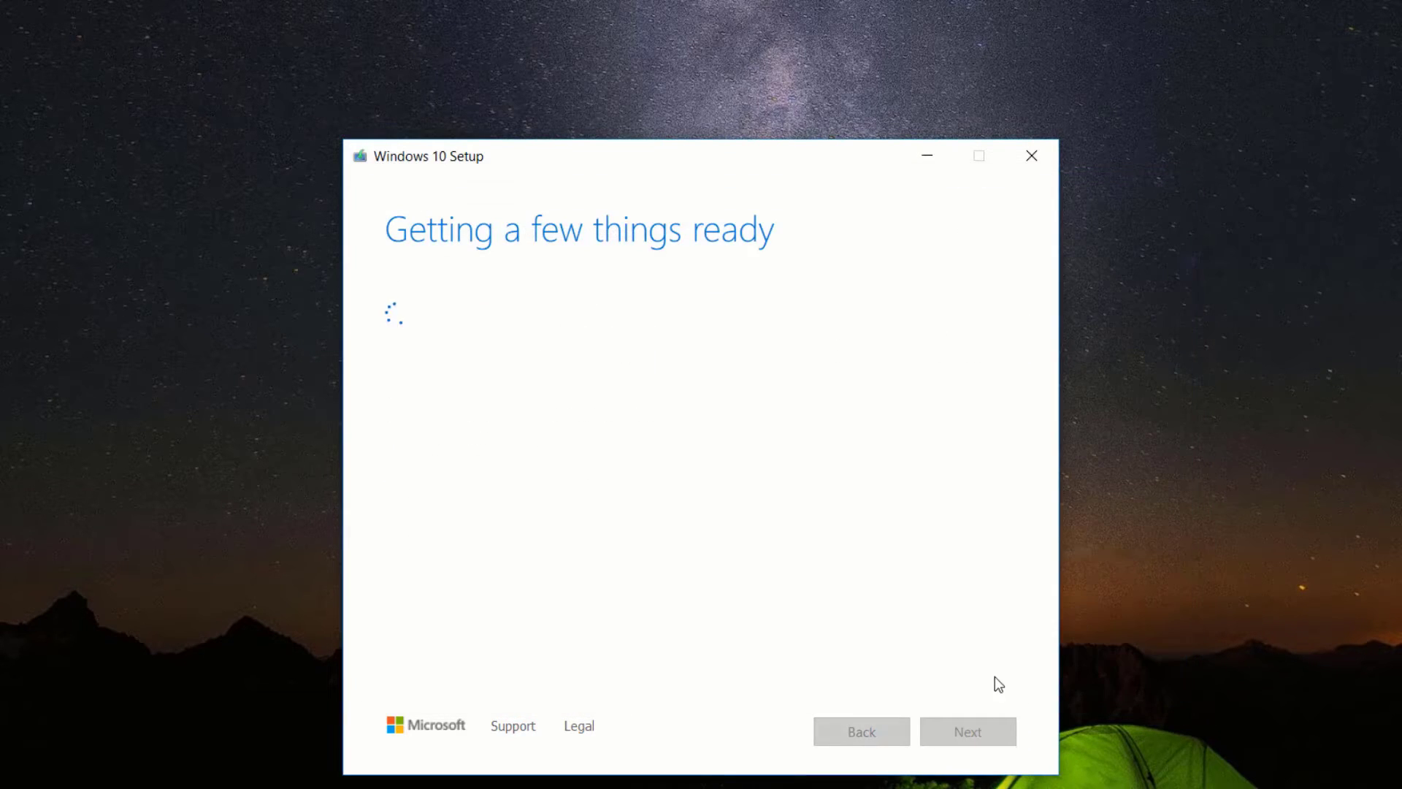
mouse_move(638, 549)
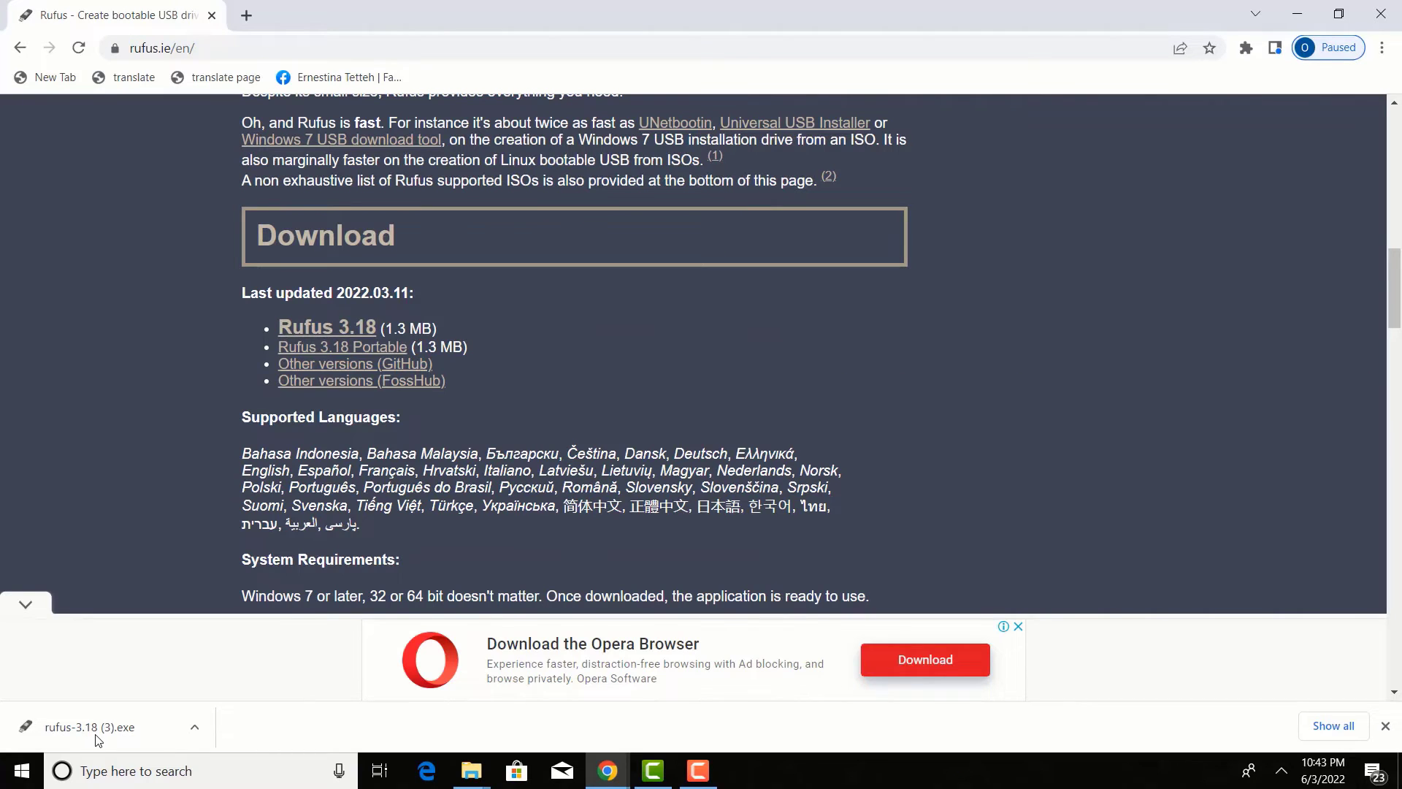
- Launch the downloaded rufus-3.18.exe and minimize Chrome so Rufus shows the detected USB drive
left_click(89, 726)
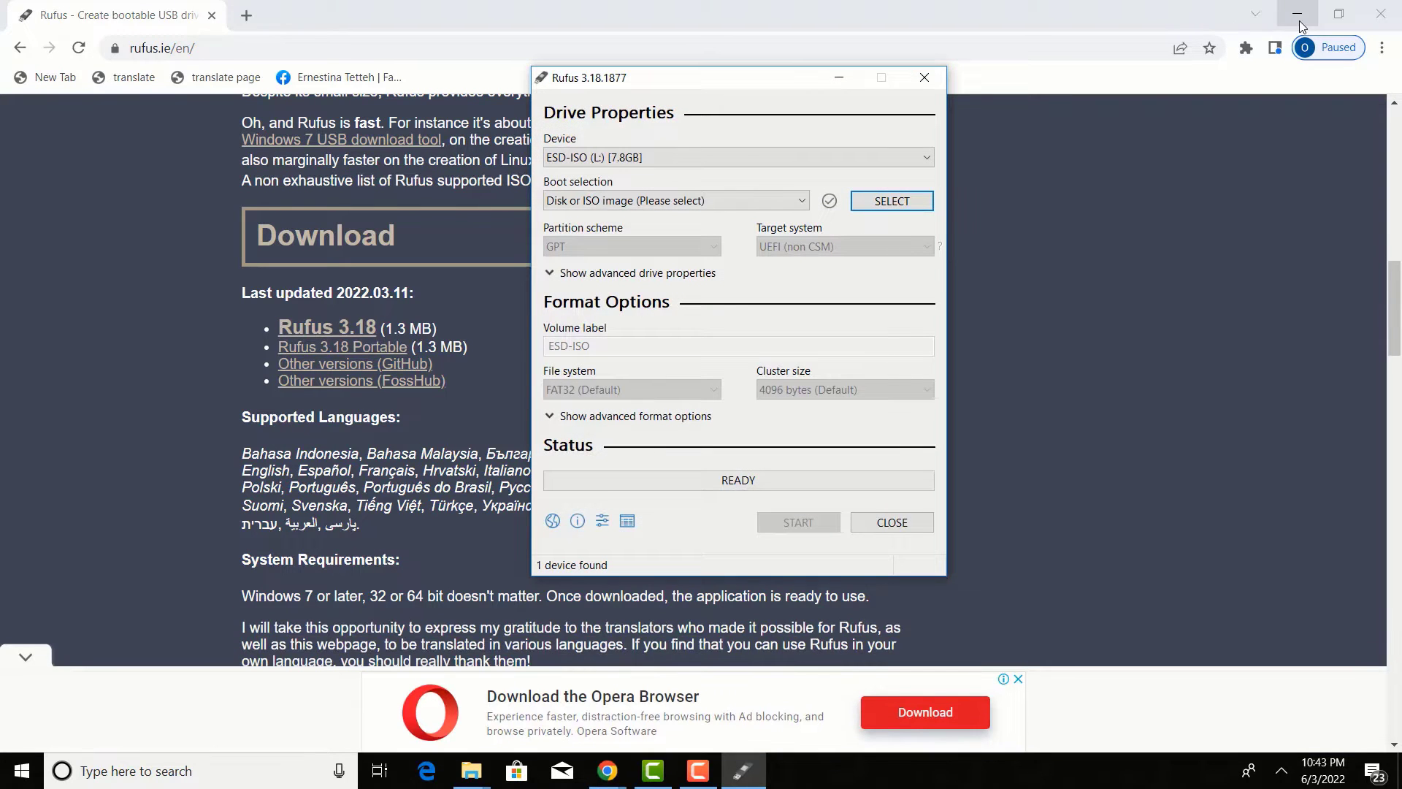
left_click(1296, 13)
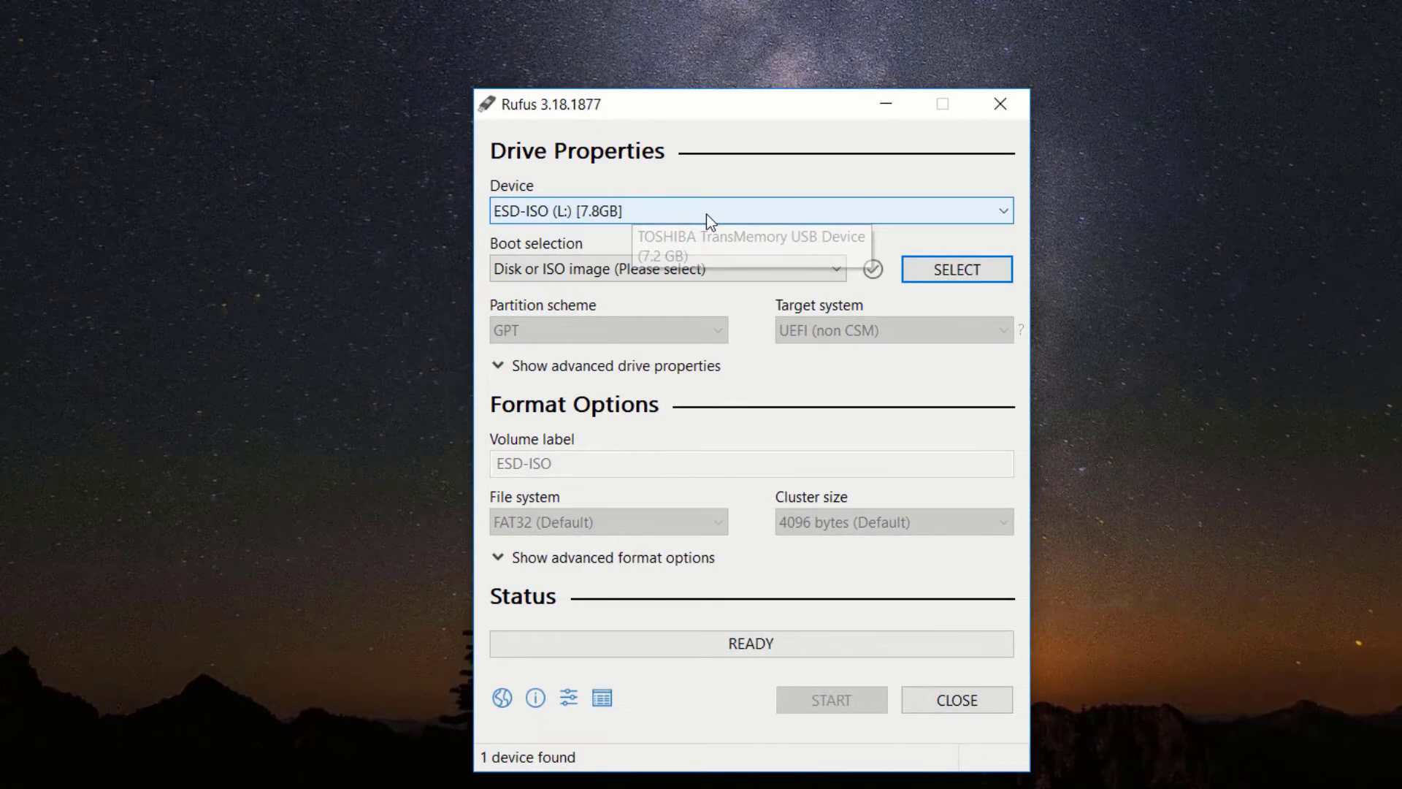
mouse_move(968, 429)
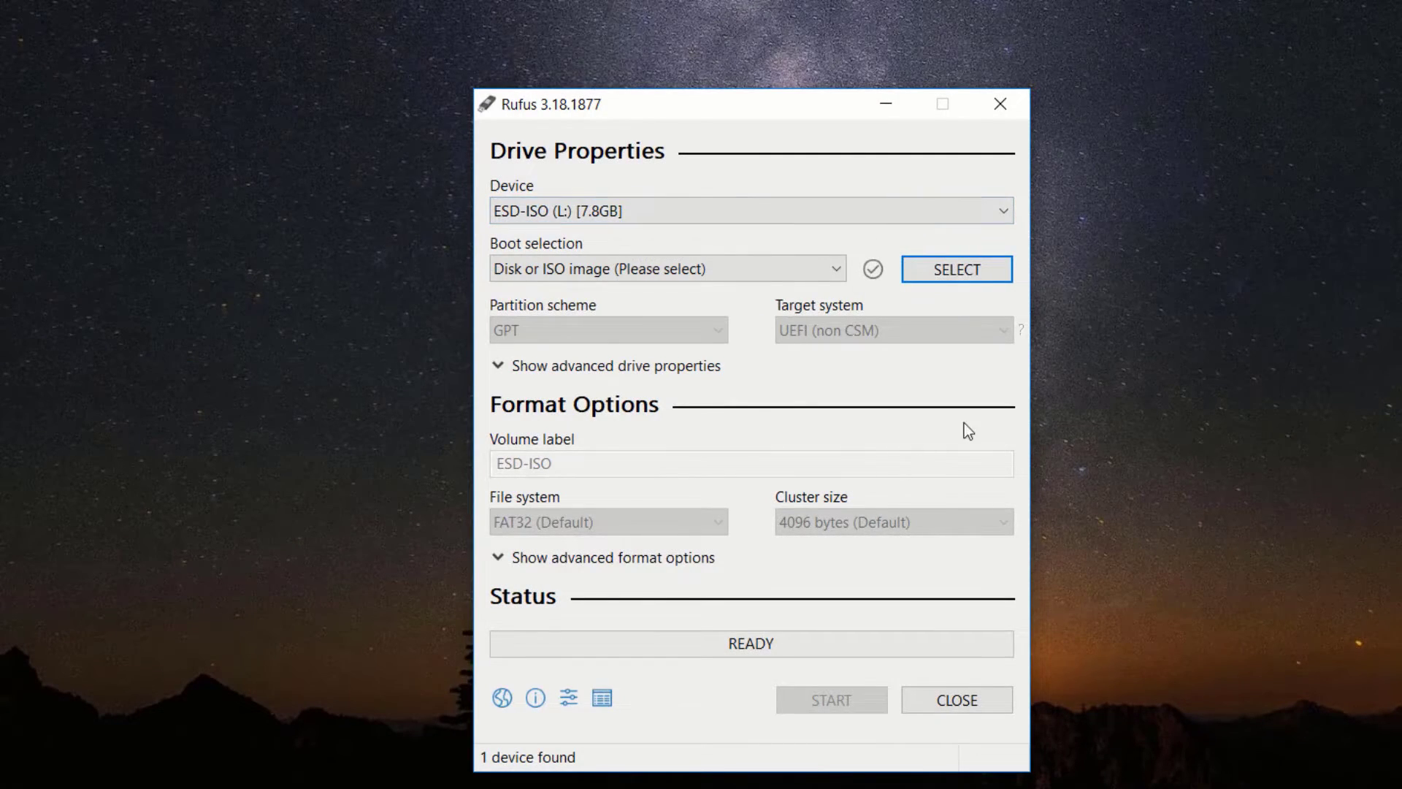
mouse_move(565, 279)
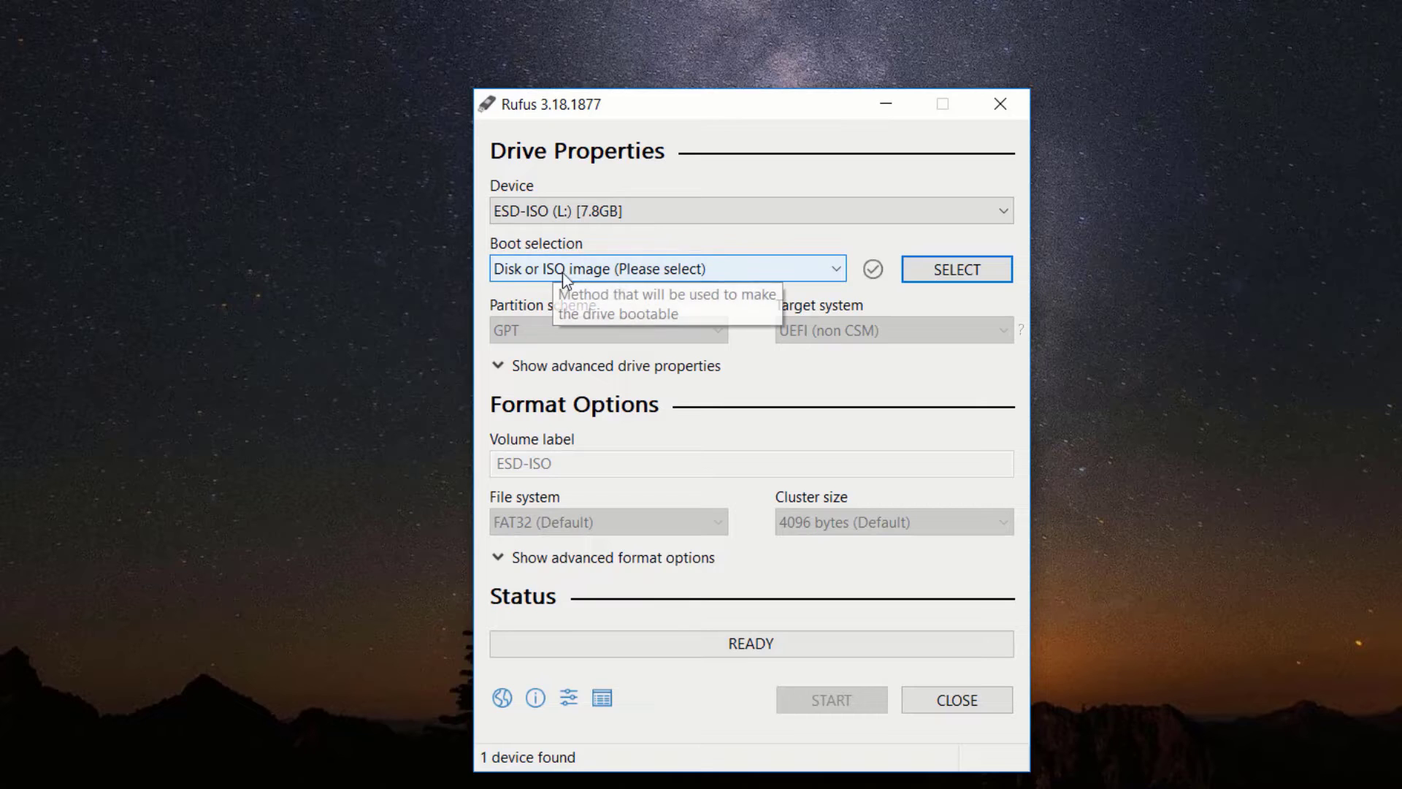
mouse_move(870, 290)
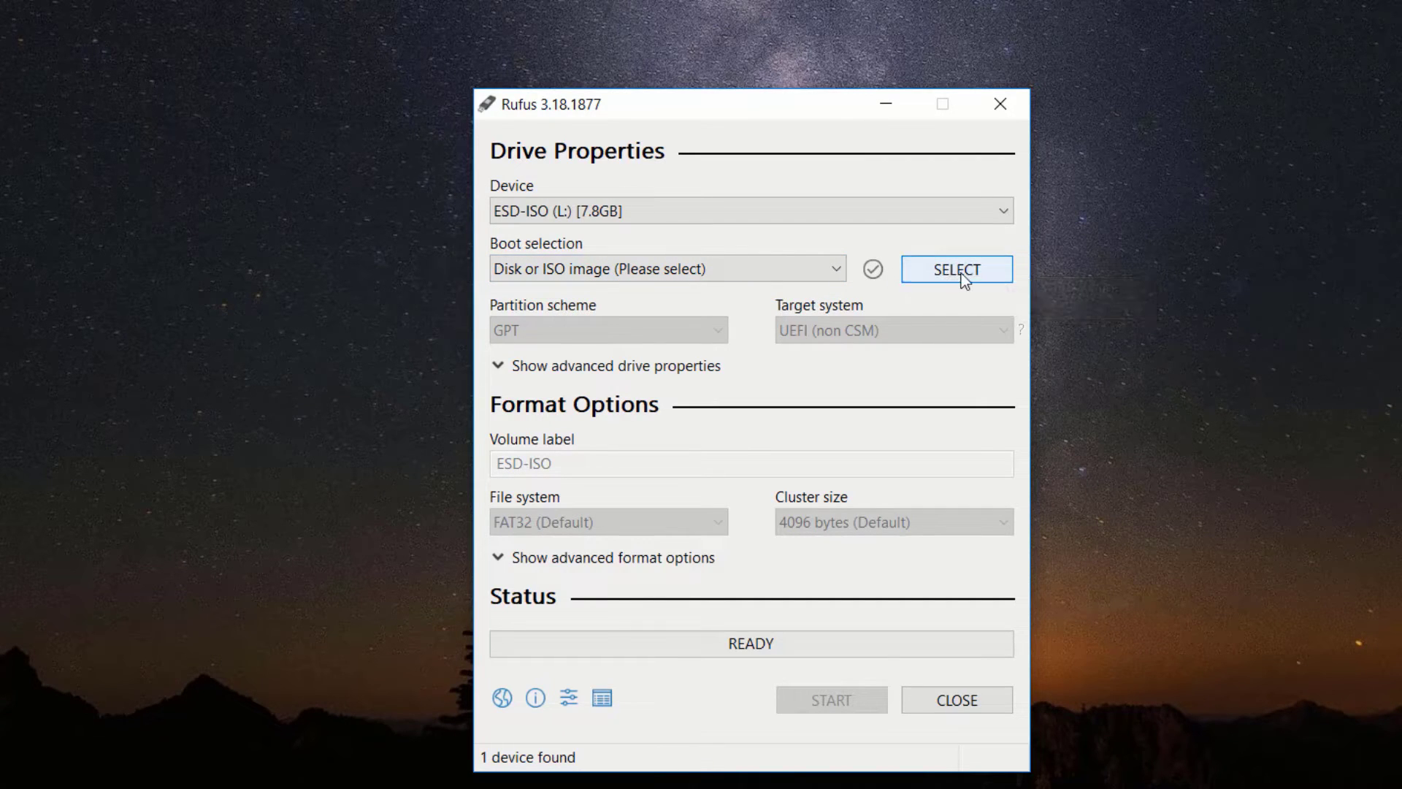
- Select Windows 10.iso from the Desktop as the Rufus boot image
left_click(955, 269)
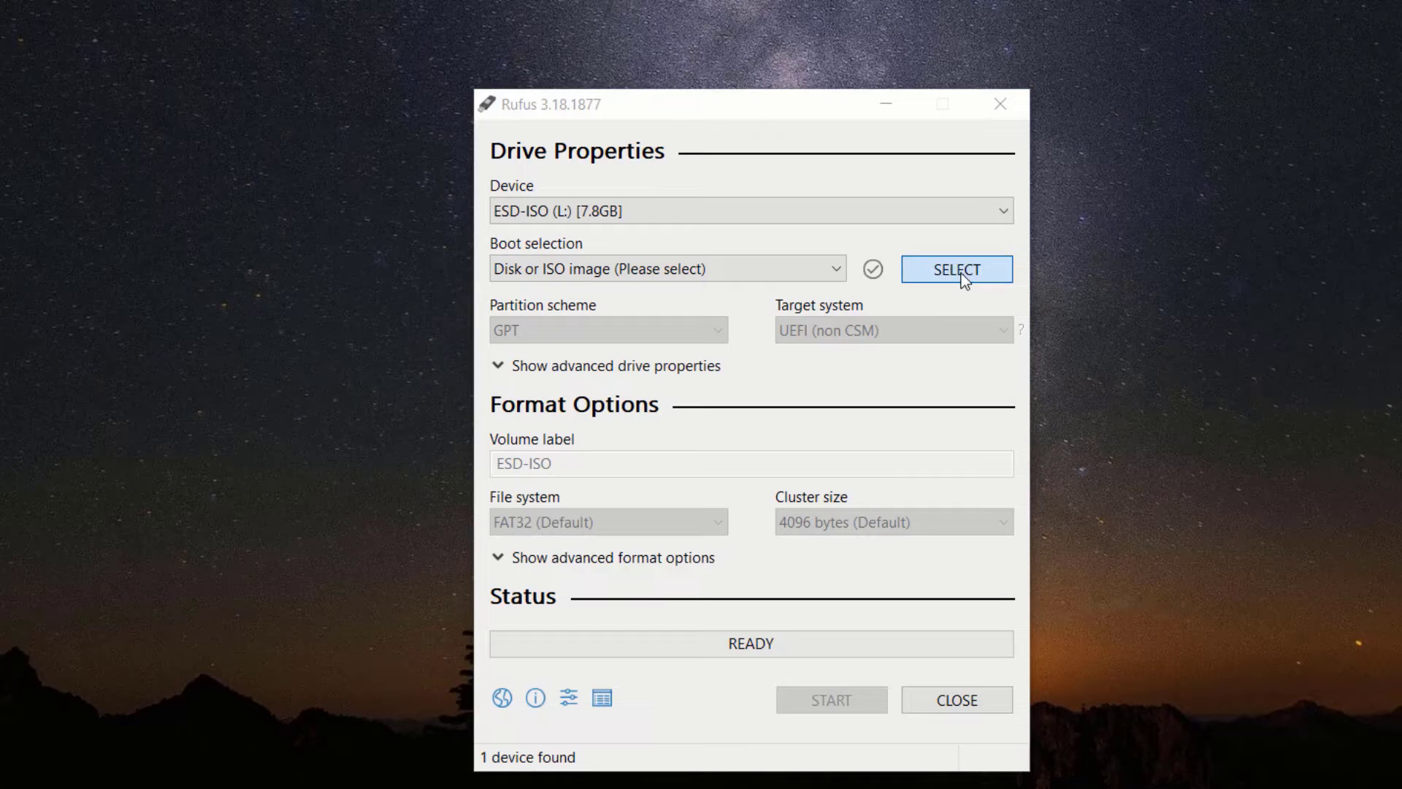
left_click(956, 269)
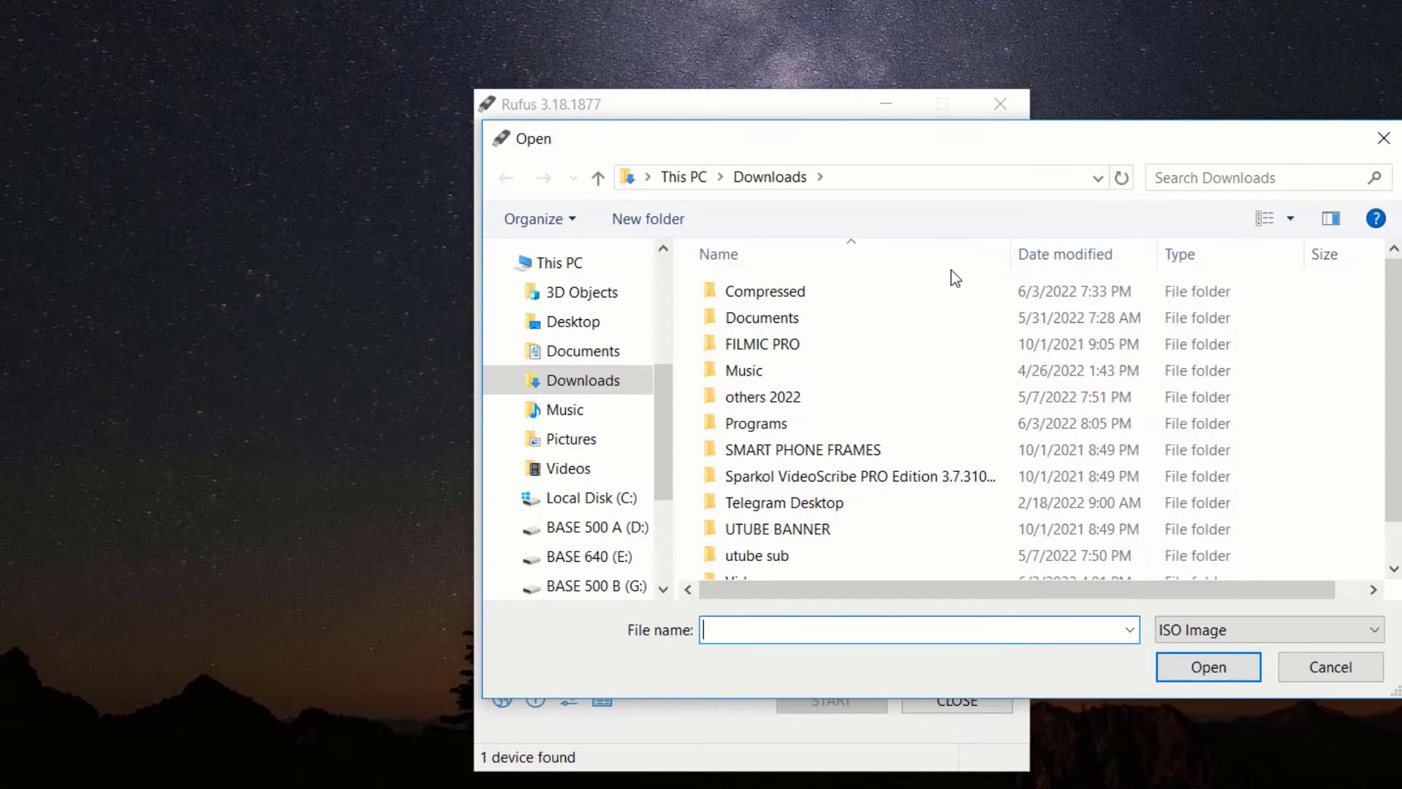
mouse_move(580, 349)
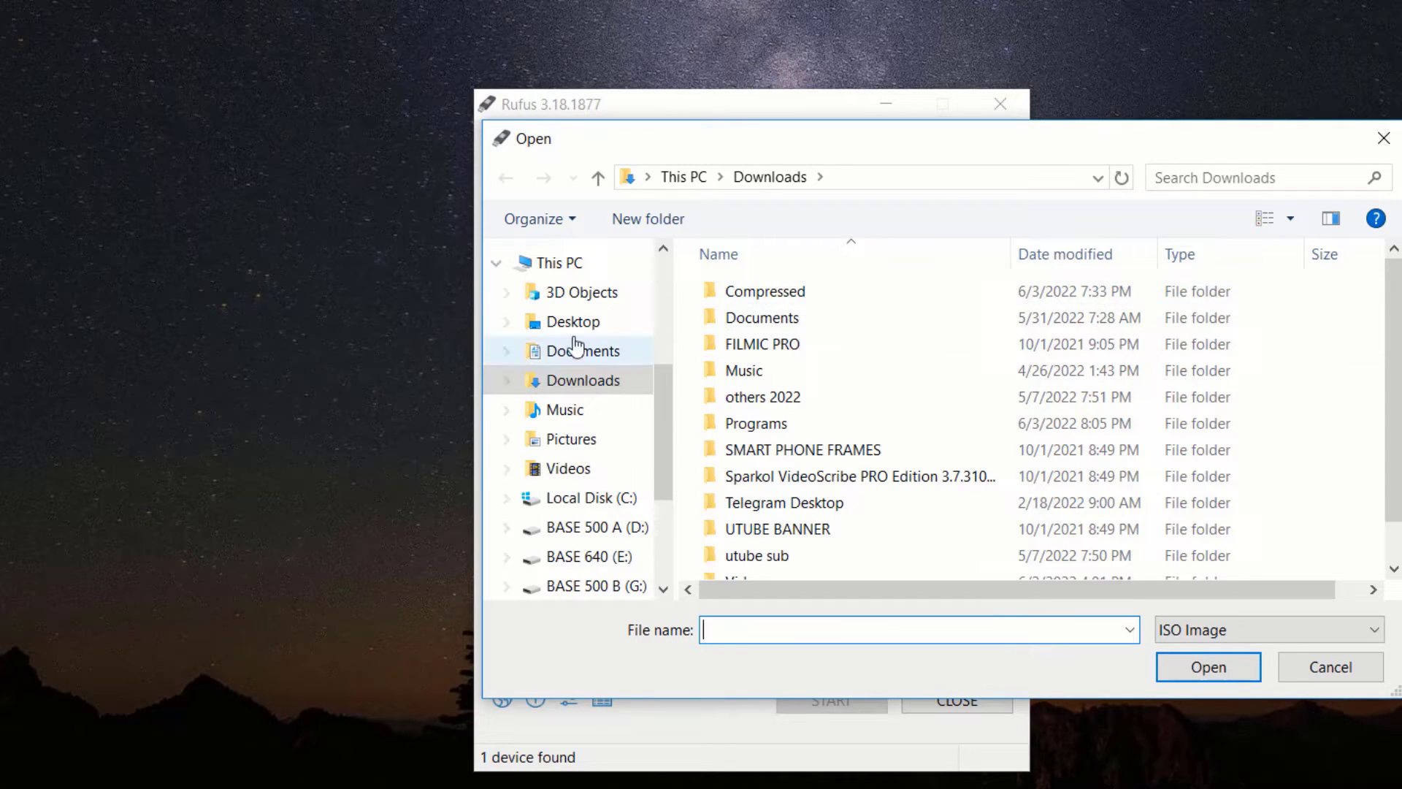
left_click(572, 321)
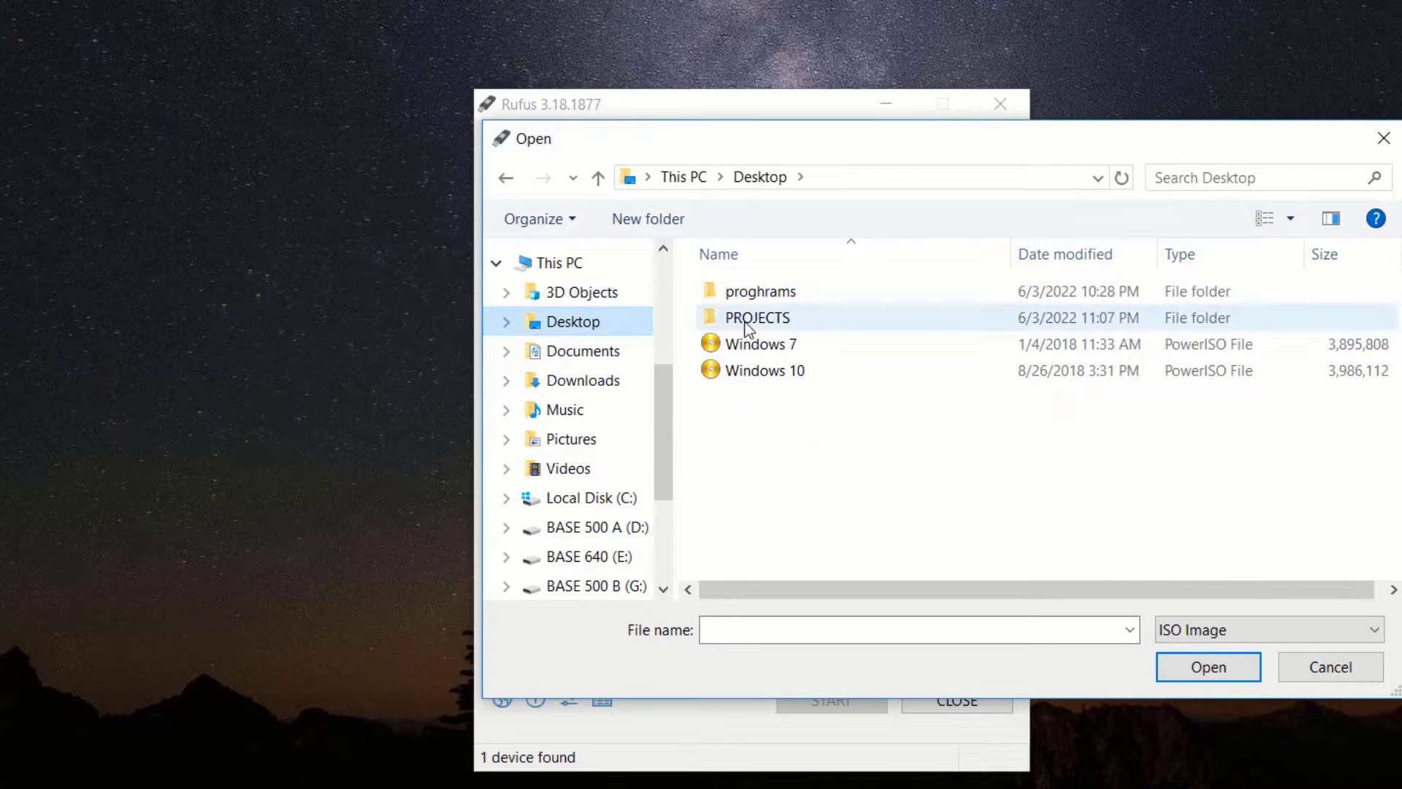
mouse_move(767, 370)
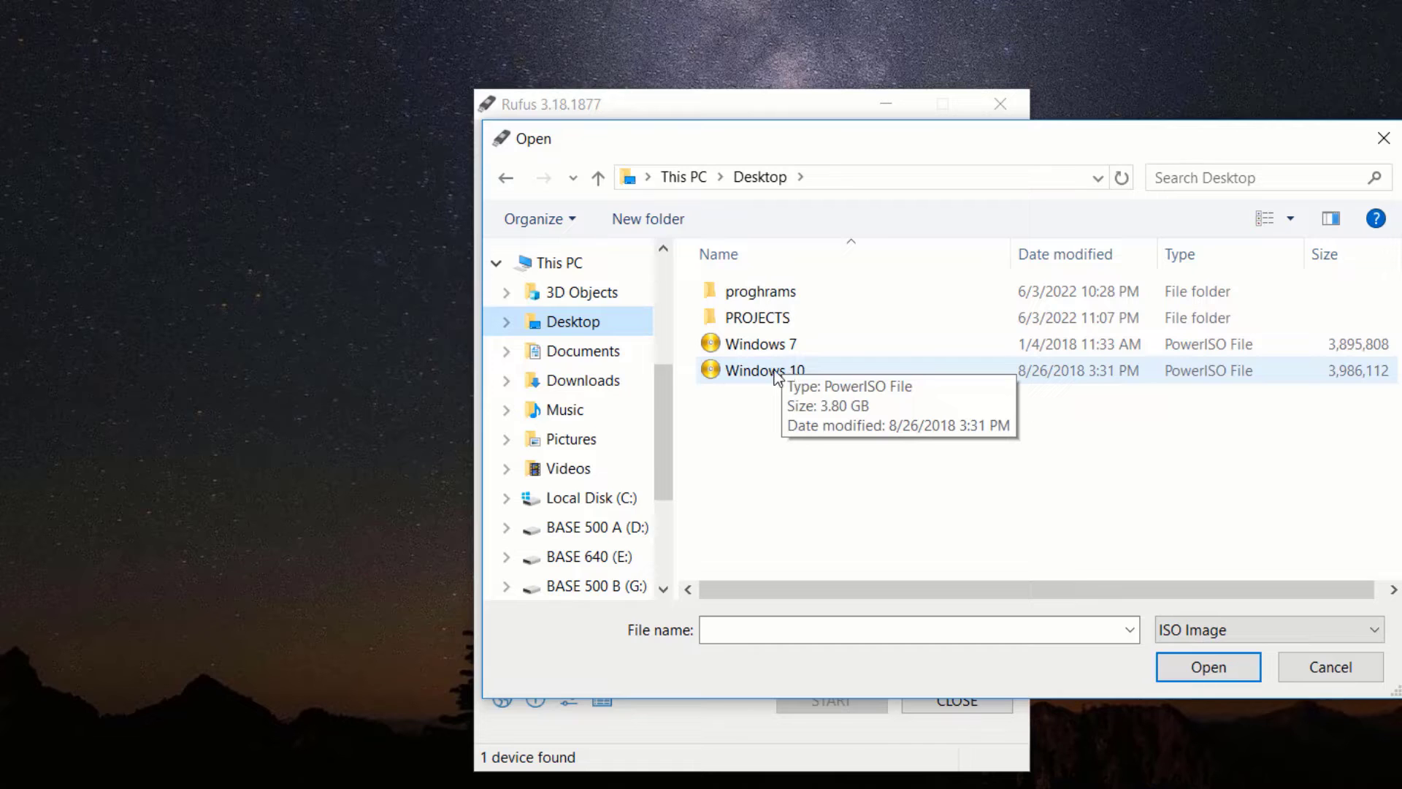
mouse_move(795, 333)
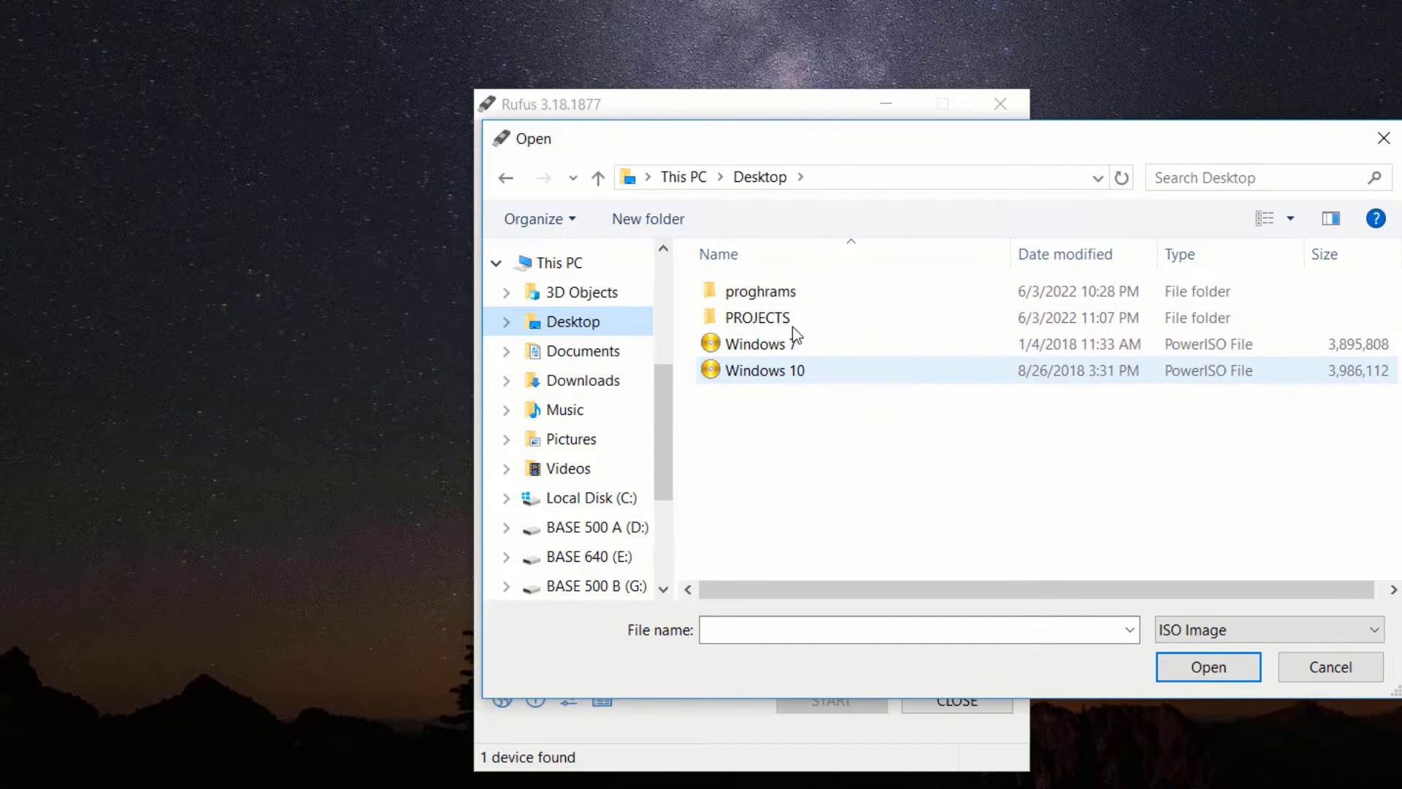
mouse_move(778, 383)
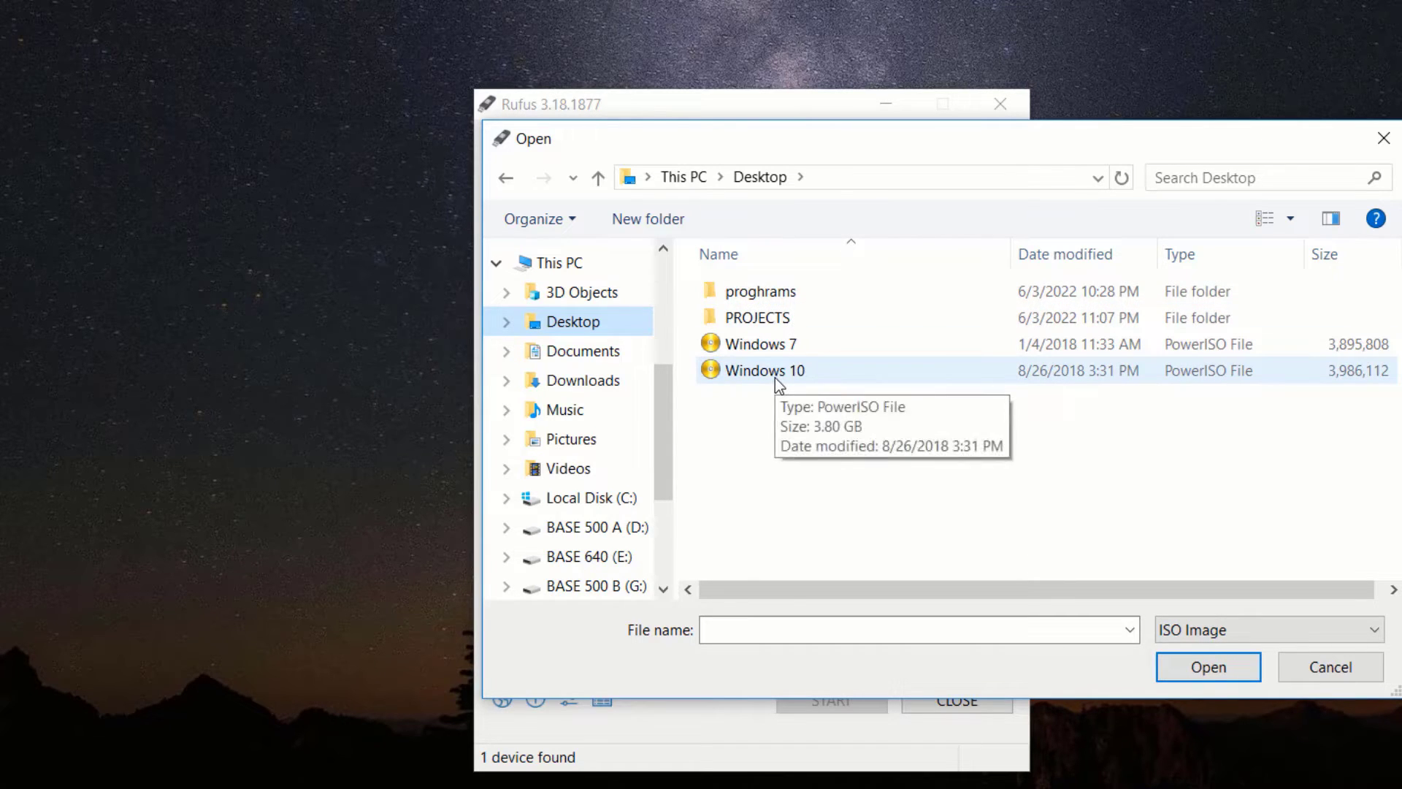
double_click(764, 369)
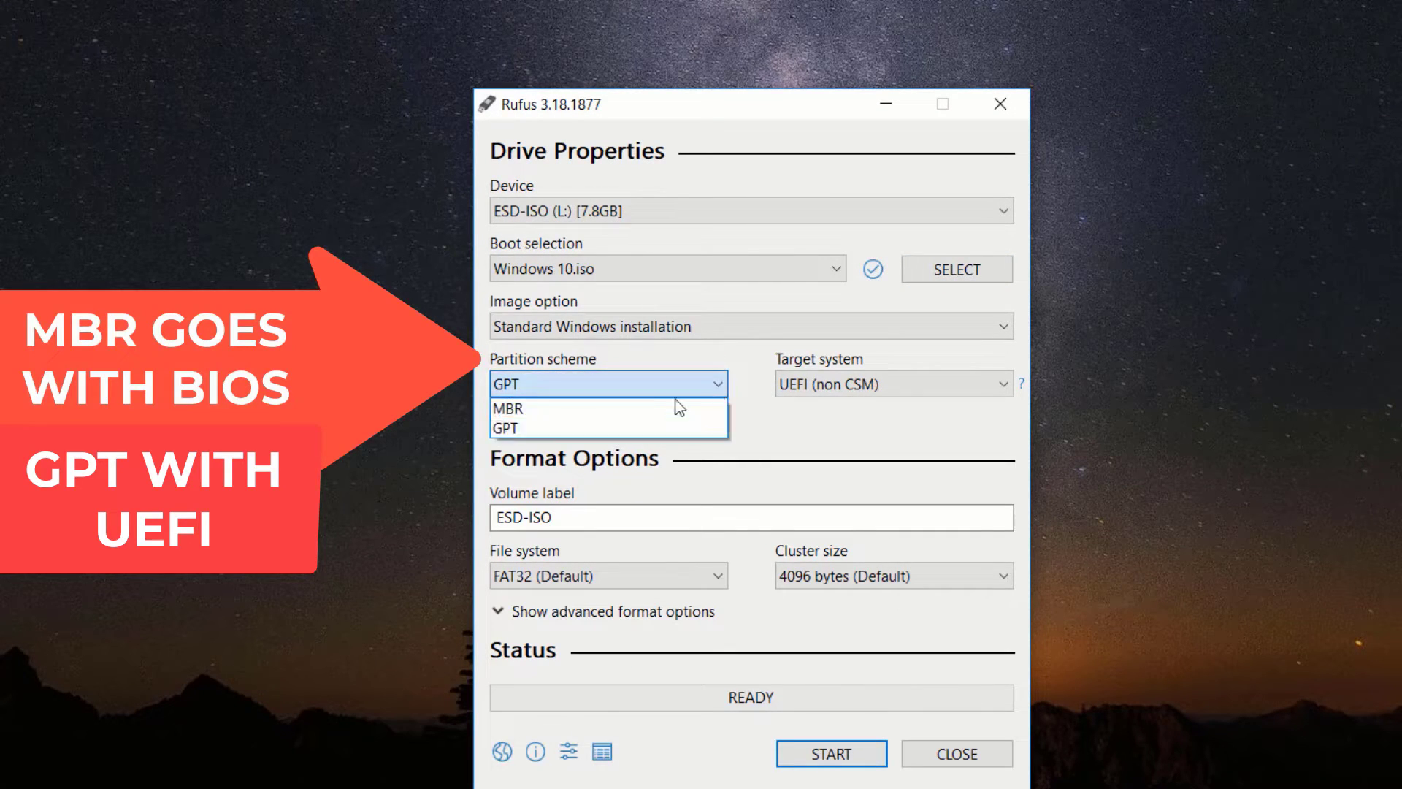
mouse_move(546, 411)
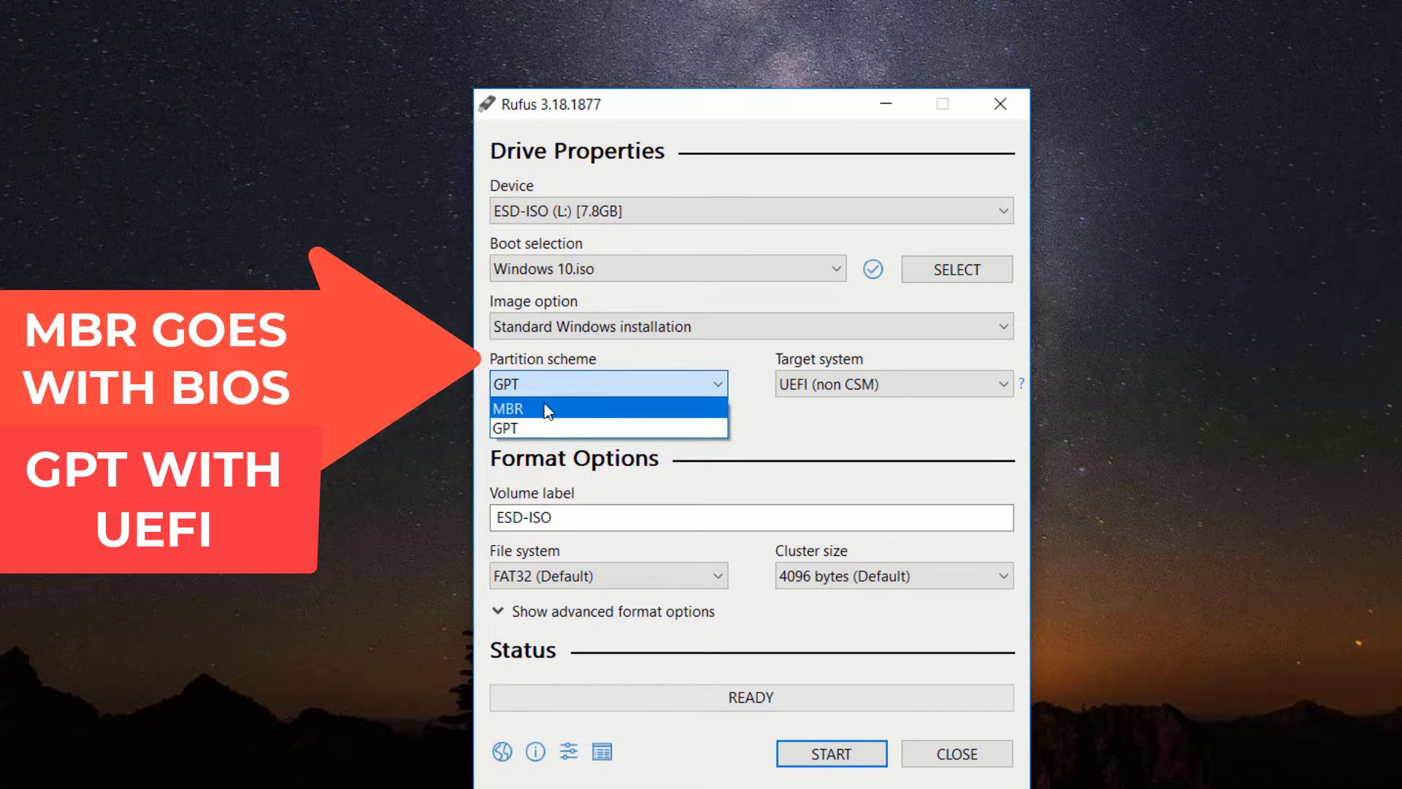
left_click(507, 408)
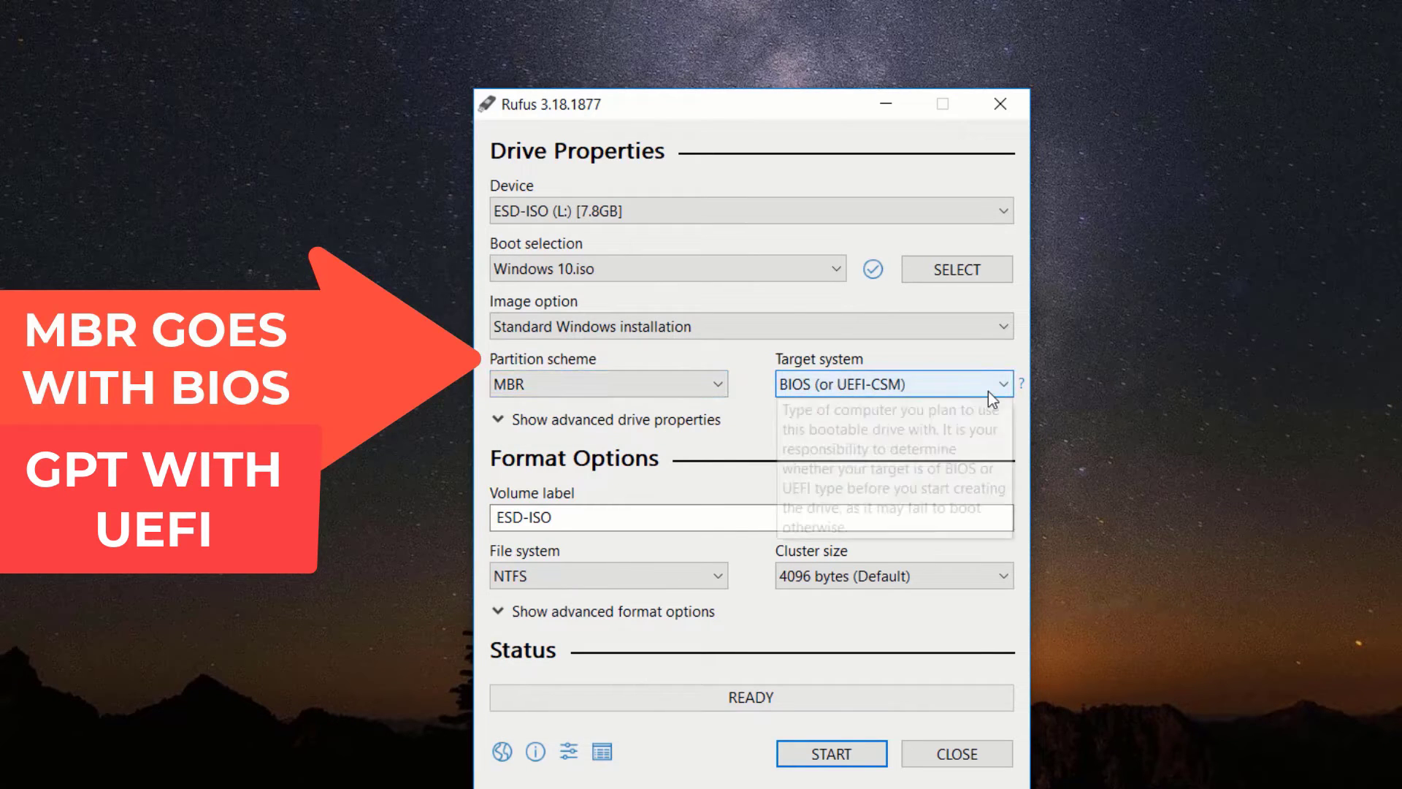
left_click(1002, 384)
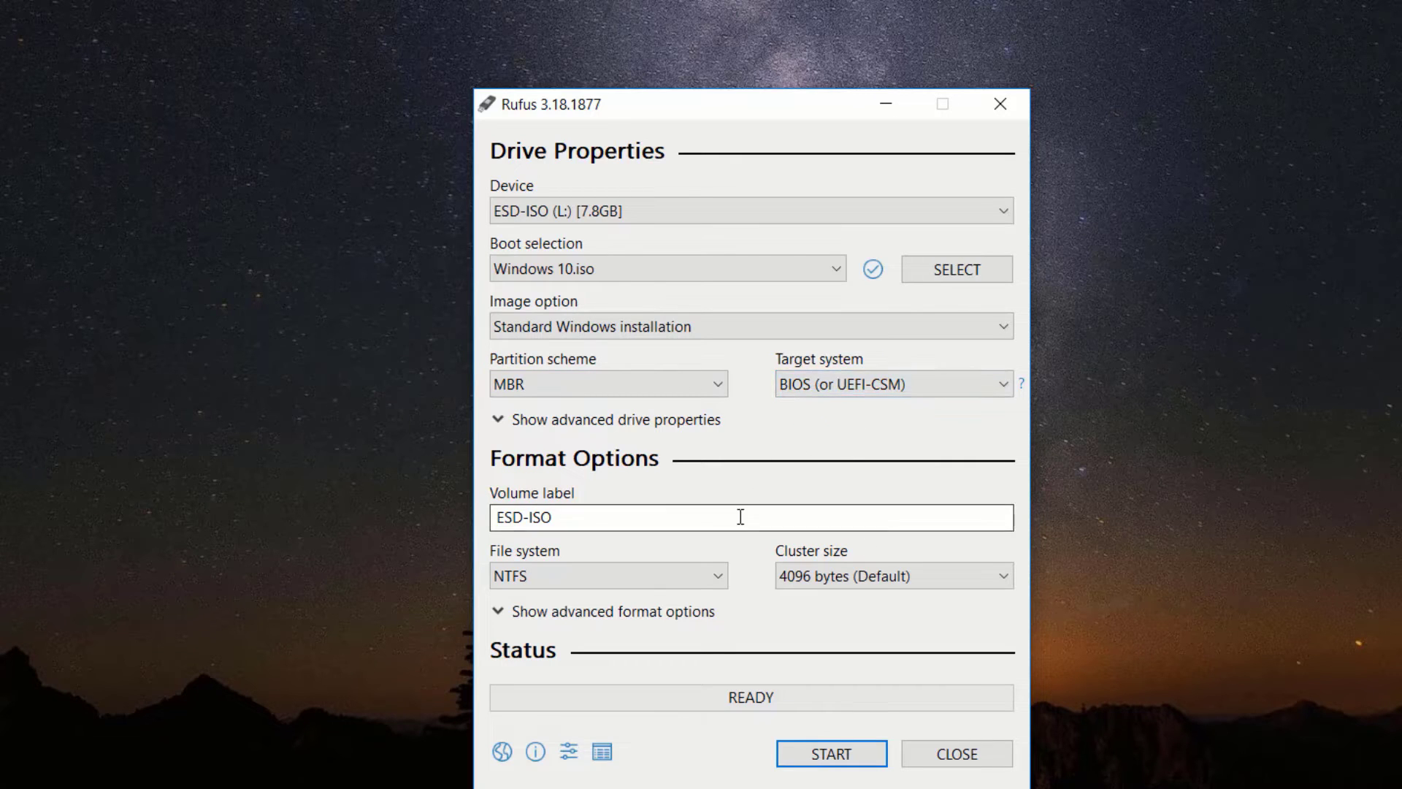
mouse_move(828, 754)
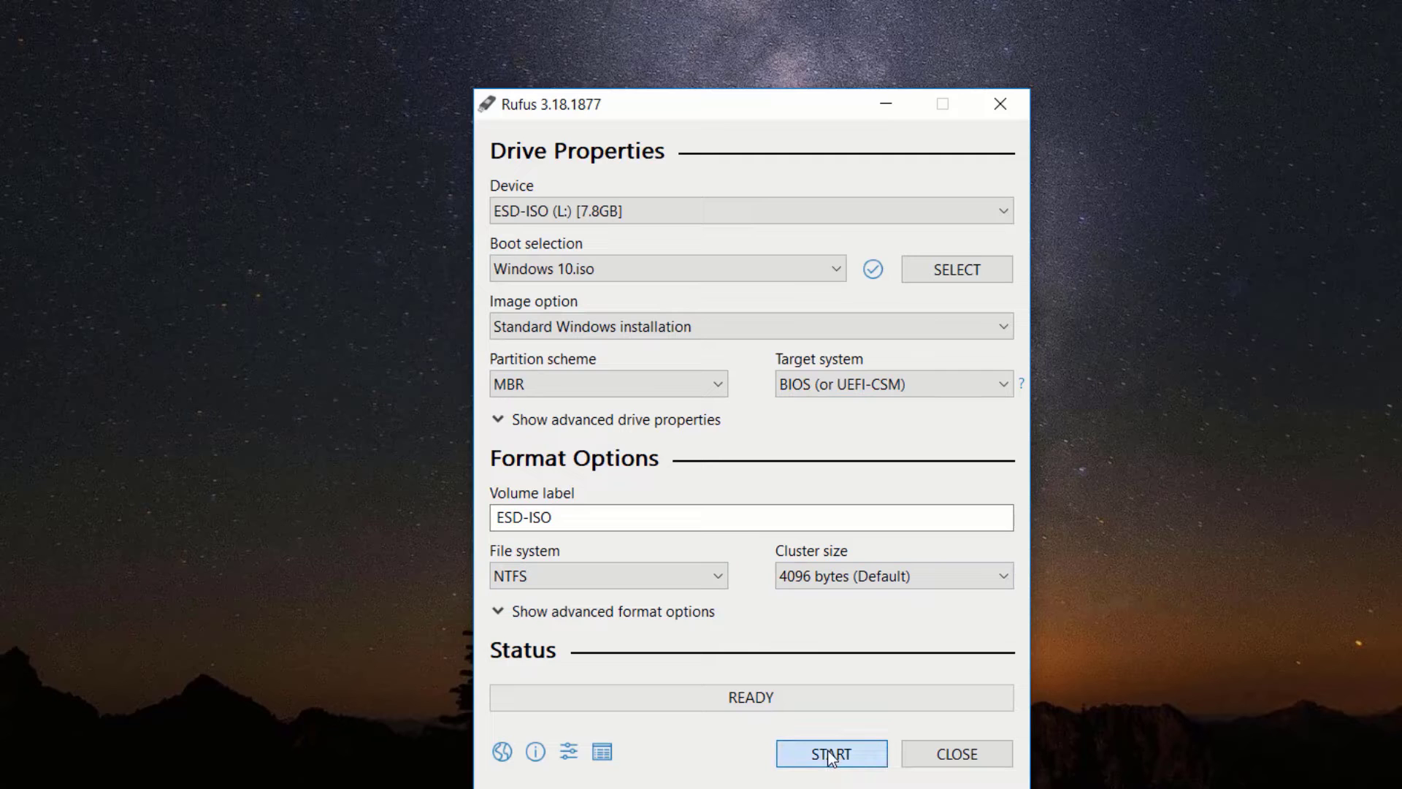
- Start writing the Windows 10 image to the USB drive, confirming all its data will be erased
left_click(831, 753)
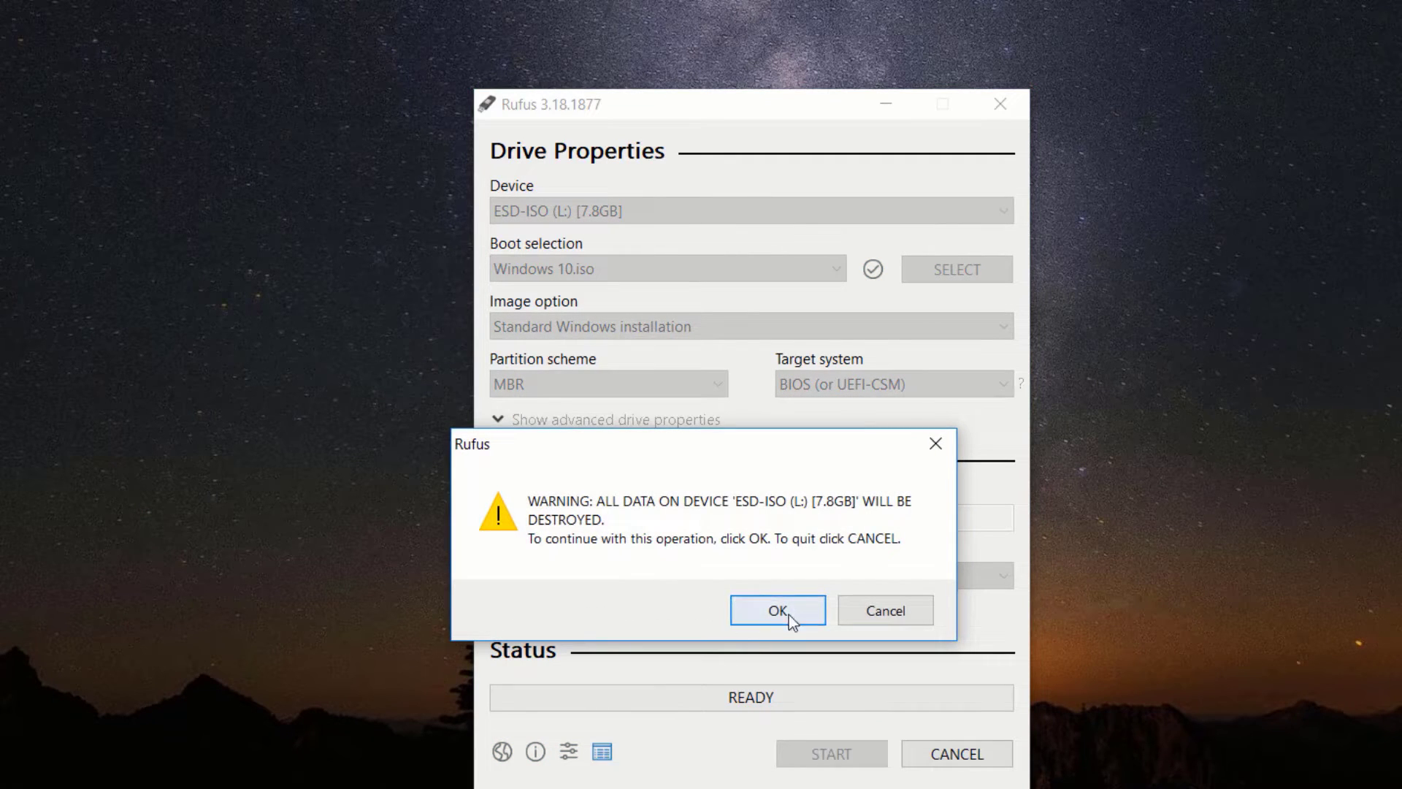
left_click(777, 611)
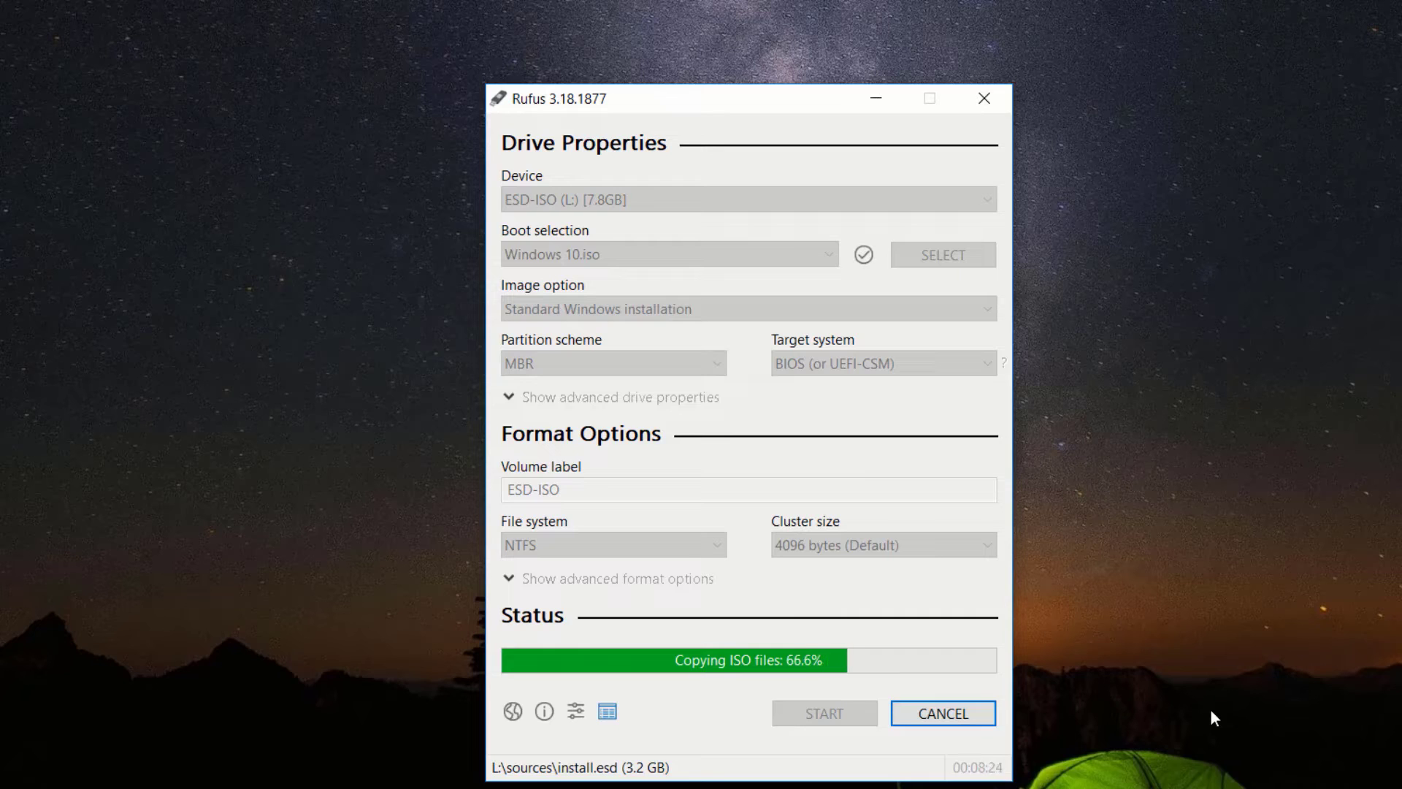
mouse_move(1098, 455)
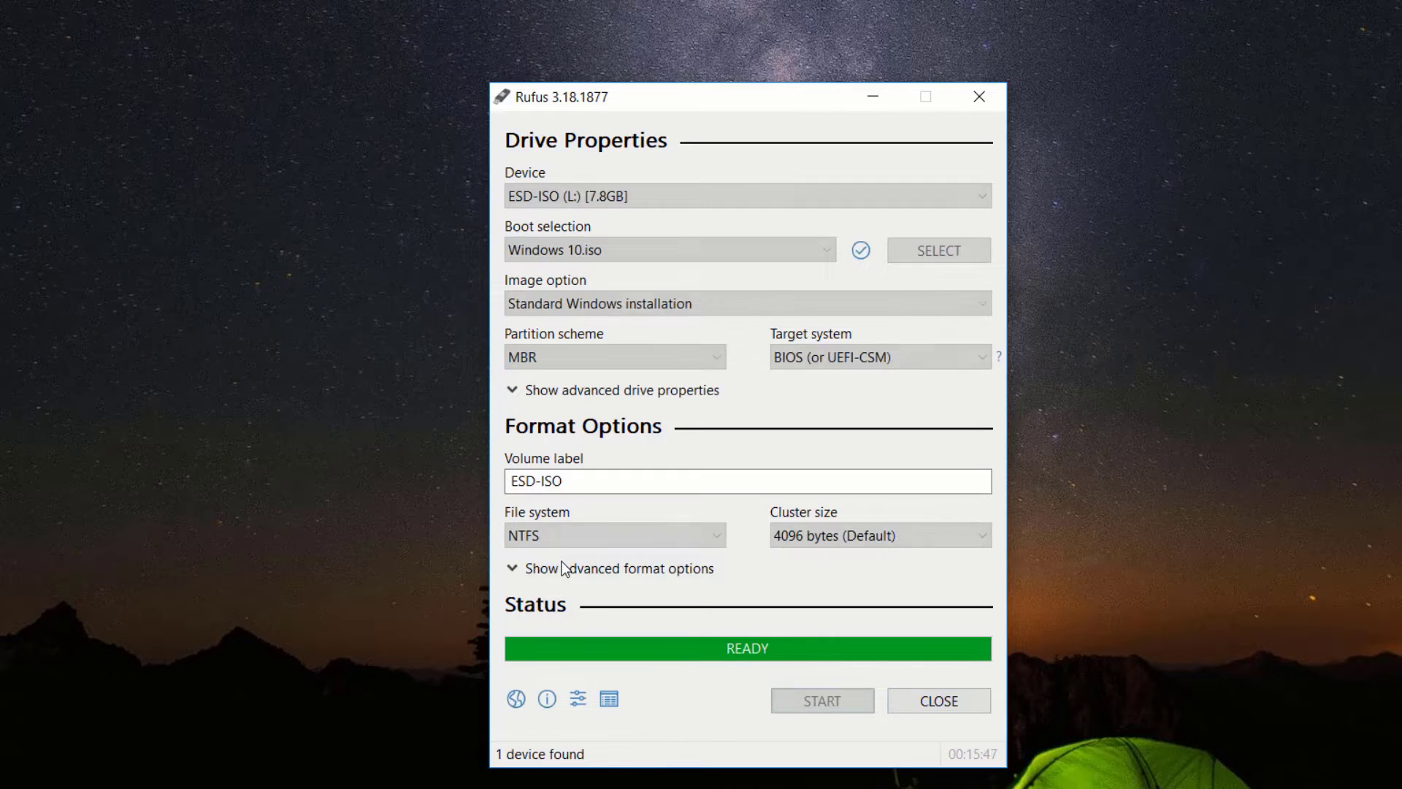
mouse_move(563, 567)
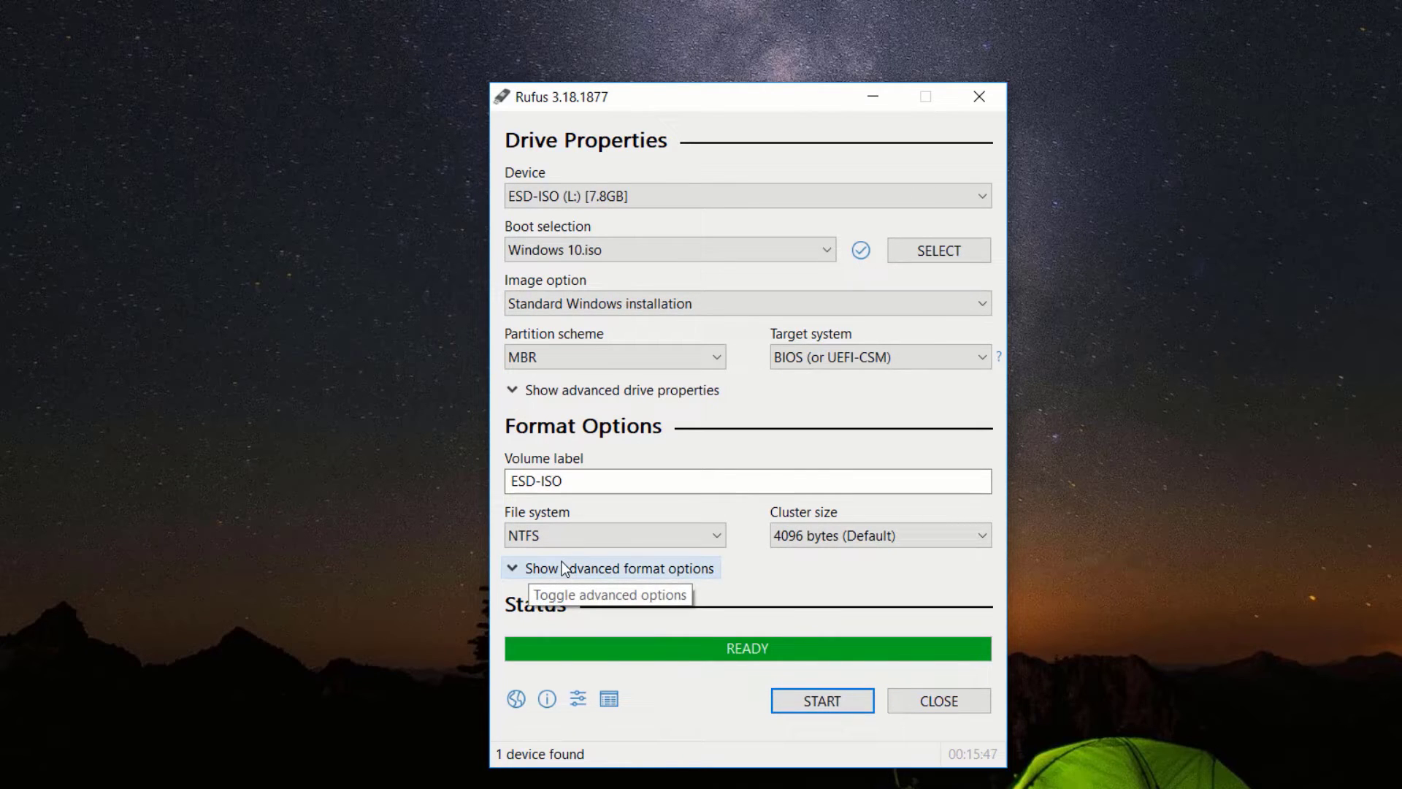
mouse_move(665, 473)
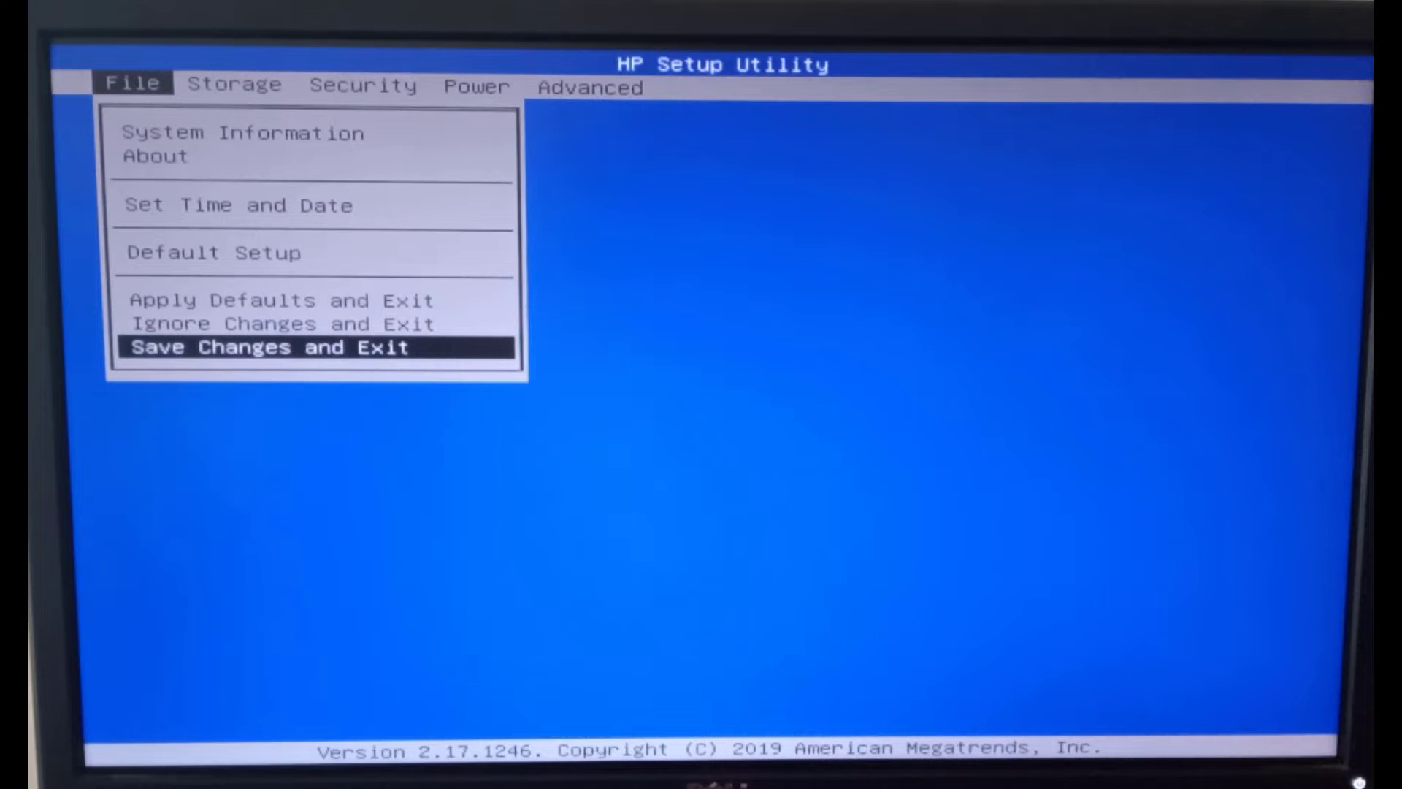
- Save the BIOS changes and exit so the computer restarts to the boot menu
left_click(234, 85)
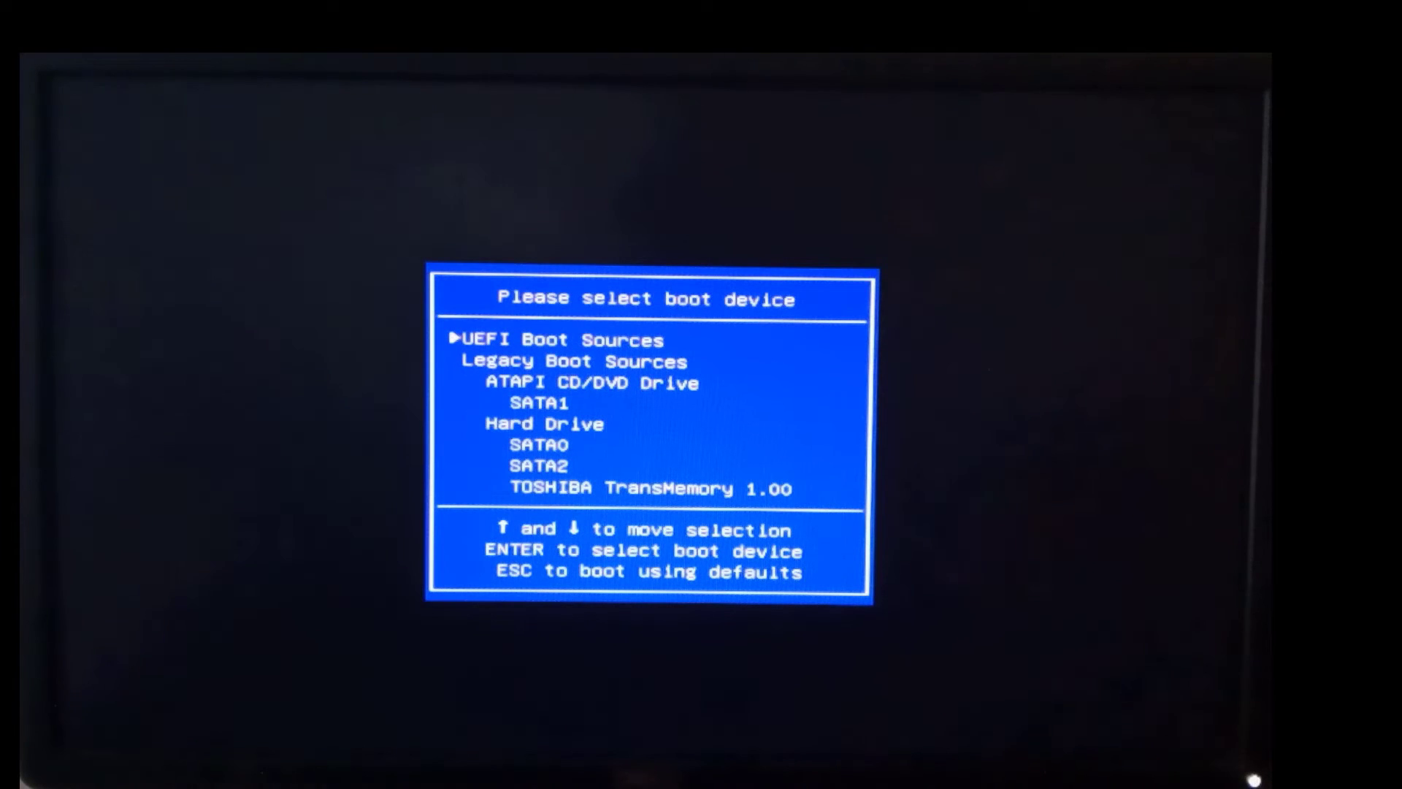
- Boot the computer from the TOSHIBA TransMemory USB drive into Windows Setup
key("Down")
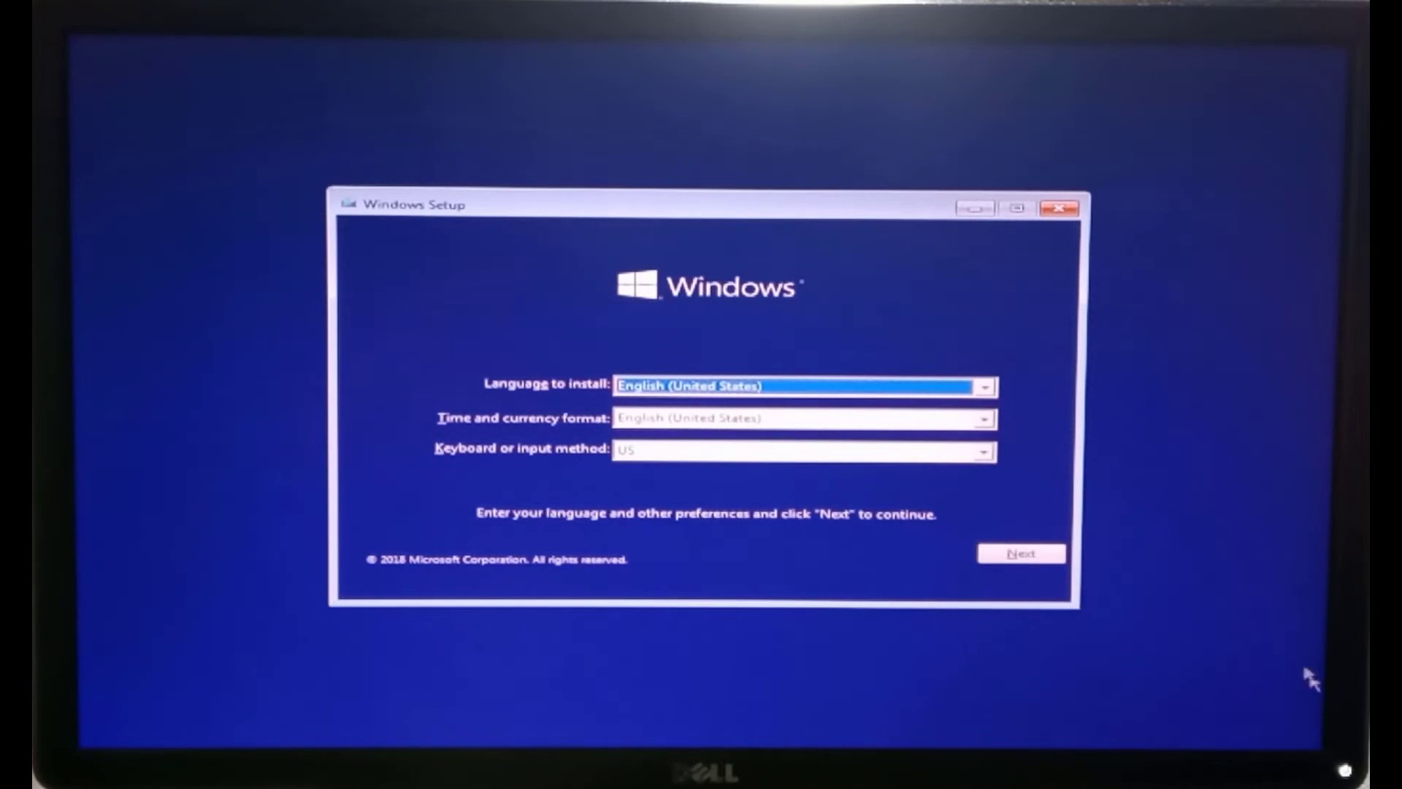
mouse_move(1022, 426)
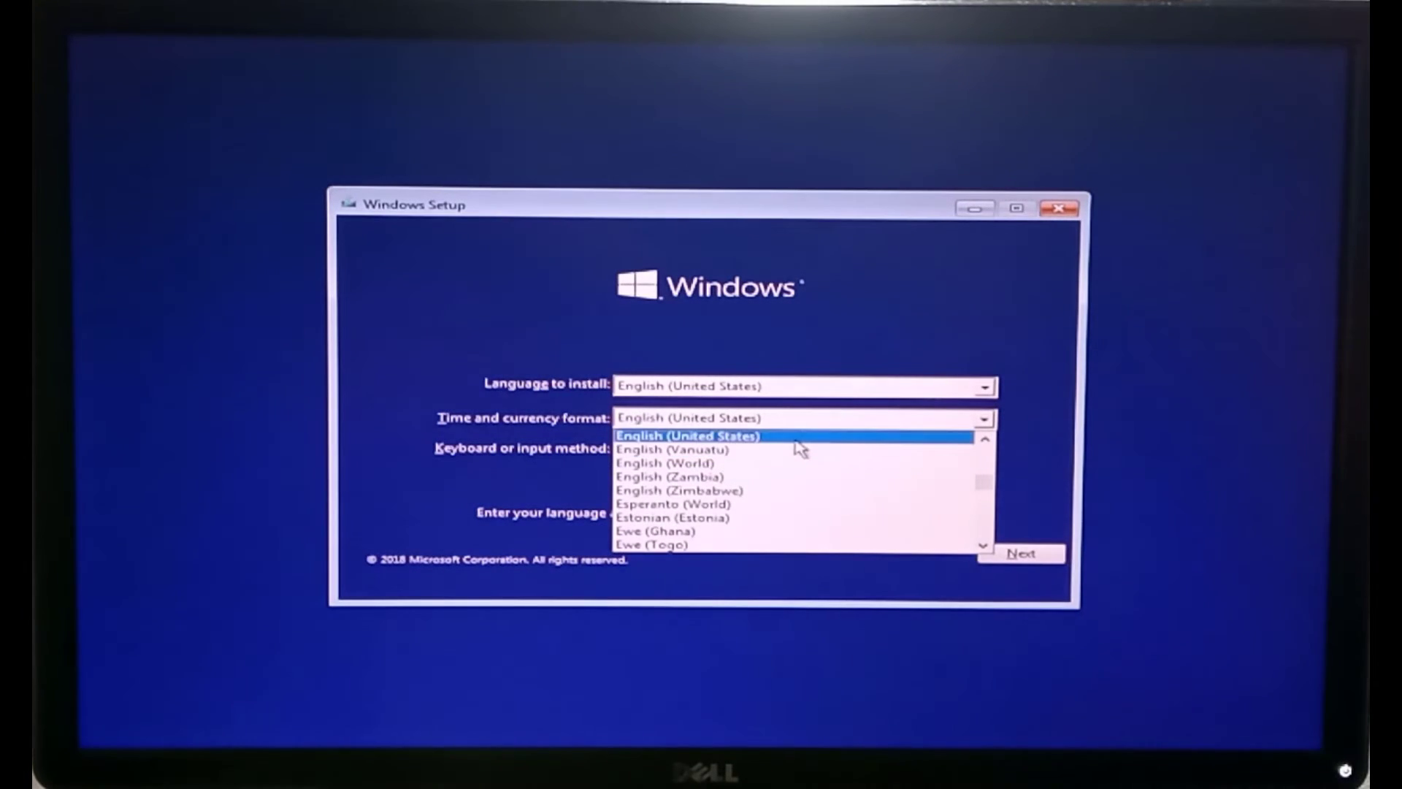
- Keep English (United States) language and formats and start Install now
left_click(686, 436)
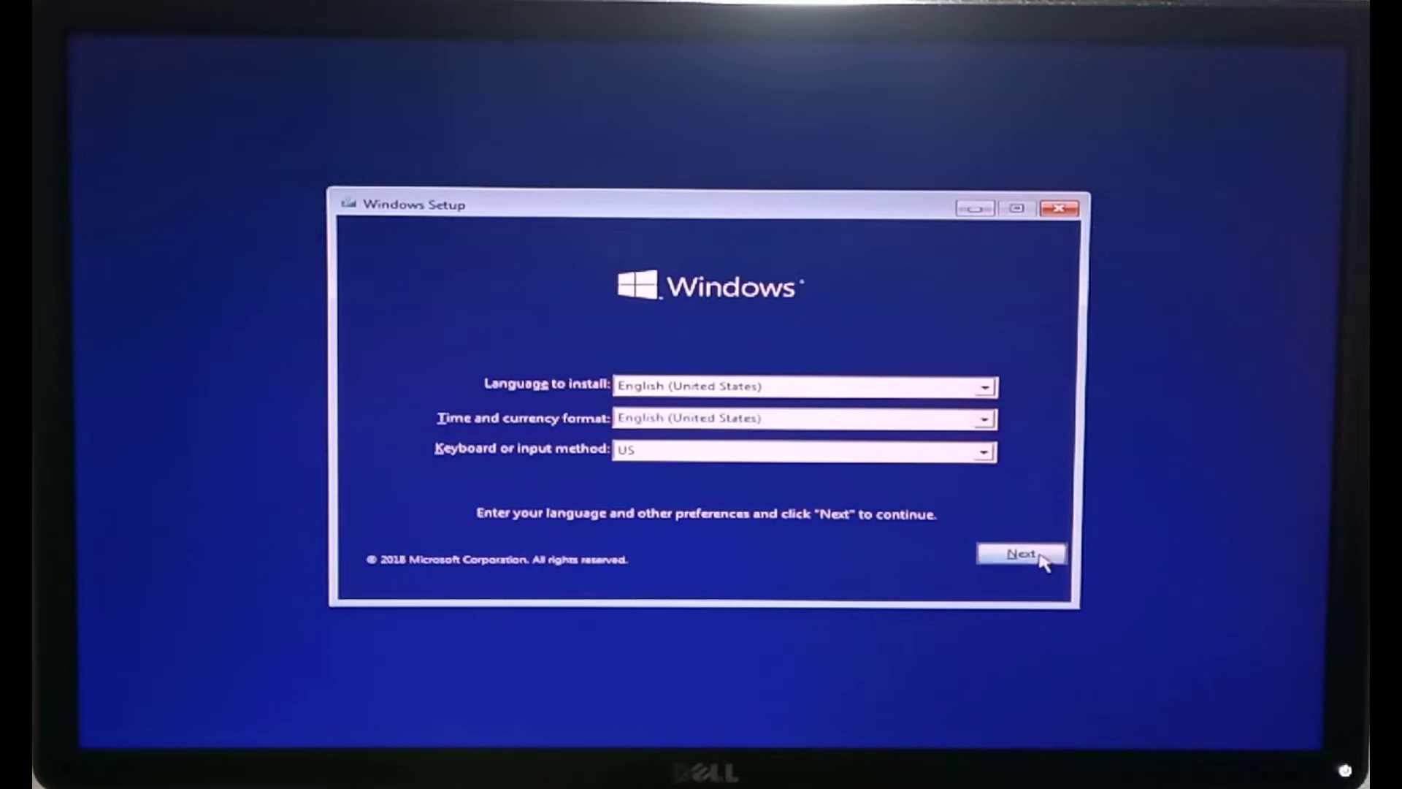
left_click(1021, 554)
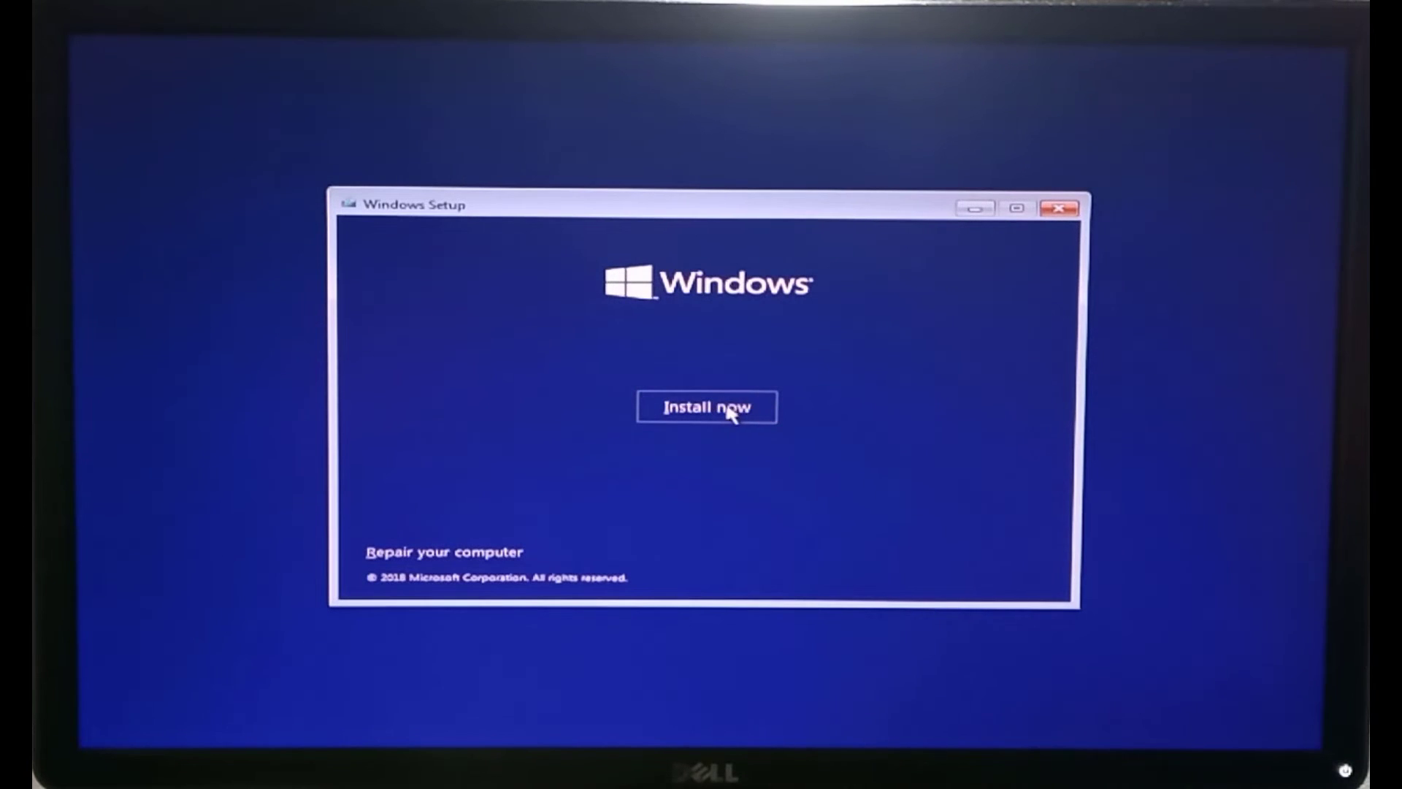
left_click(706, 408)
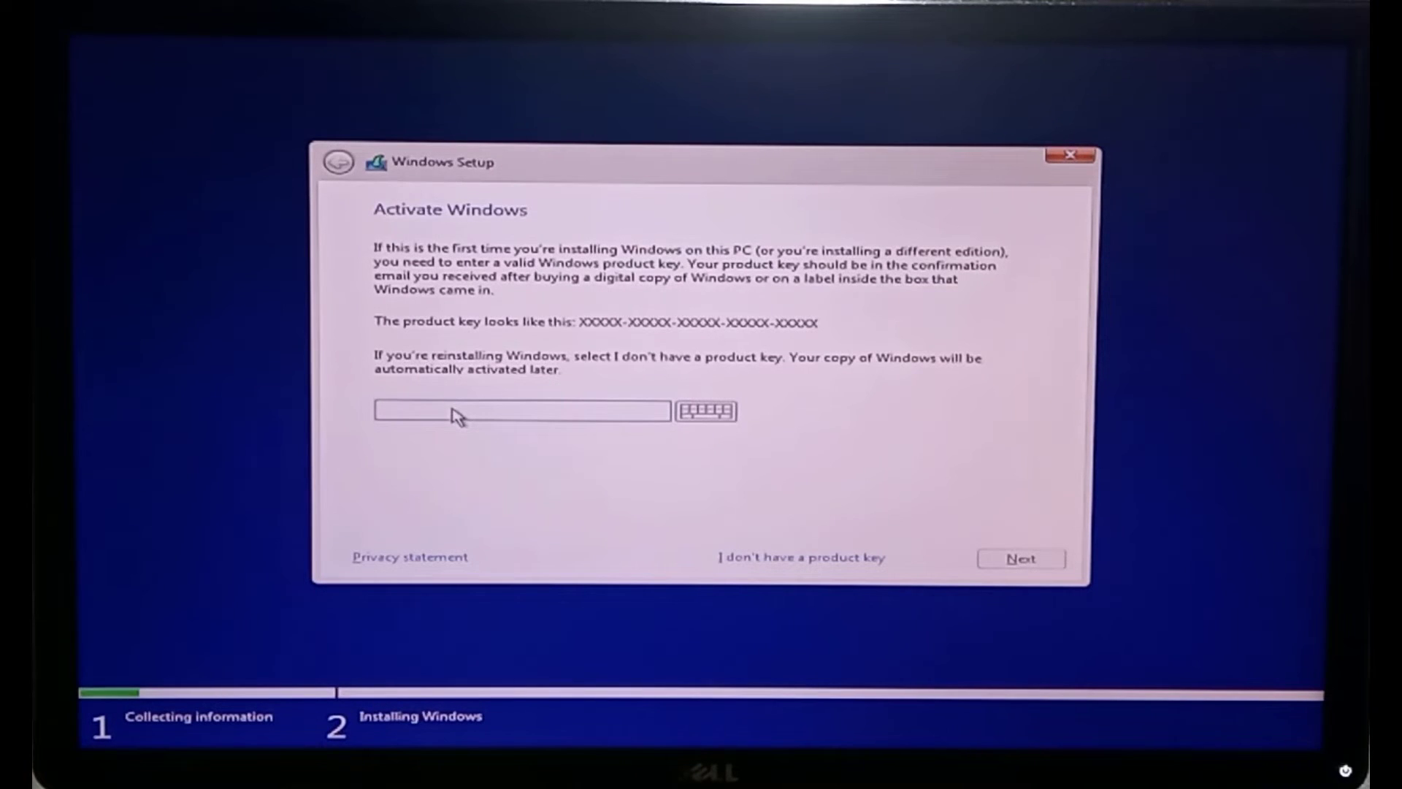
mouse_move(830, 568)
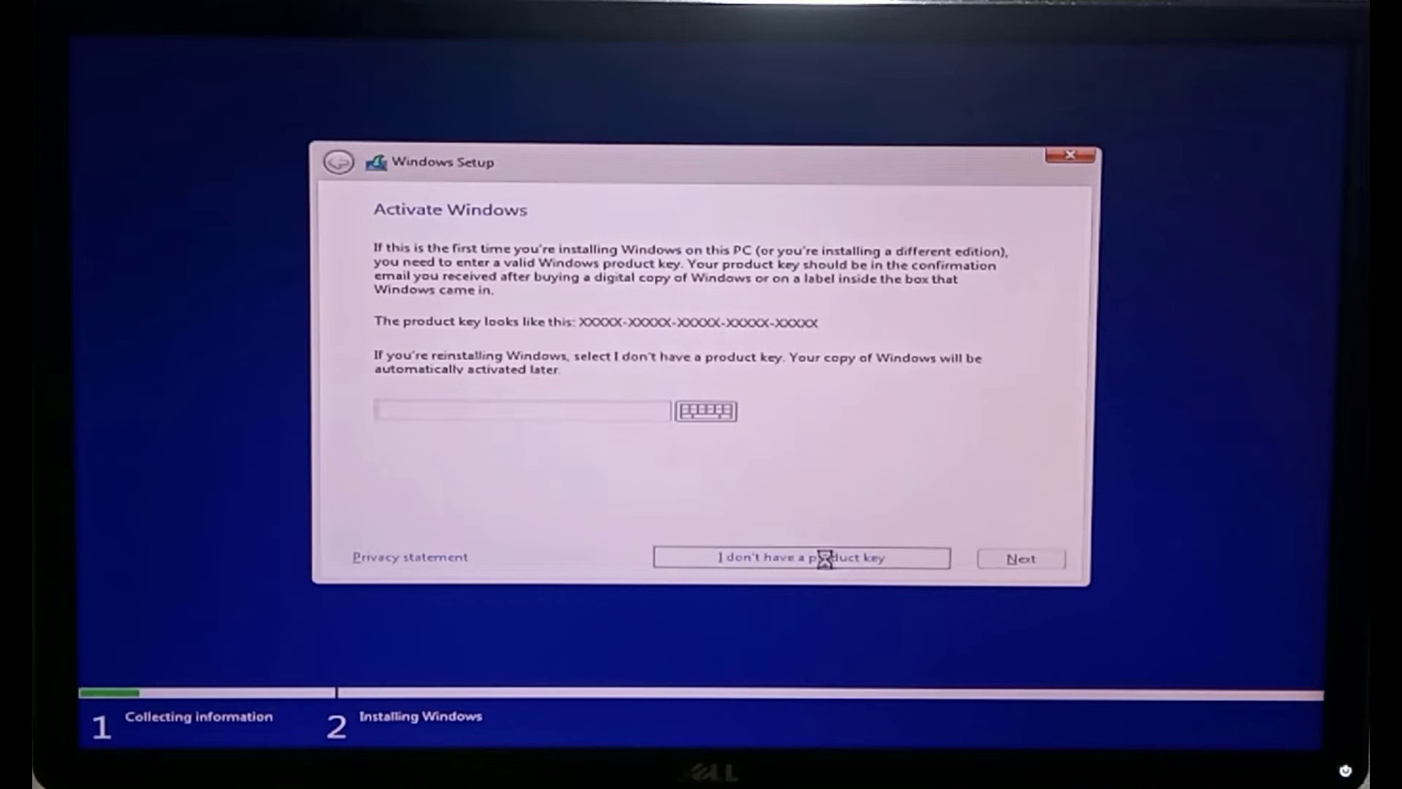
- Skip the product key and settle on Windows 10 Home from the edition list
left_click(799, 557)
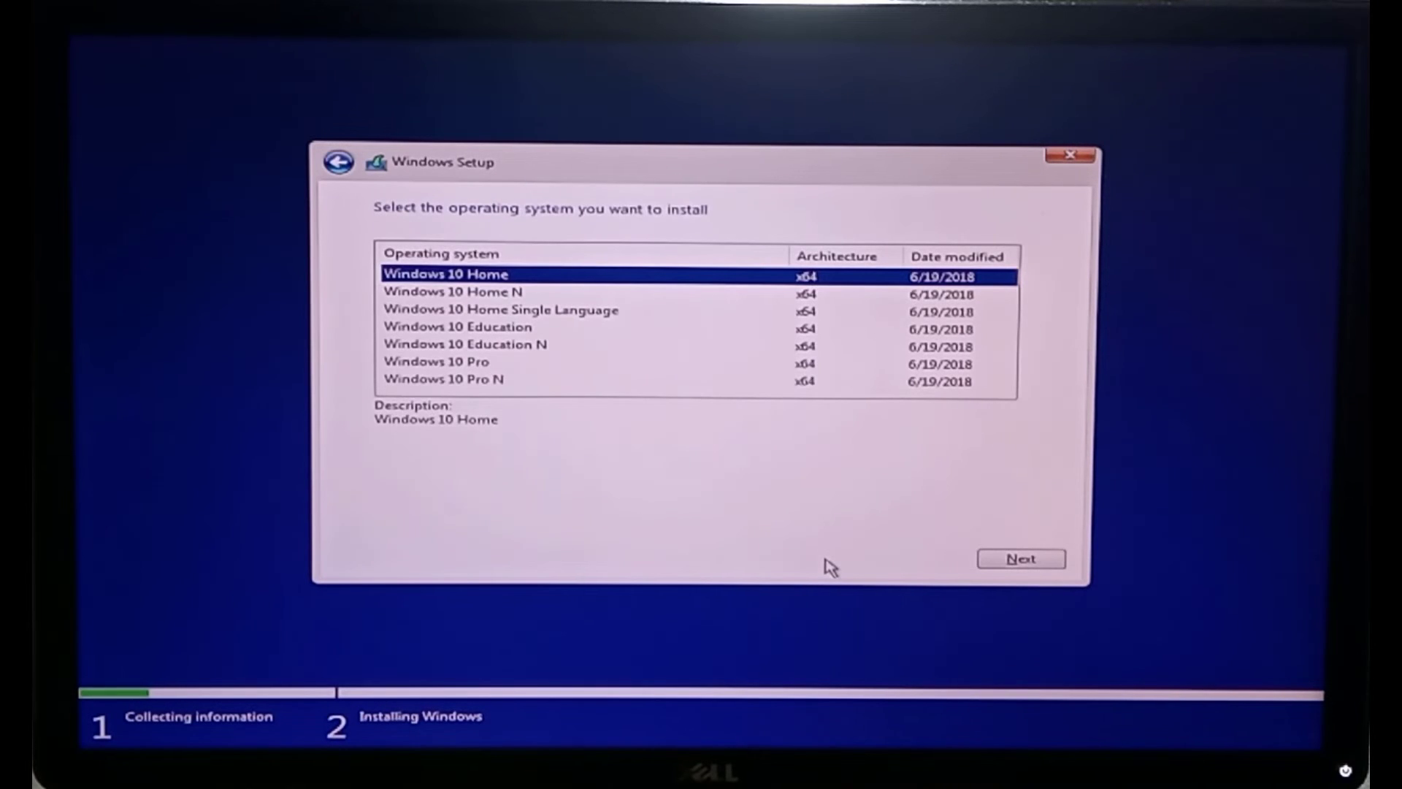
left_click(453, 292)
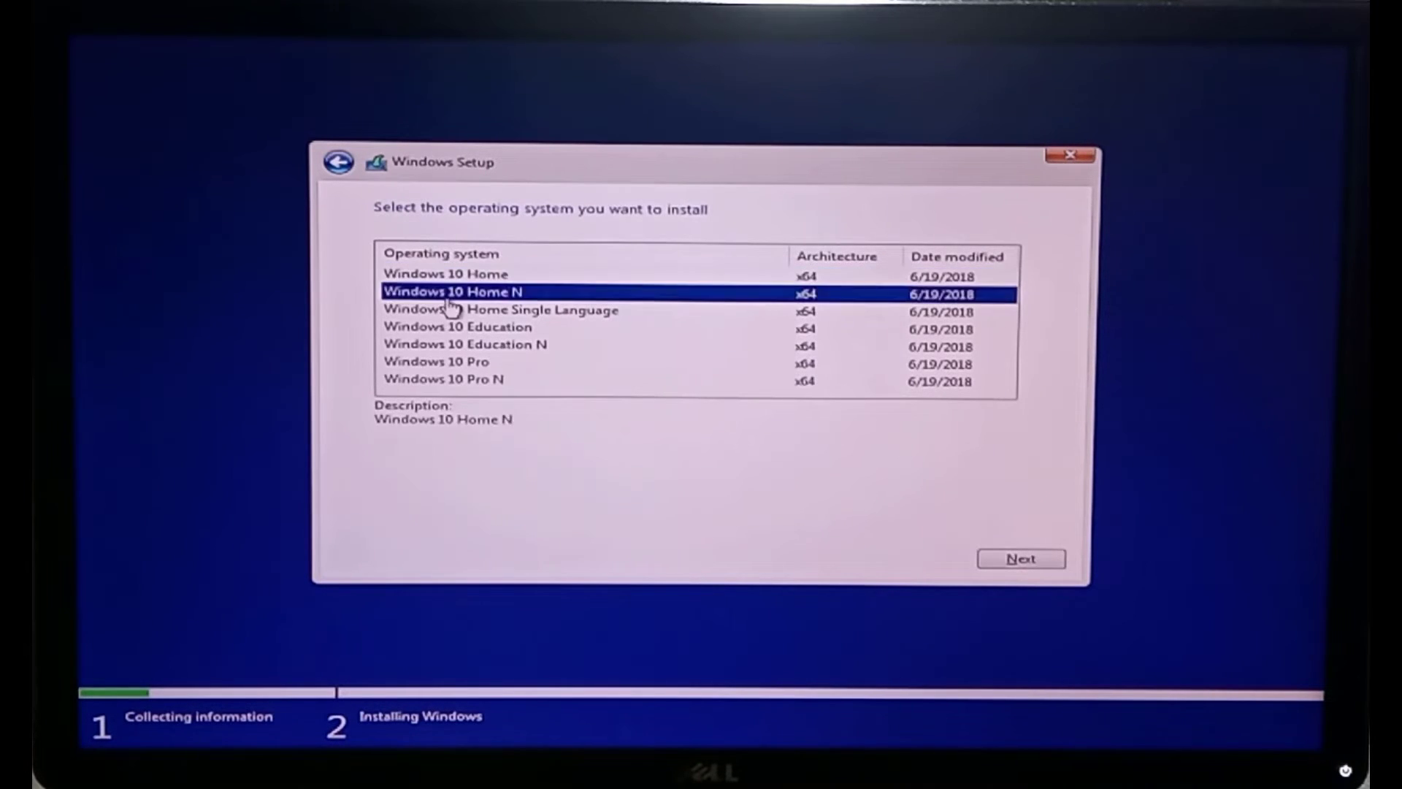
left_click(464, 345)
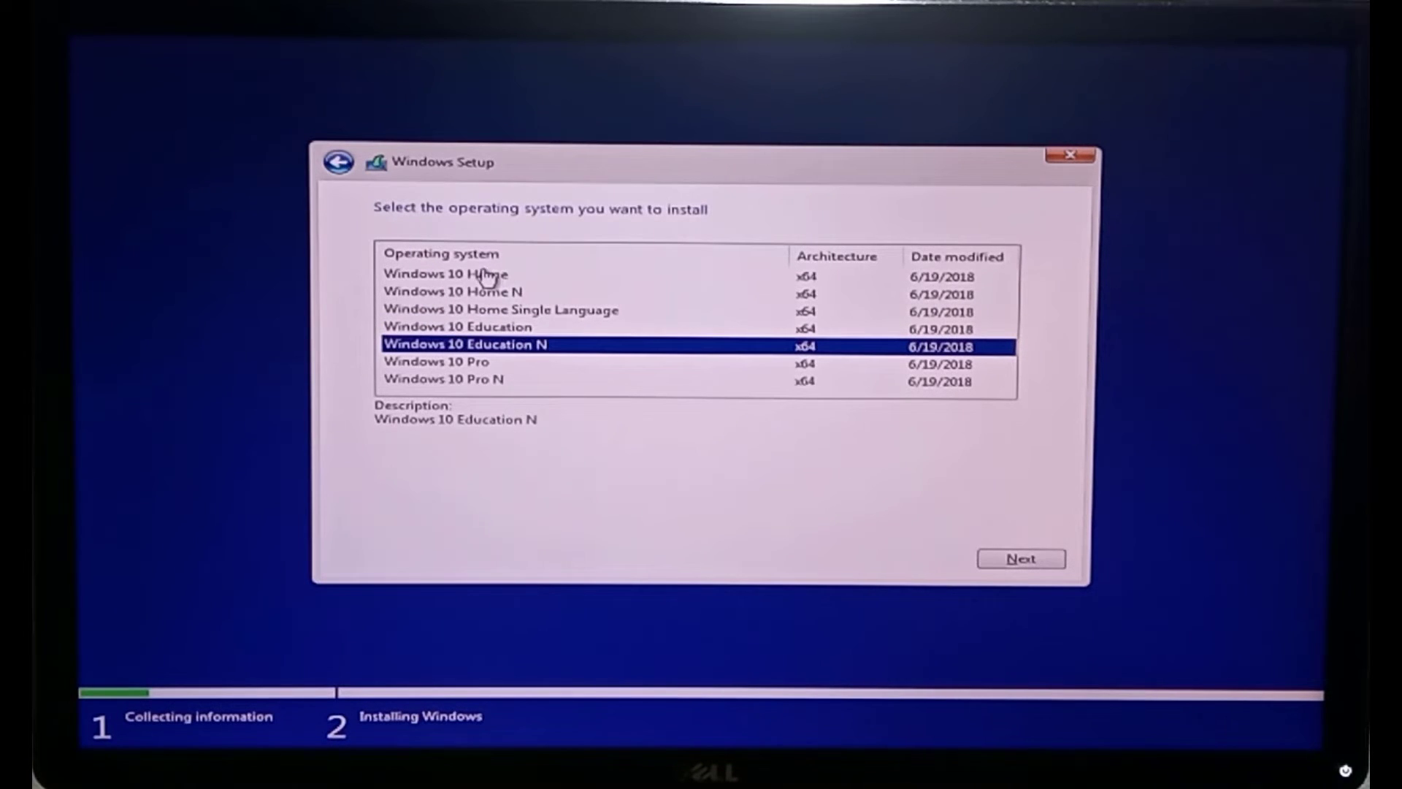
left_click(444, 273)
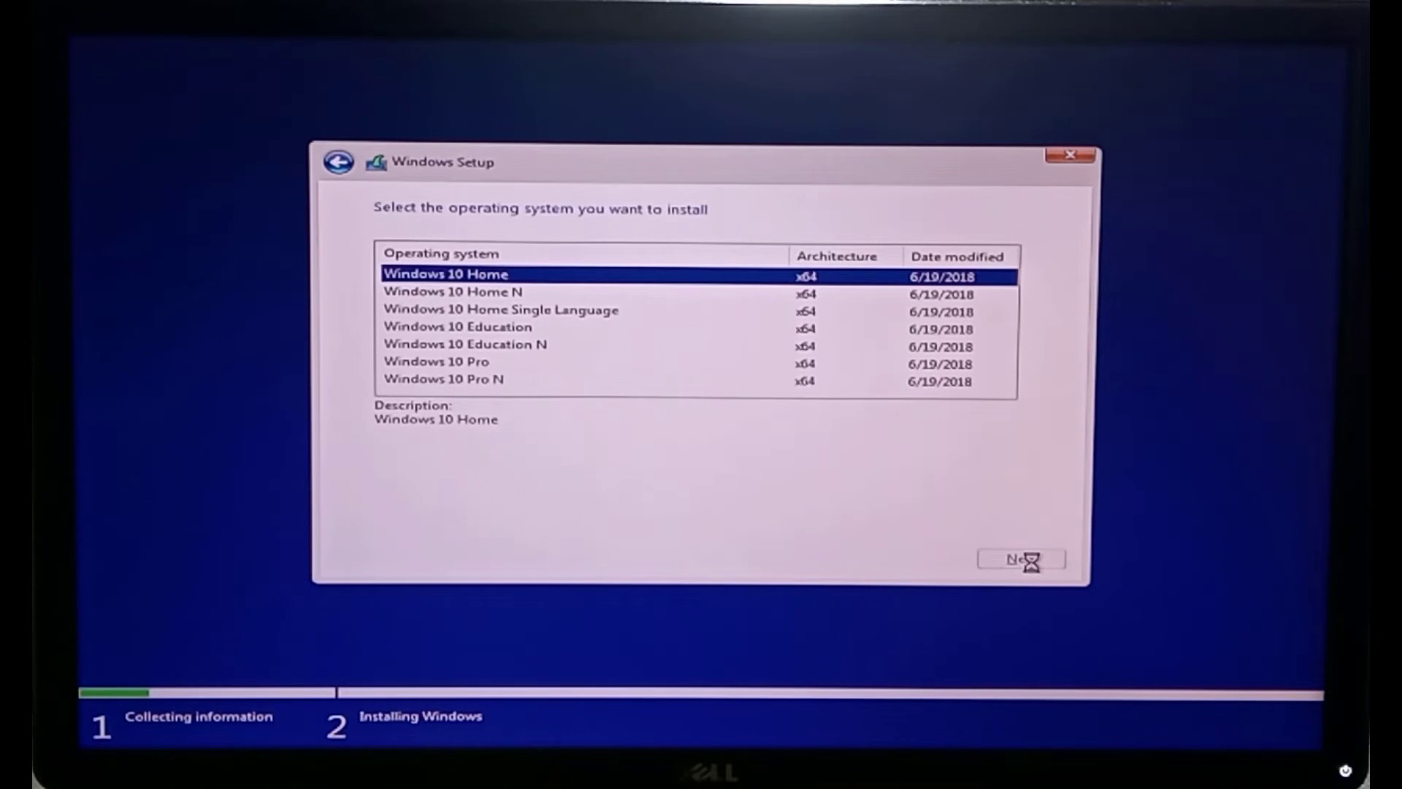
- Confirm Windows 10 Home, accept the license terms and reach the installation type choice
left_click(1020, 558)
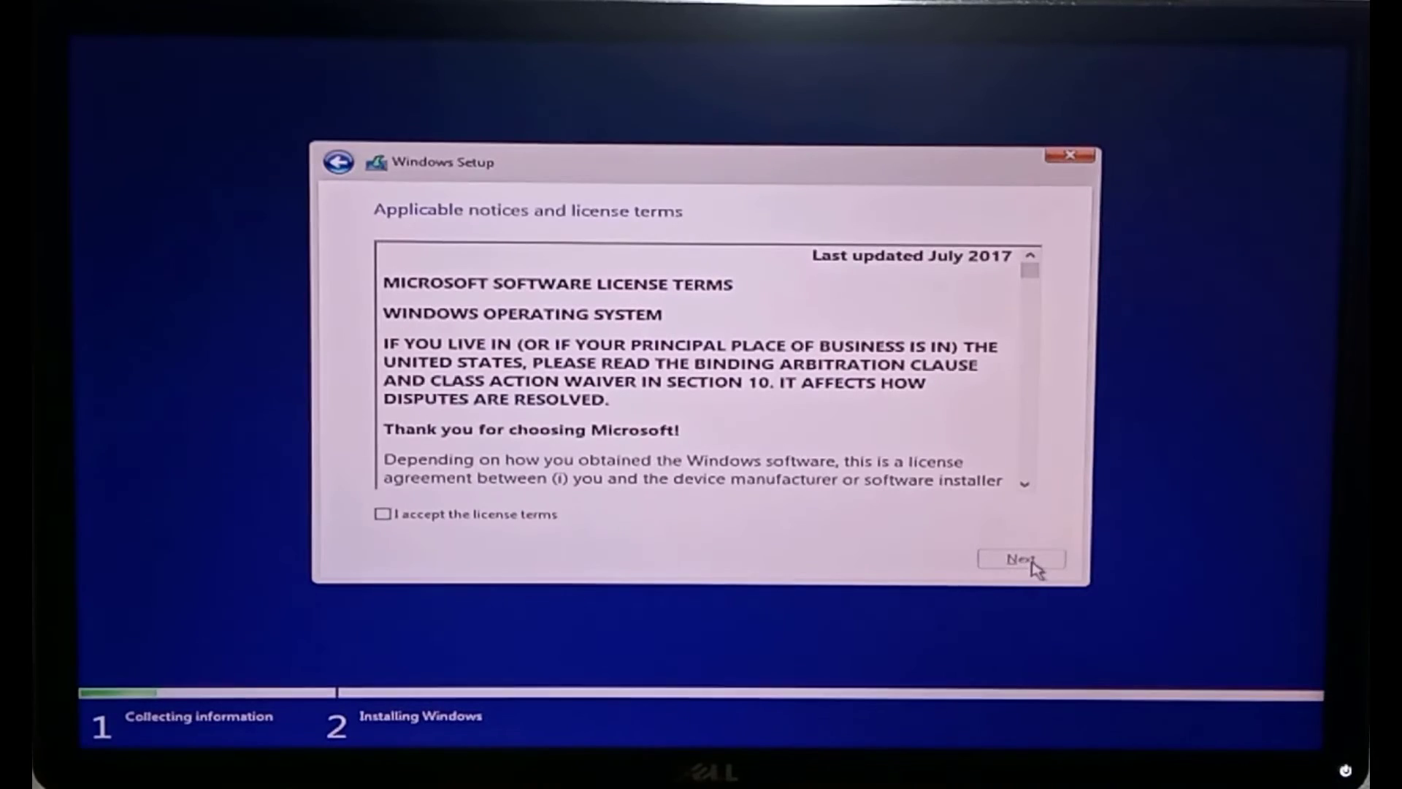
mouse_move(337, 539)
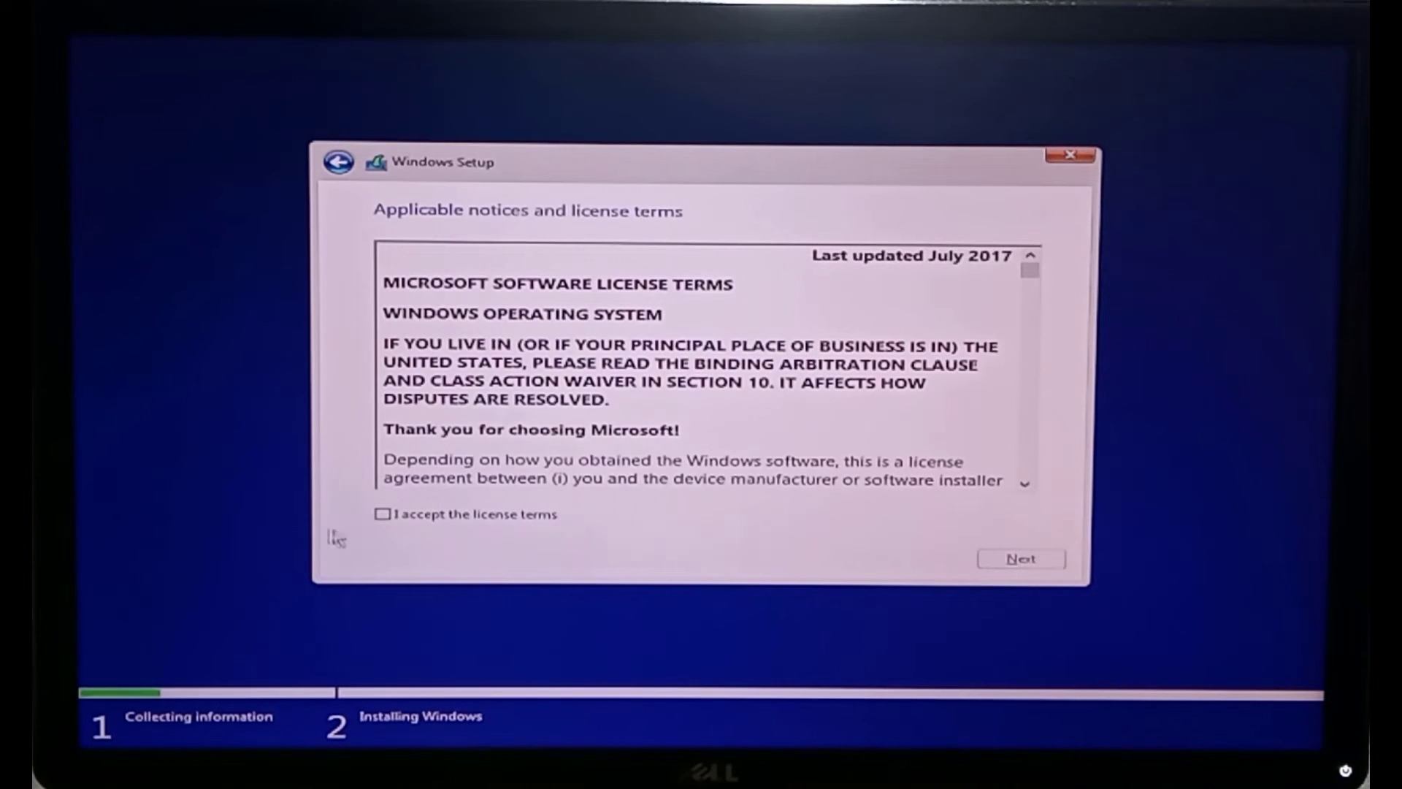
left_click(383, 512)
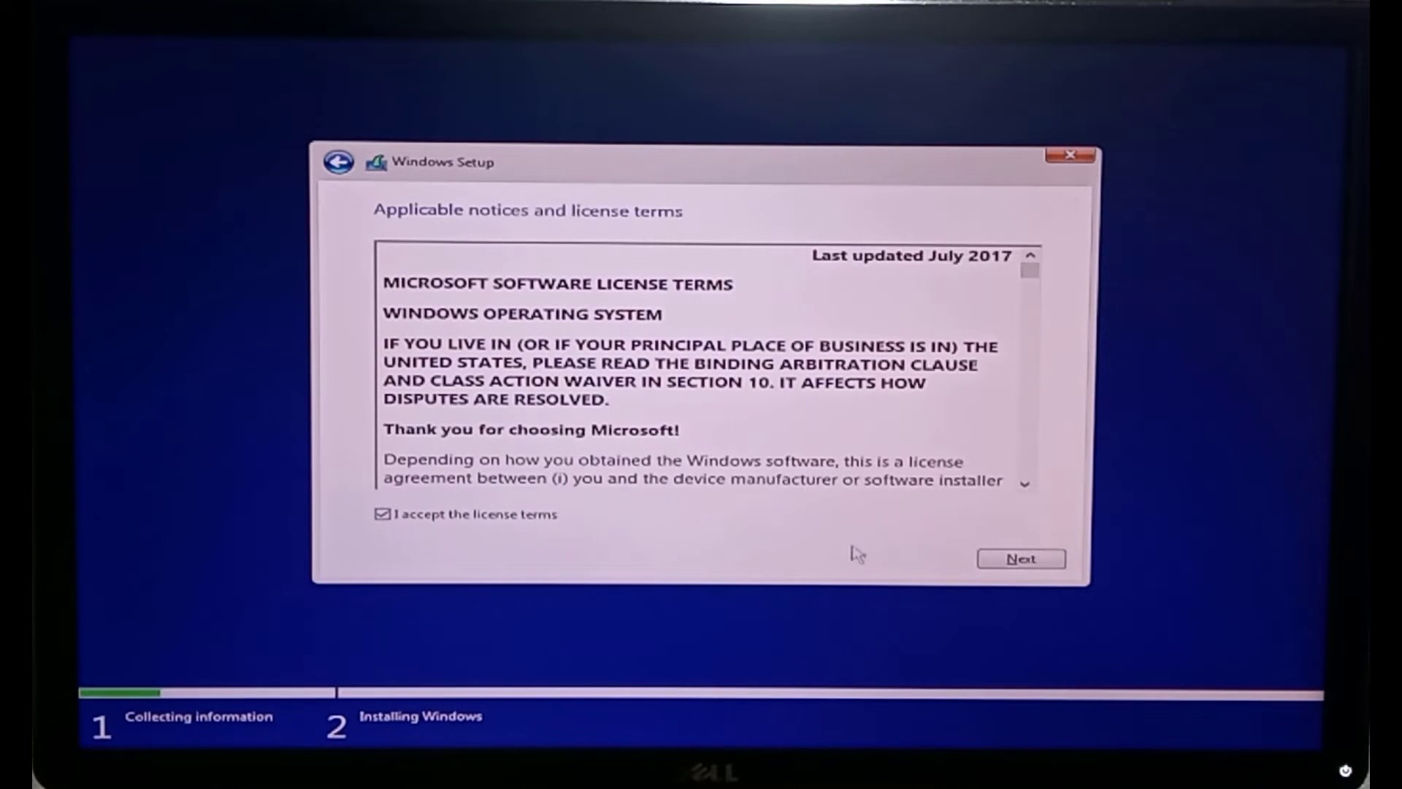
scroll("down", 3)
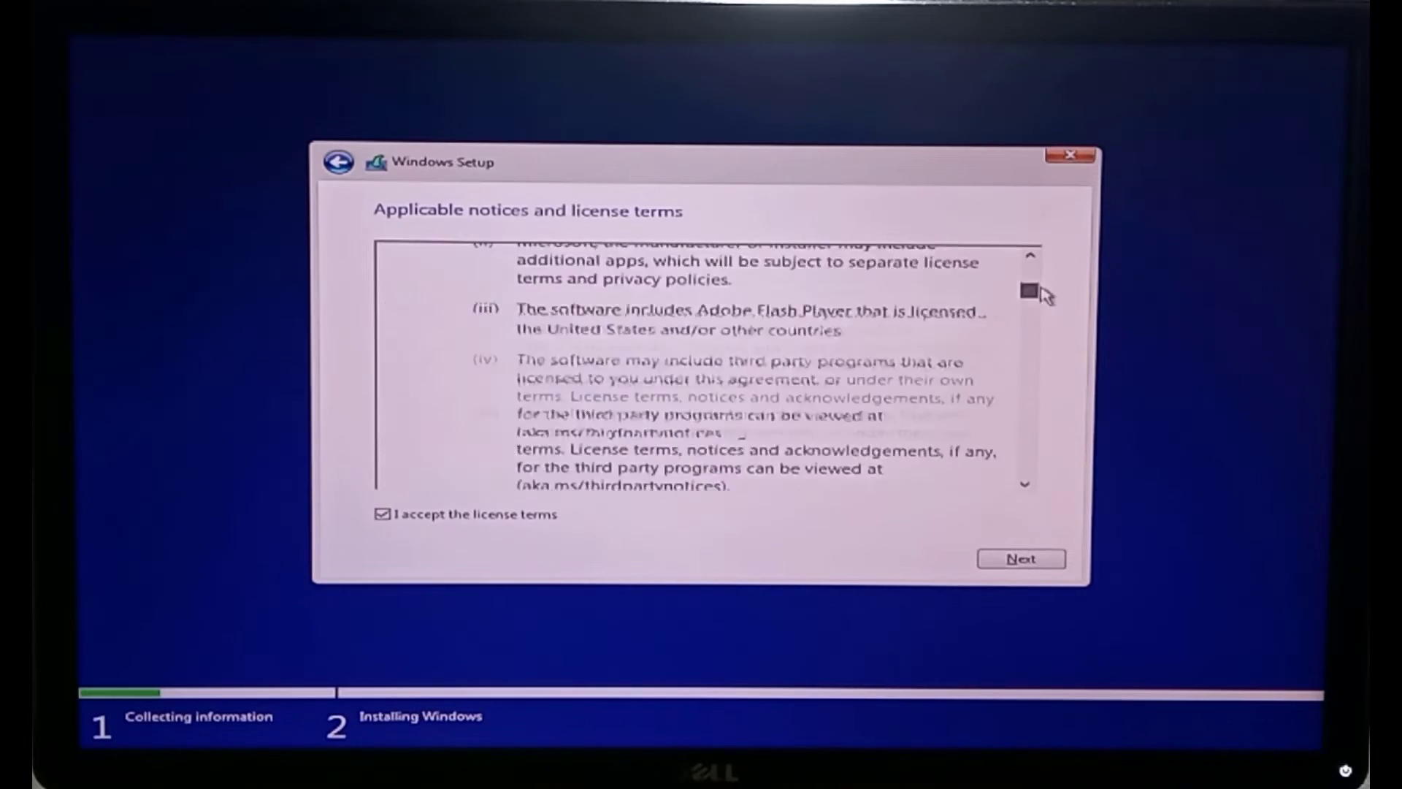
scroll("down", 3)
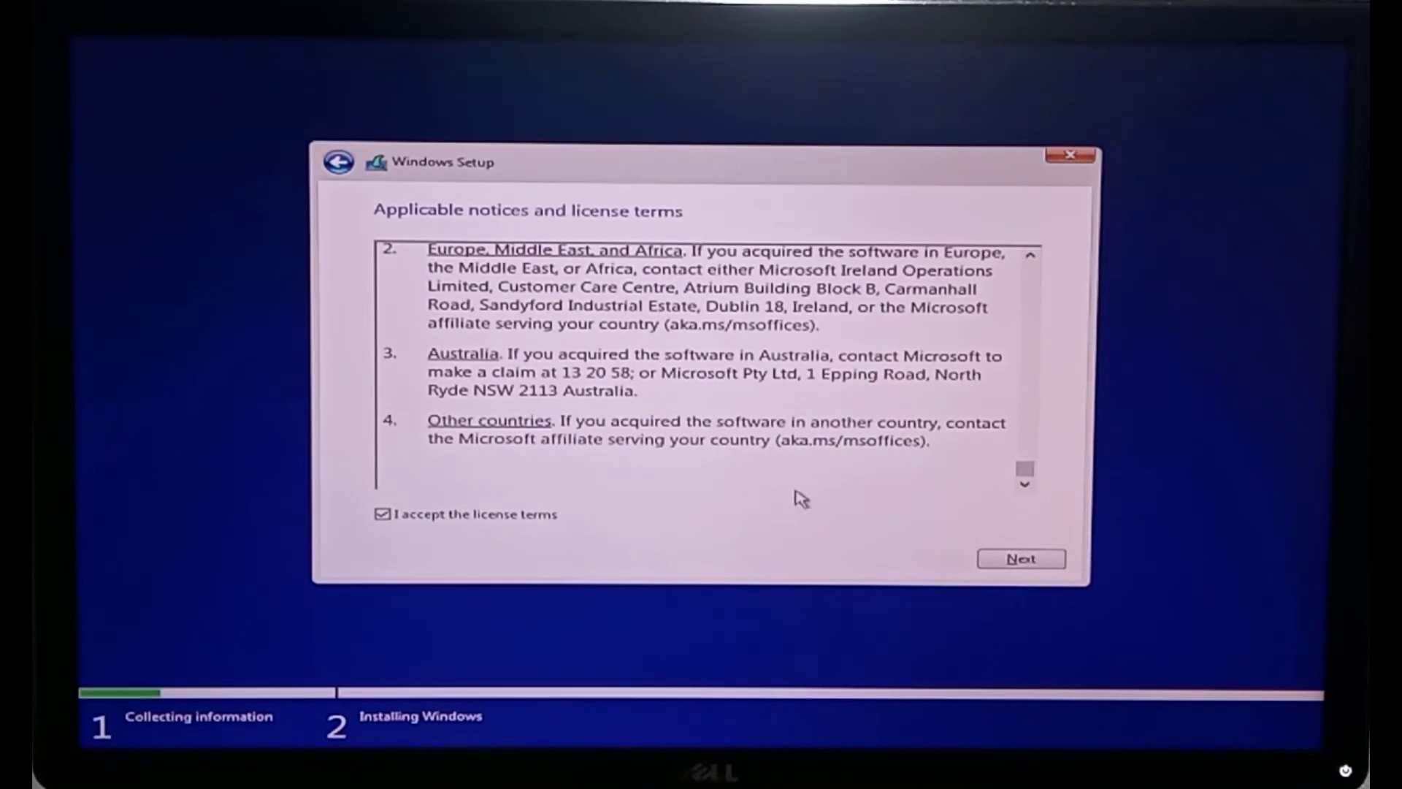
left_click(1021, 558)
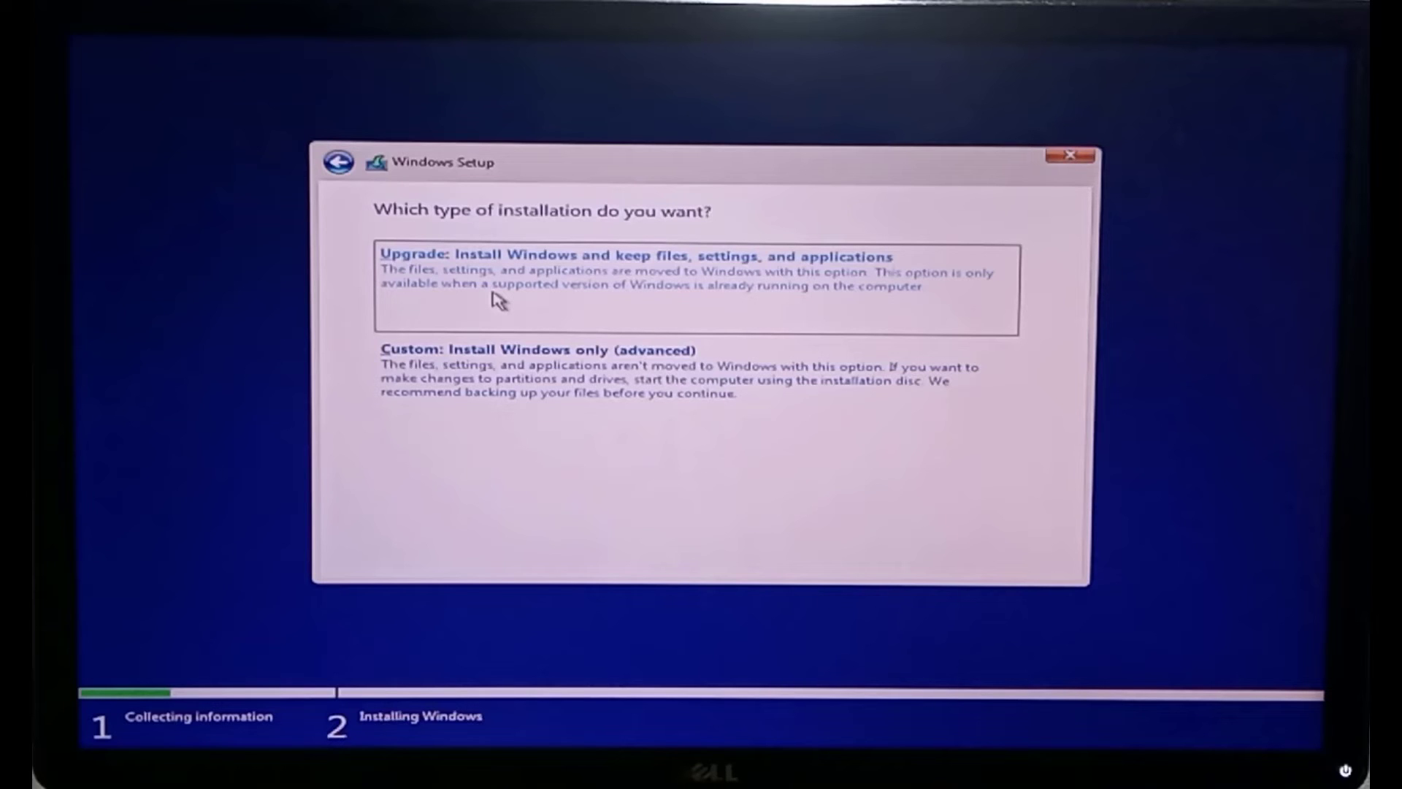
mouse_move(517, 392)
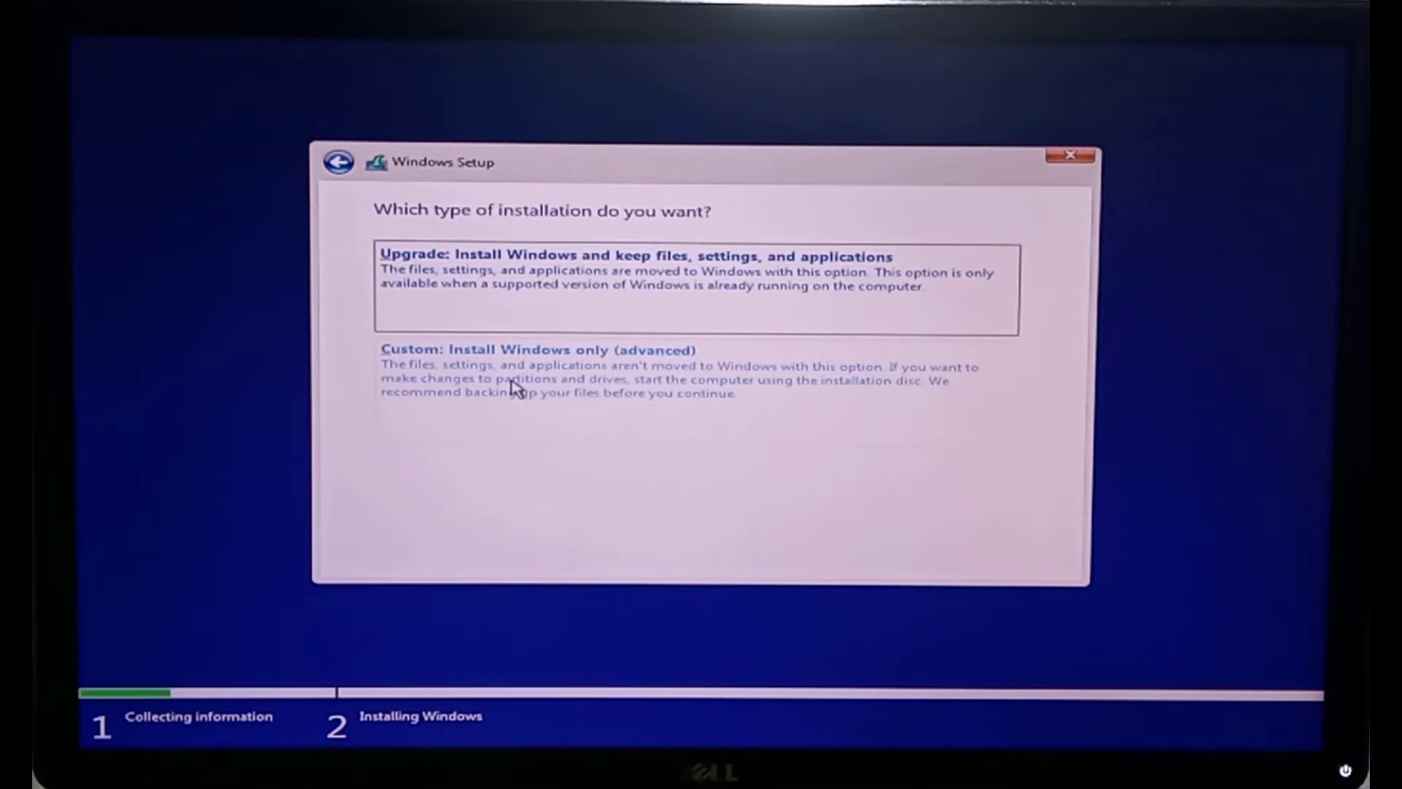
- Choose Custom install, create a full-size partition with system partitions, and install onto the 465.2 GB primary partition
left_click(540, 349)
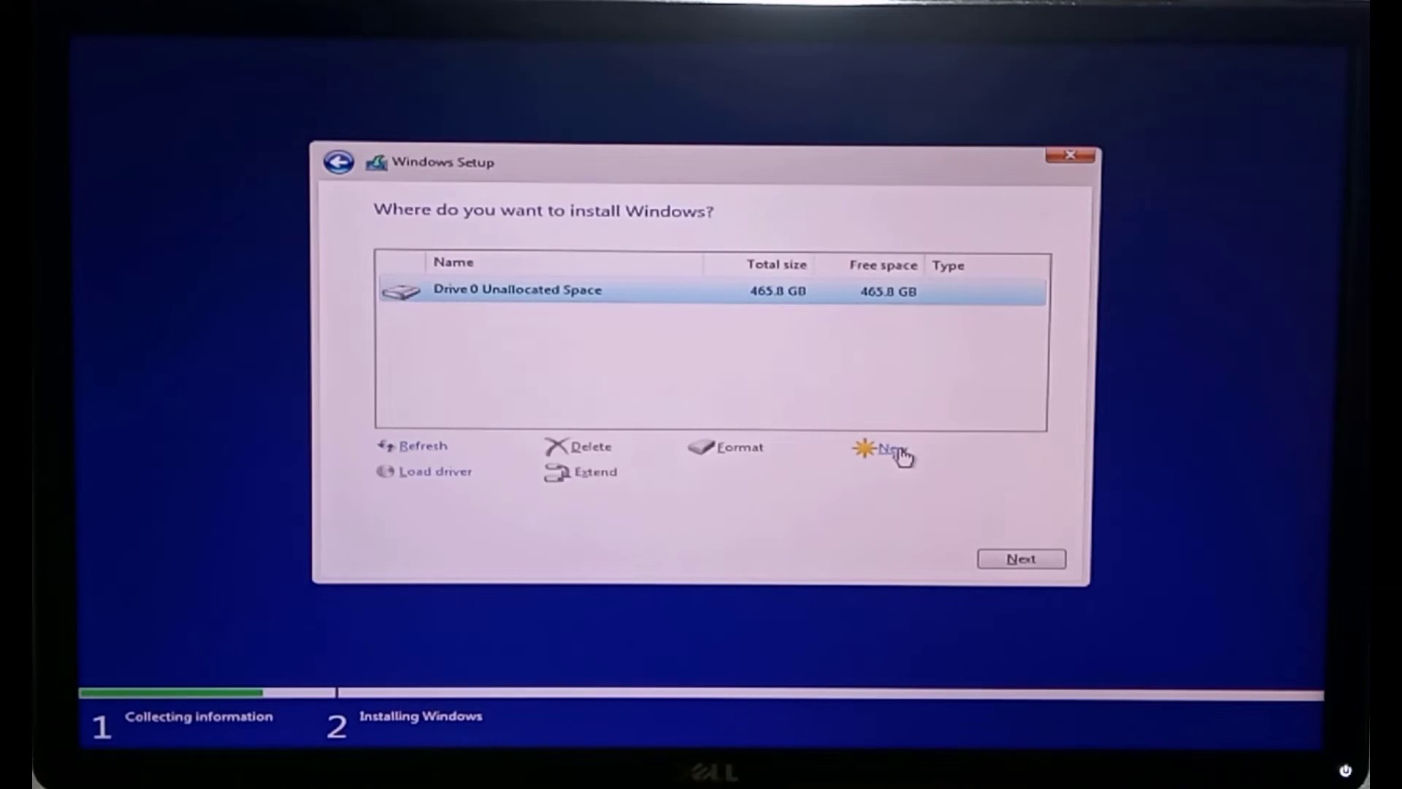
left_click(892, 447)
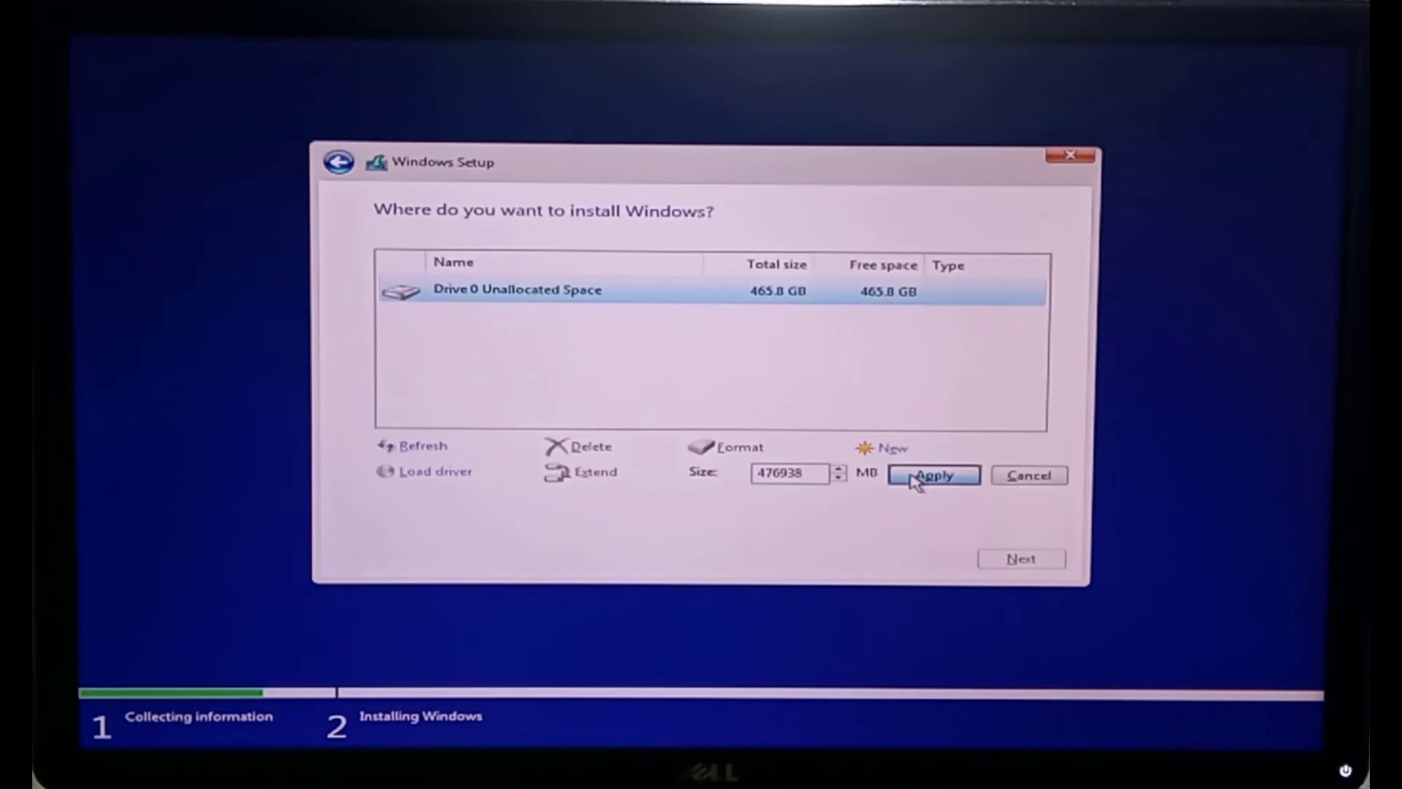
left_click(932, 474)
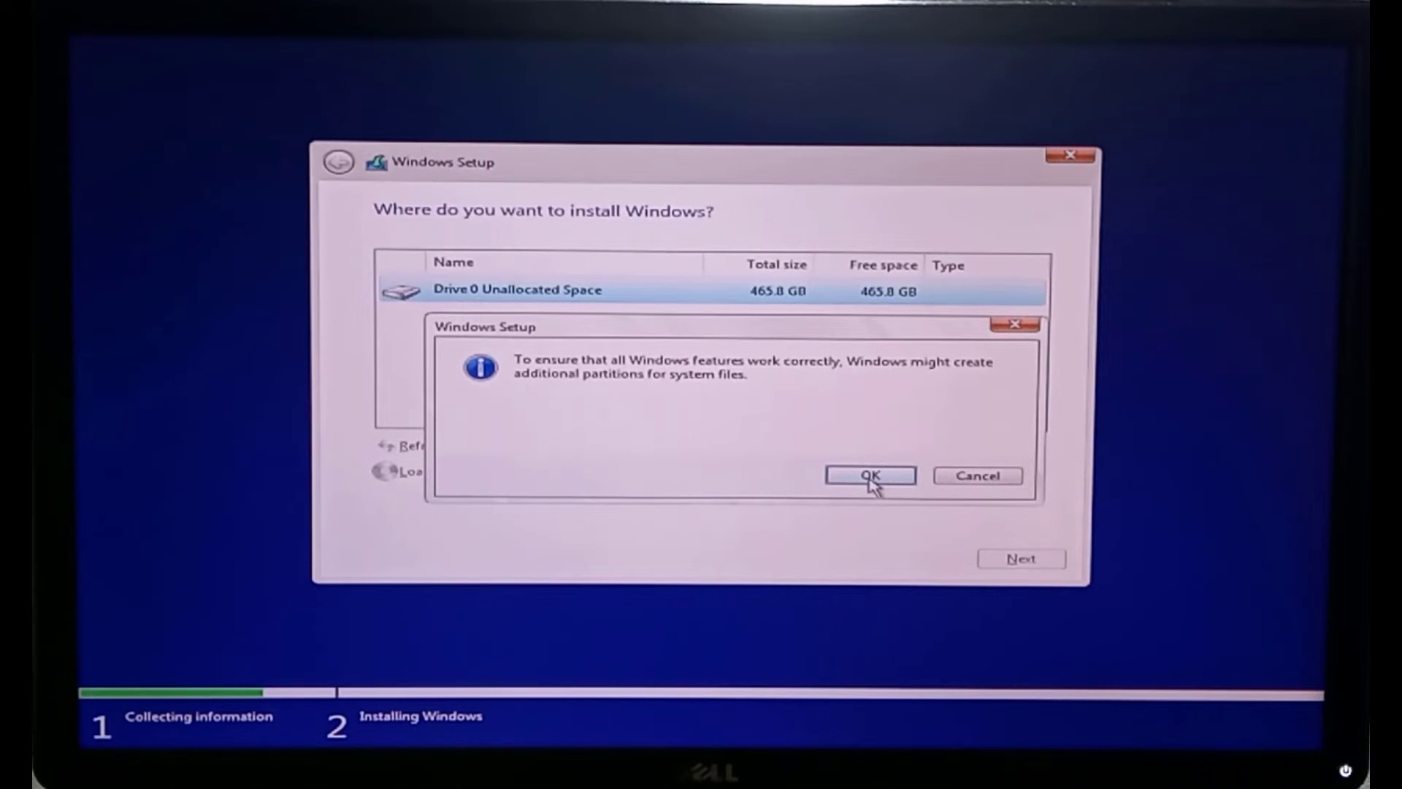
left_click(868, 475)
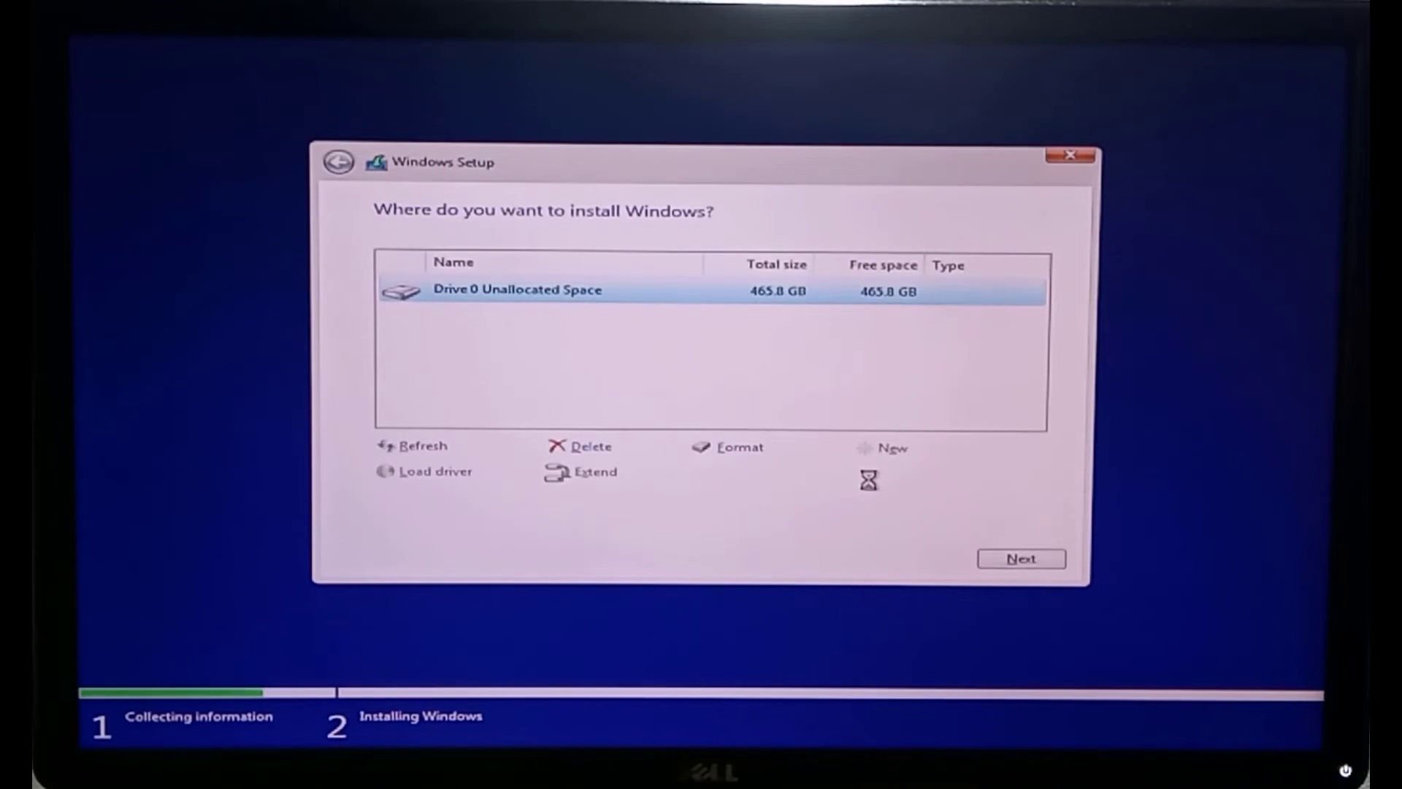
left_click(892, 447)
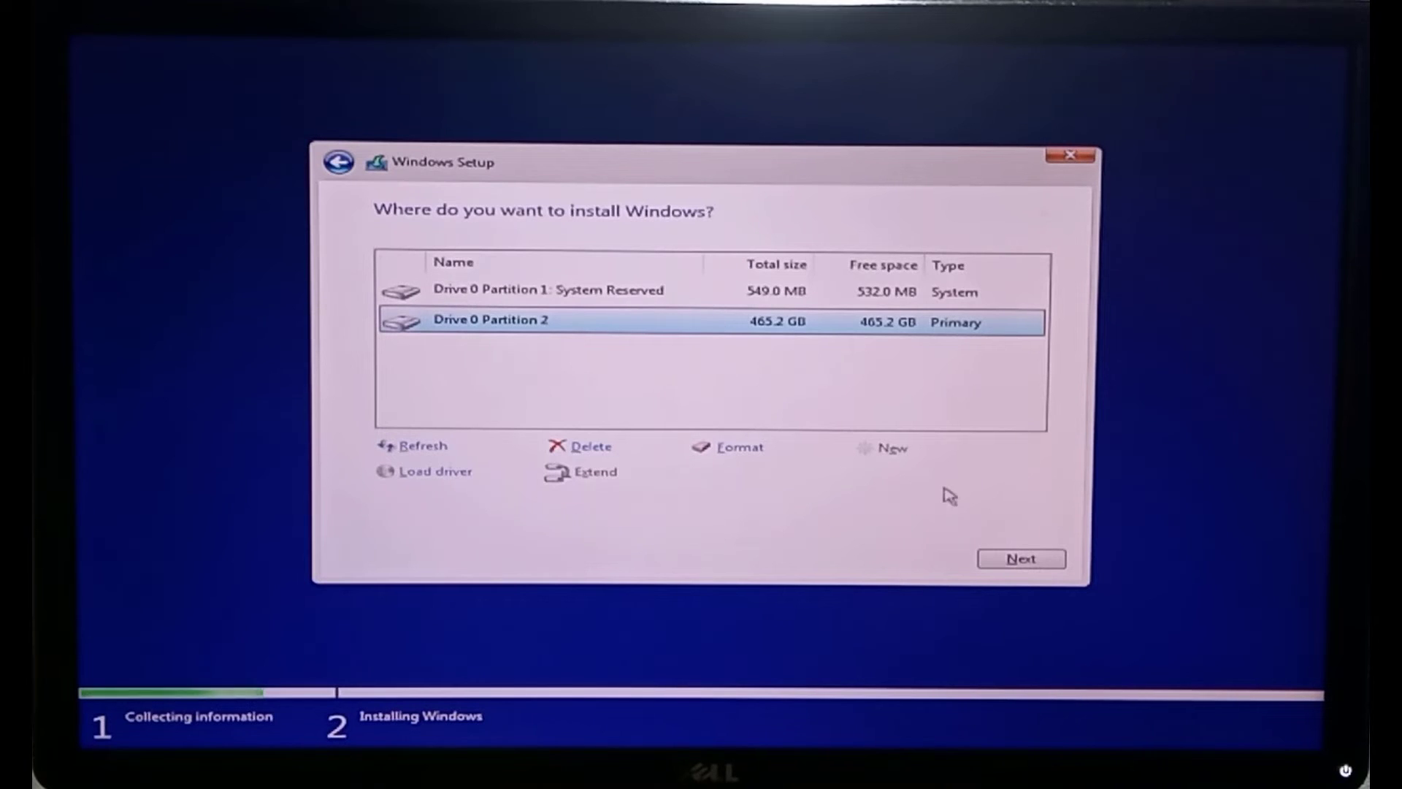
left_click(1020, 558)
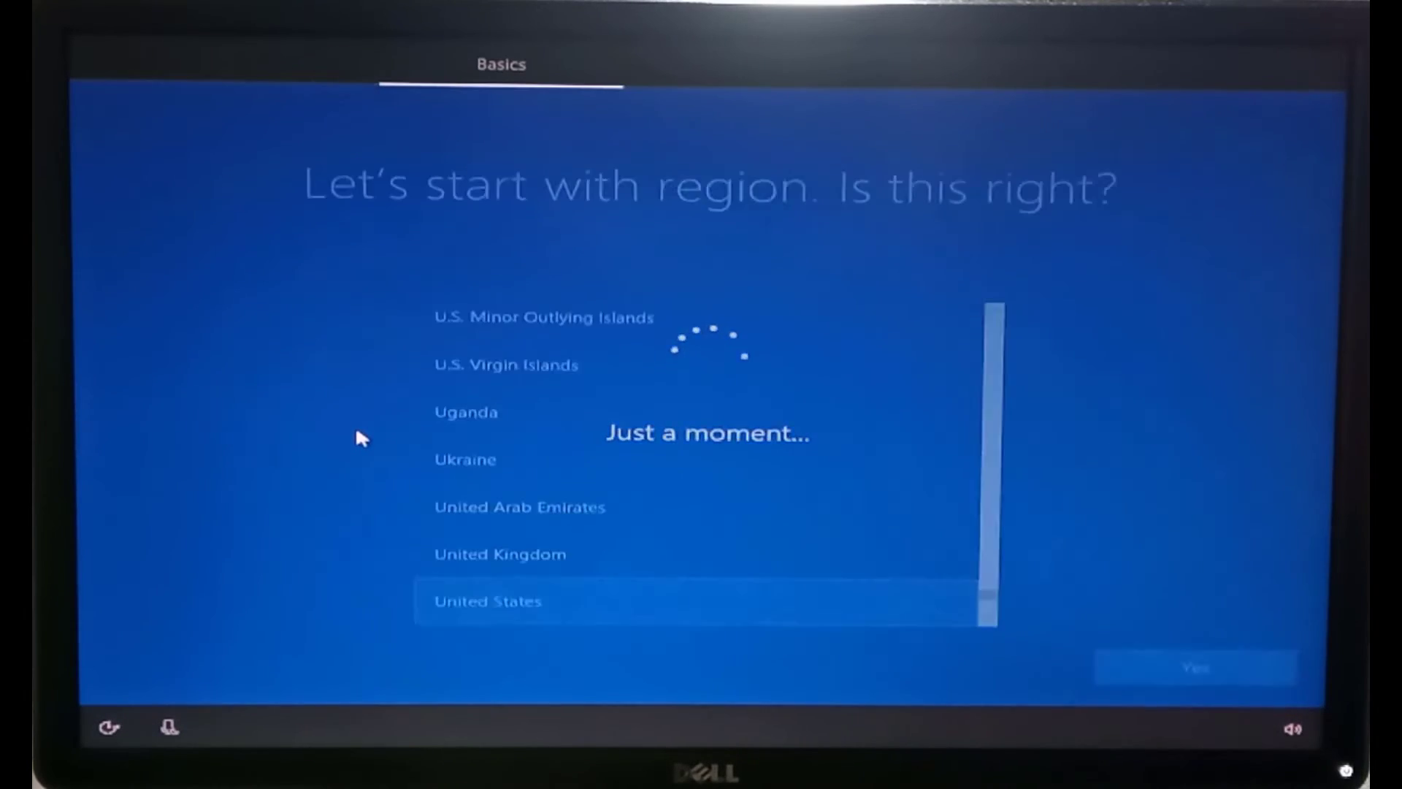
- Keep United States region and US keyboard, skip a second layout and skip the network for now
left_click(488, 600)
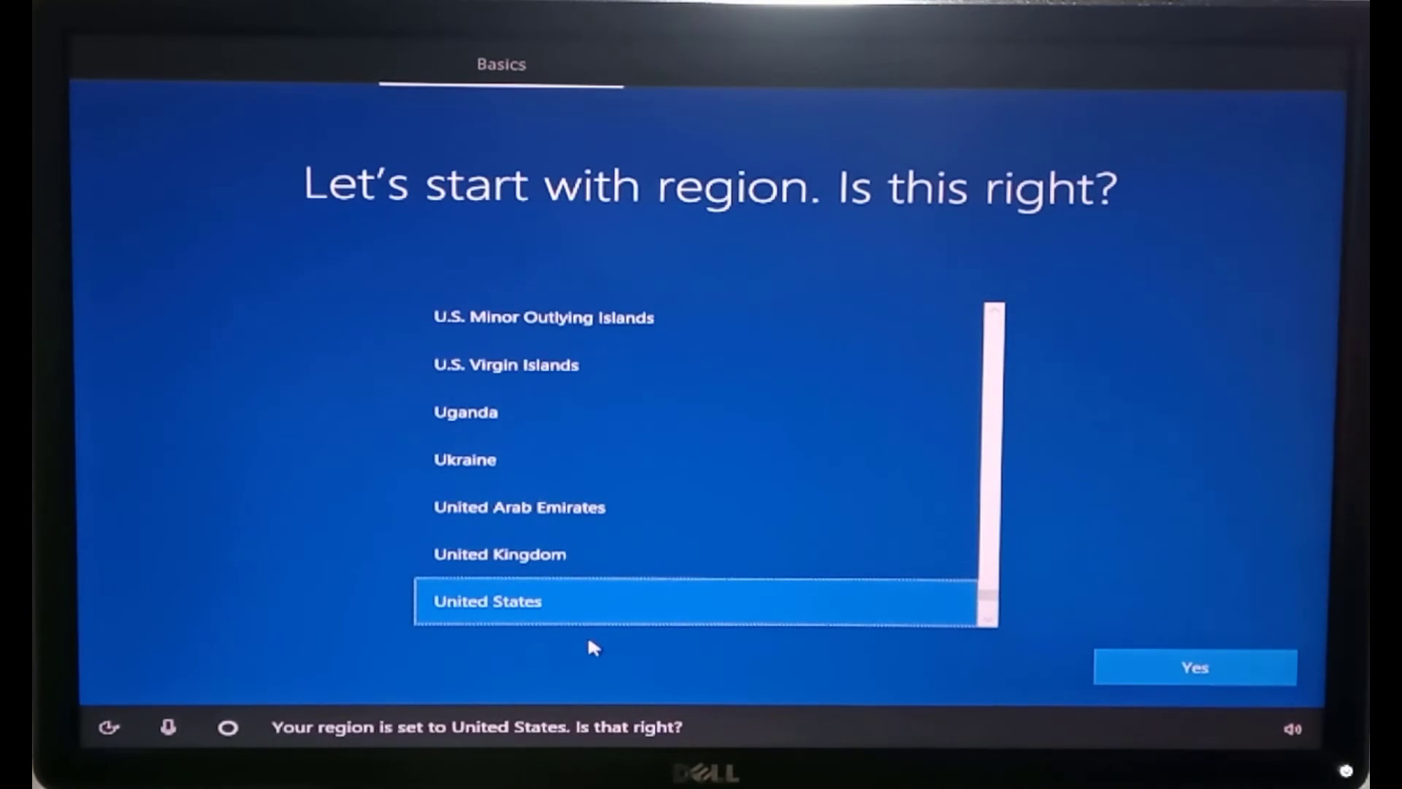
mouse_move(733, 628)
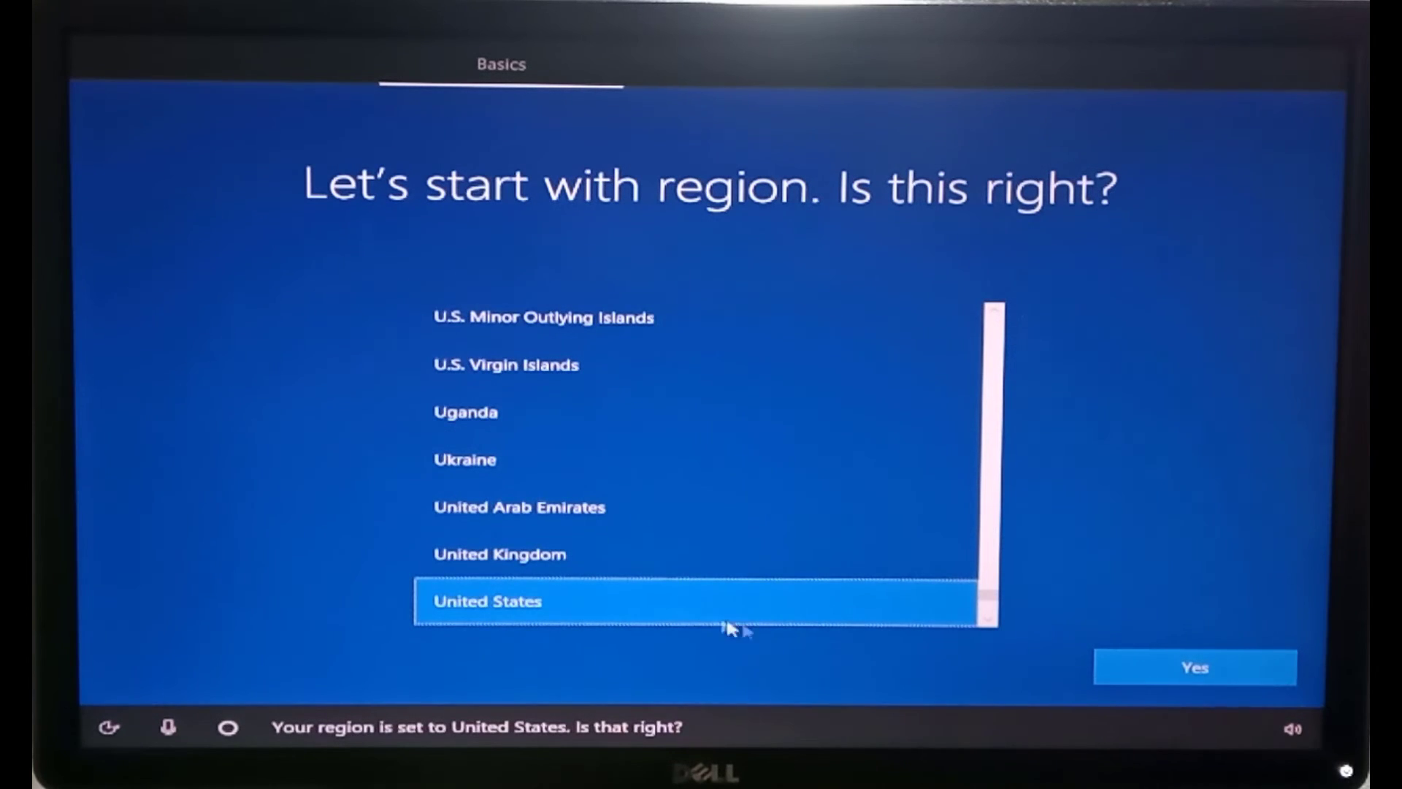
left_click(1194, 666)
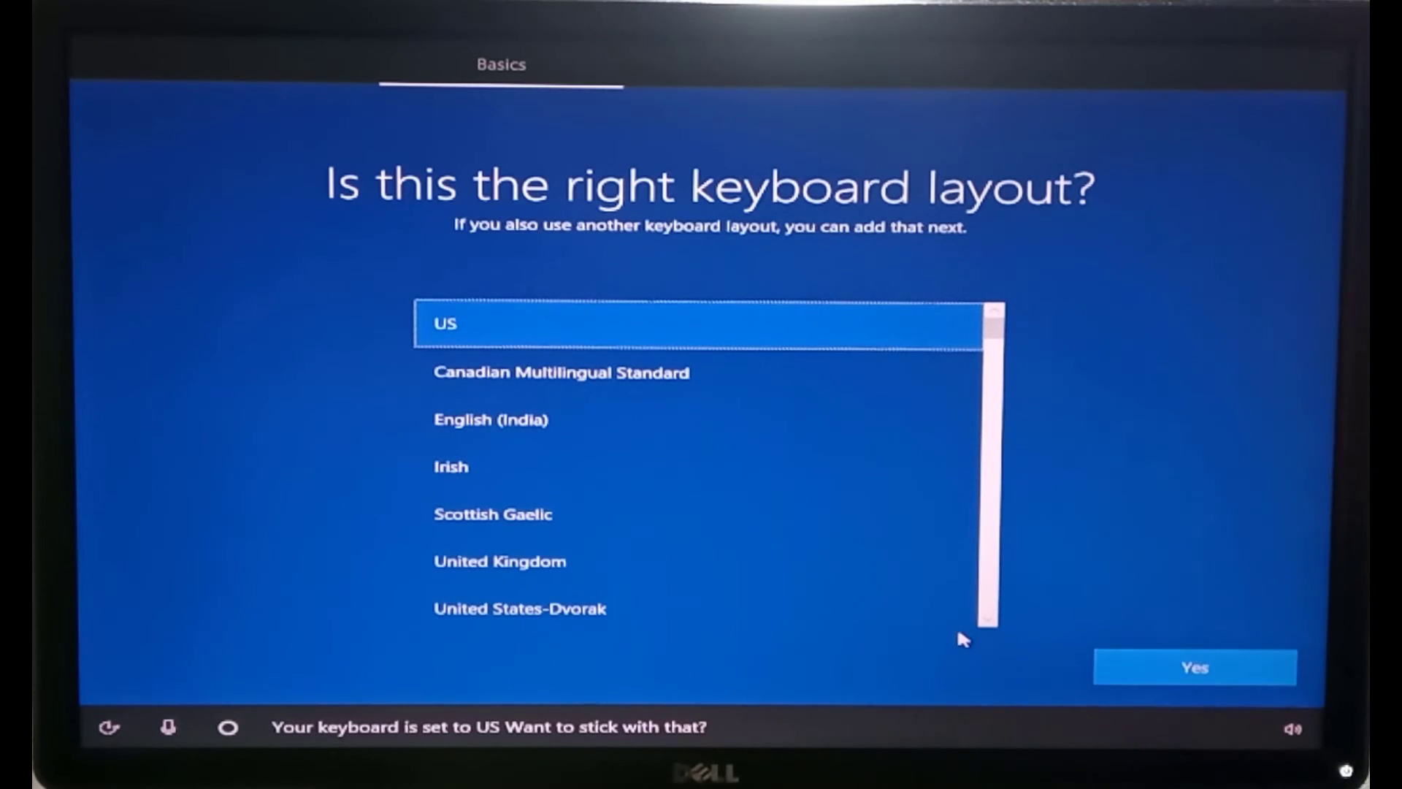
mouse_move(523, 330)
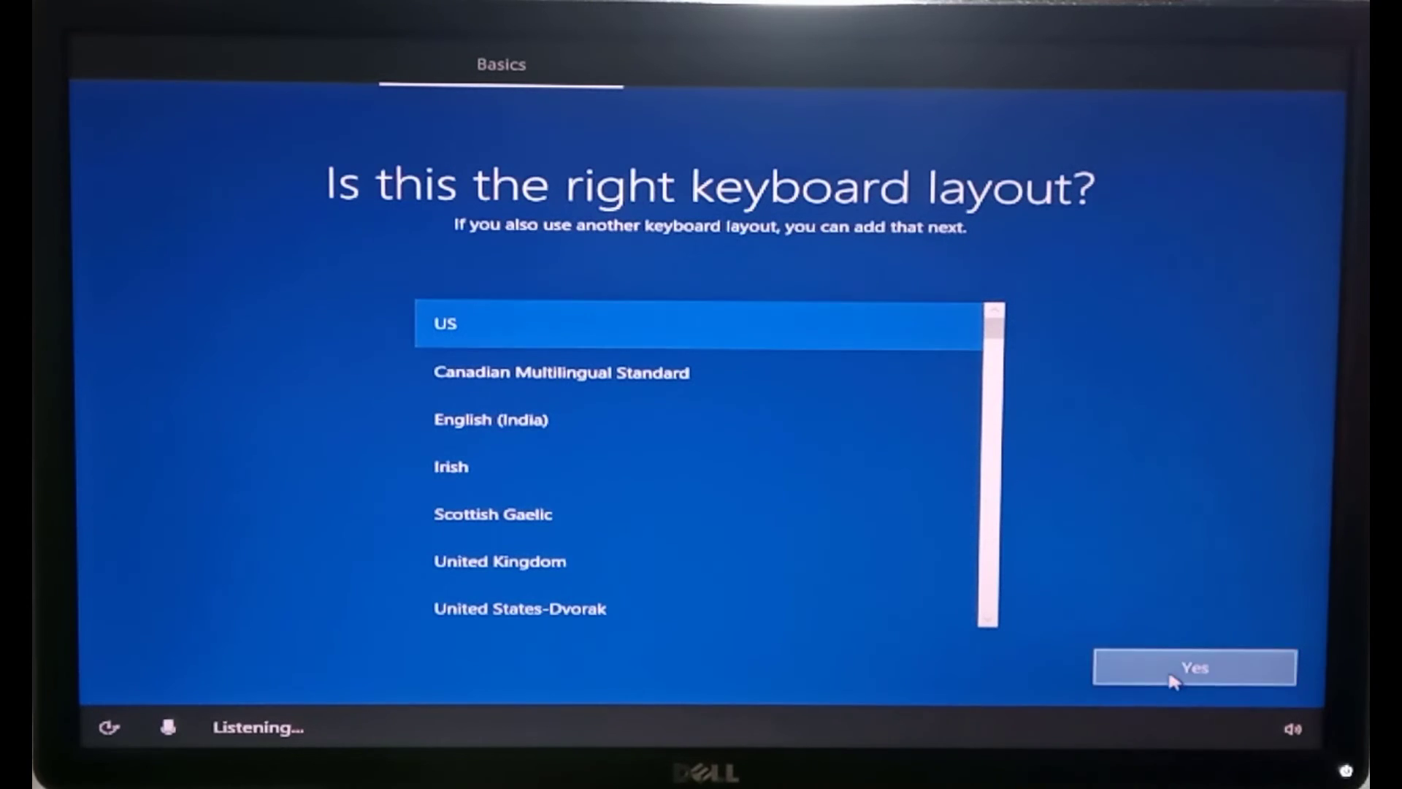
left_click(1194, 667)
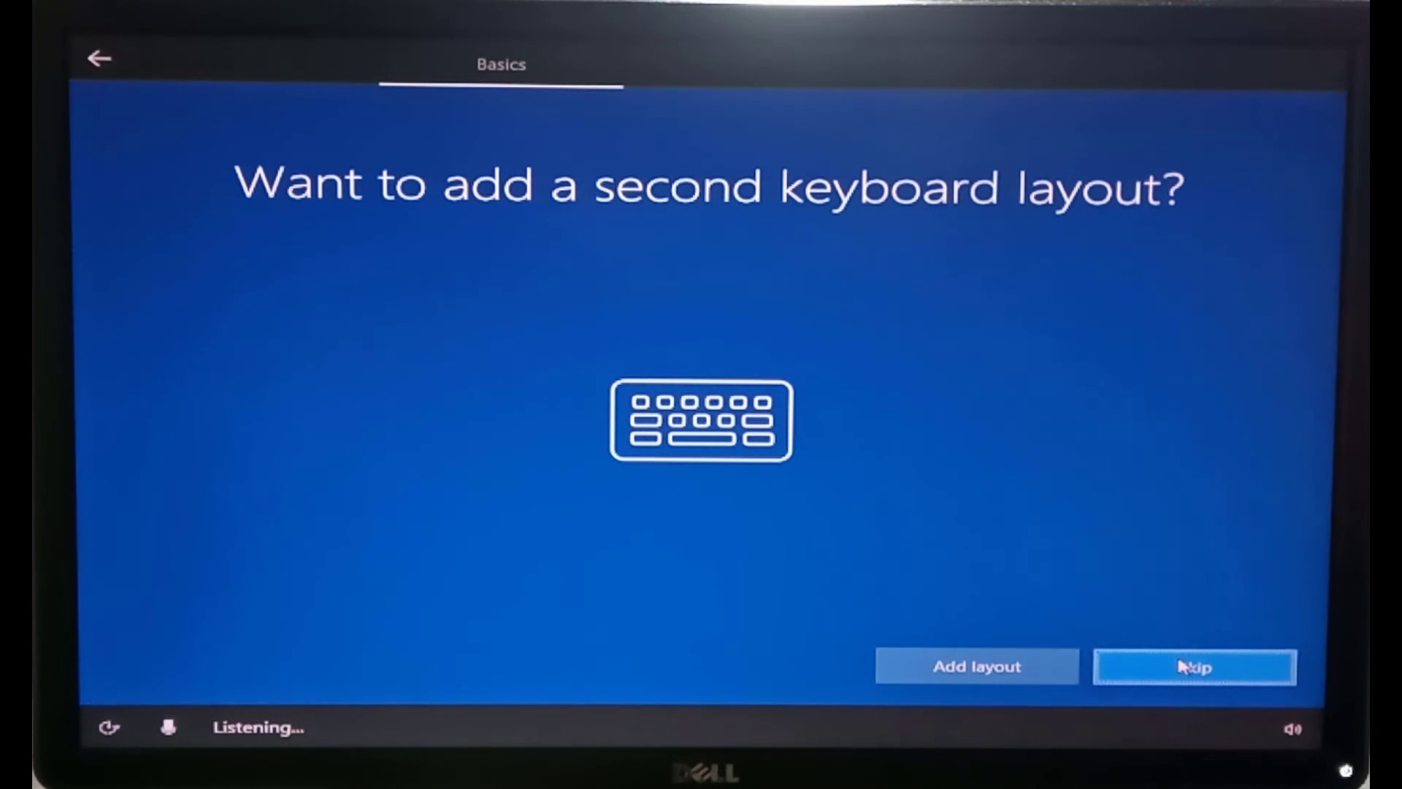
left_click(1193, 666)
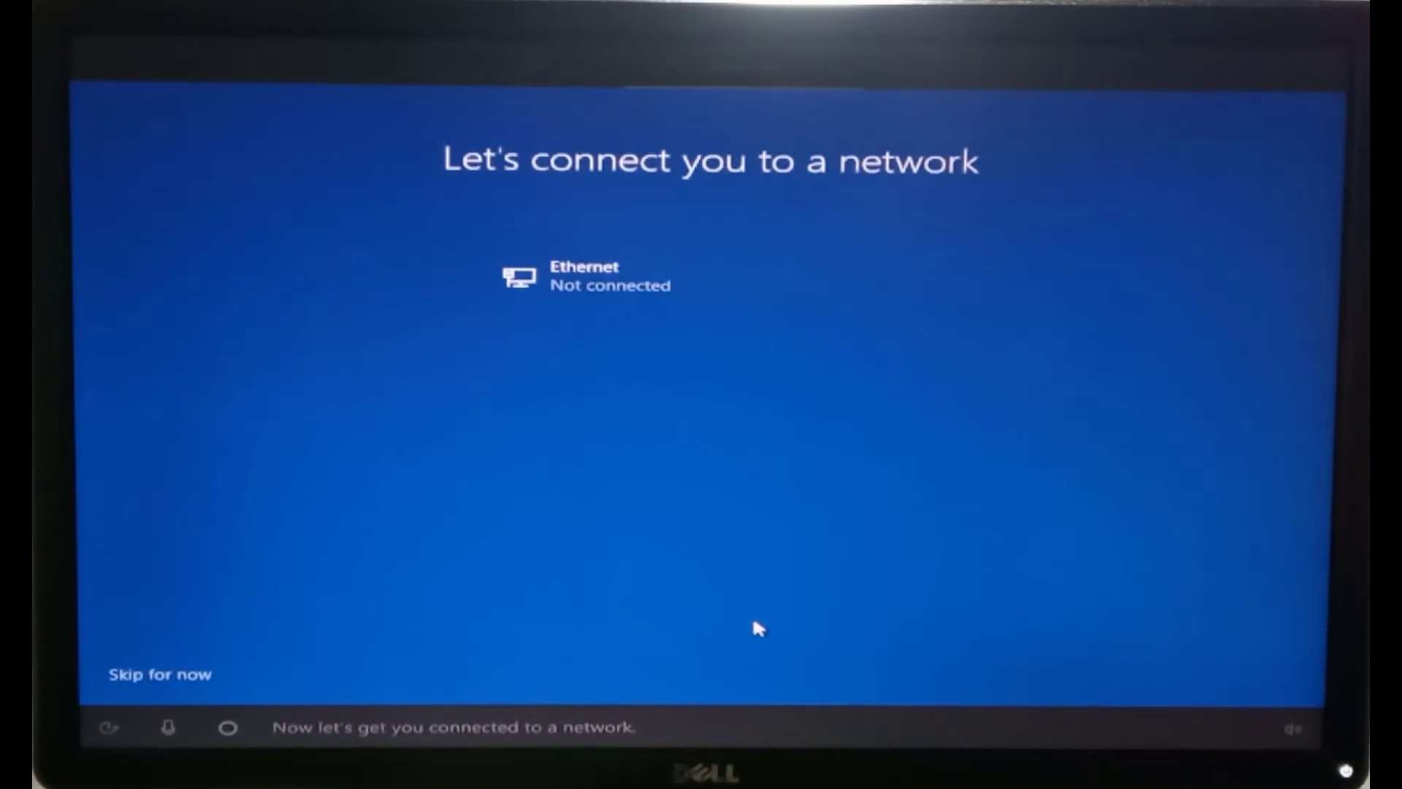
mouse_move(628, 571)
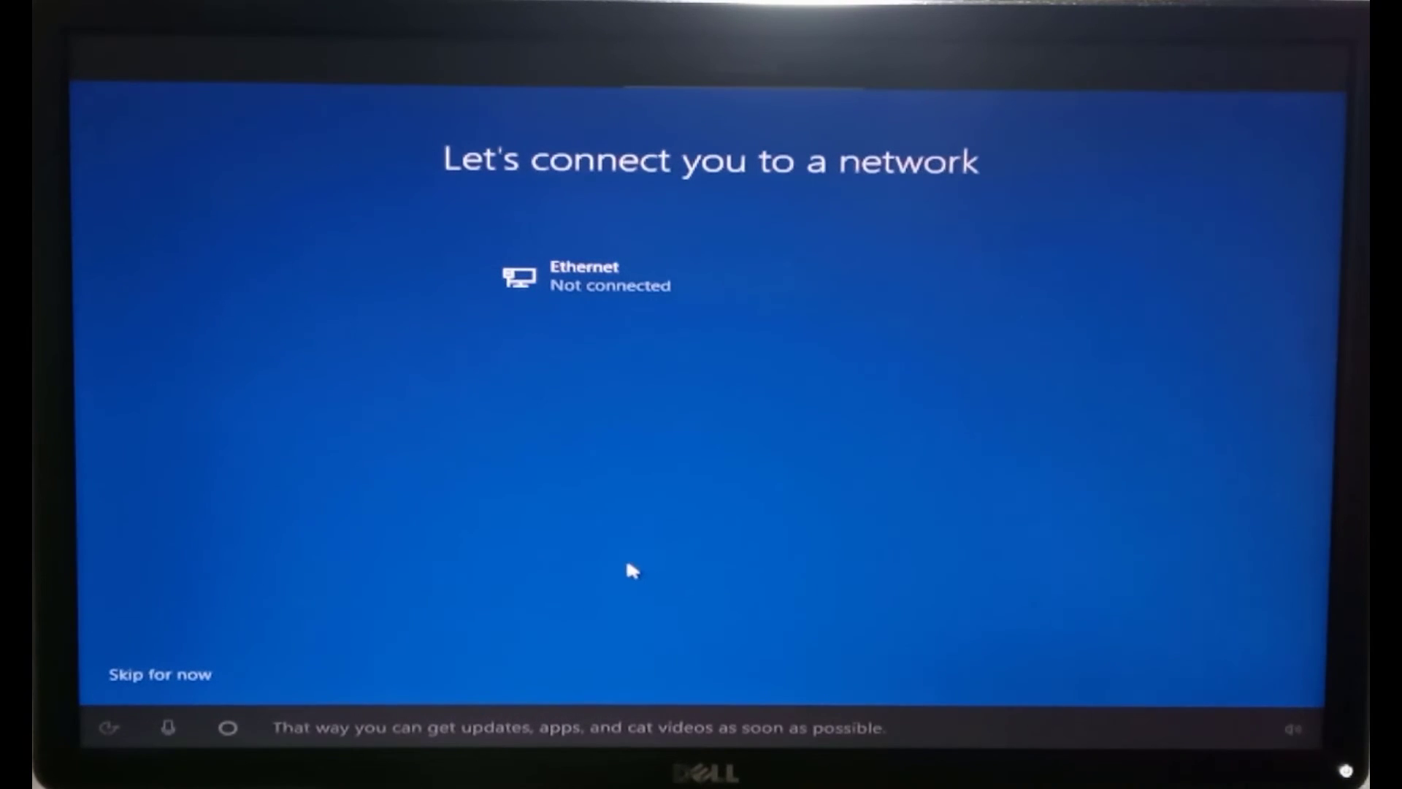
mouse_move(451, 432)
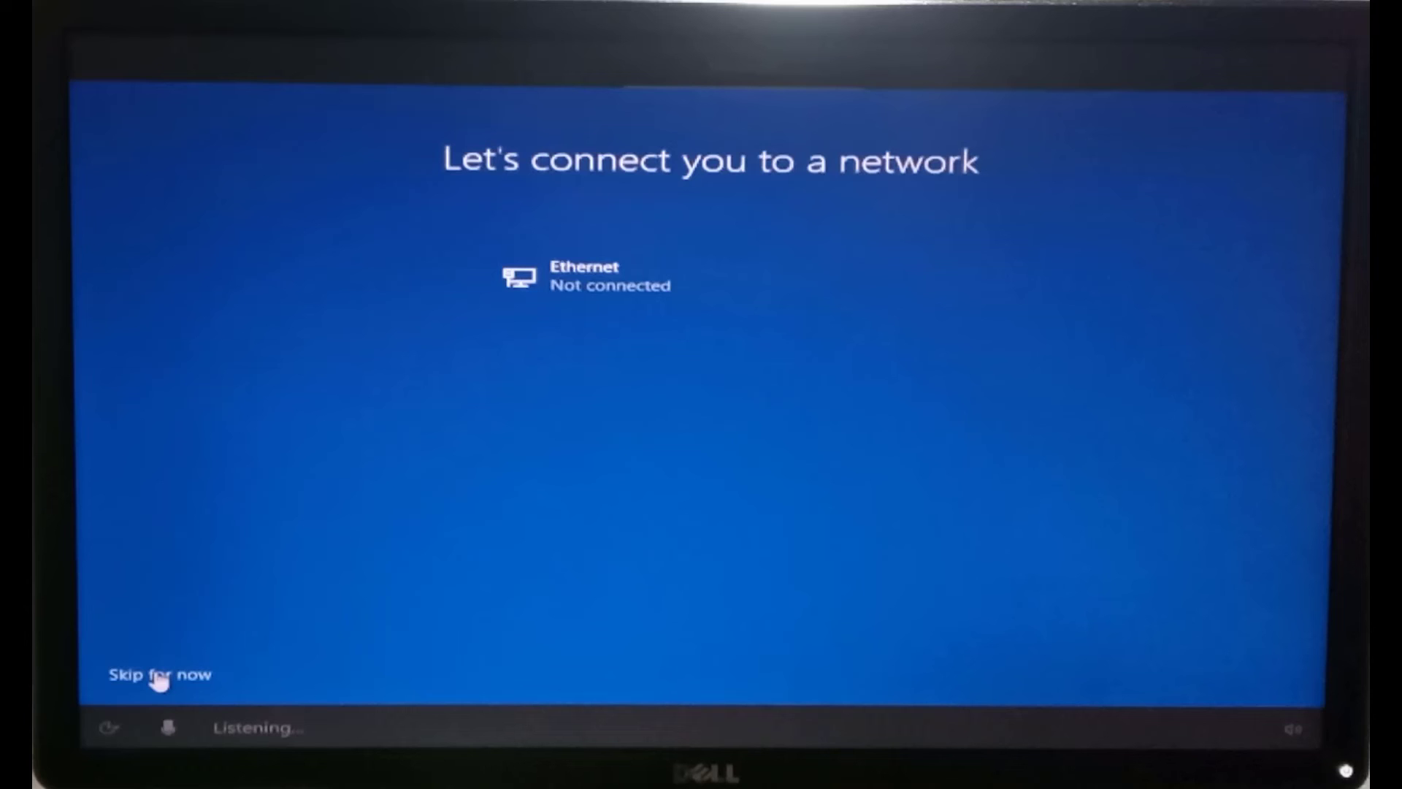
left_click(159, 675)
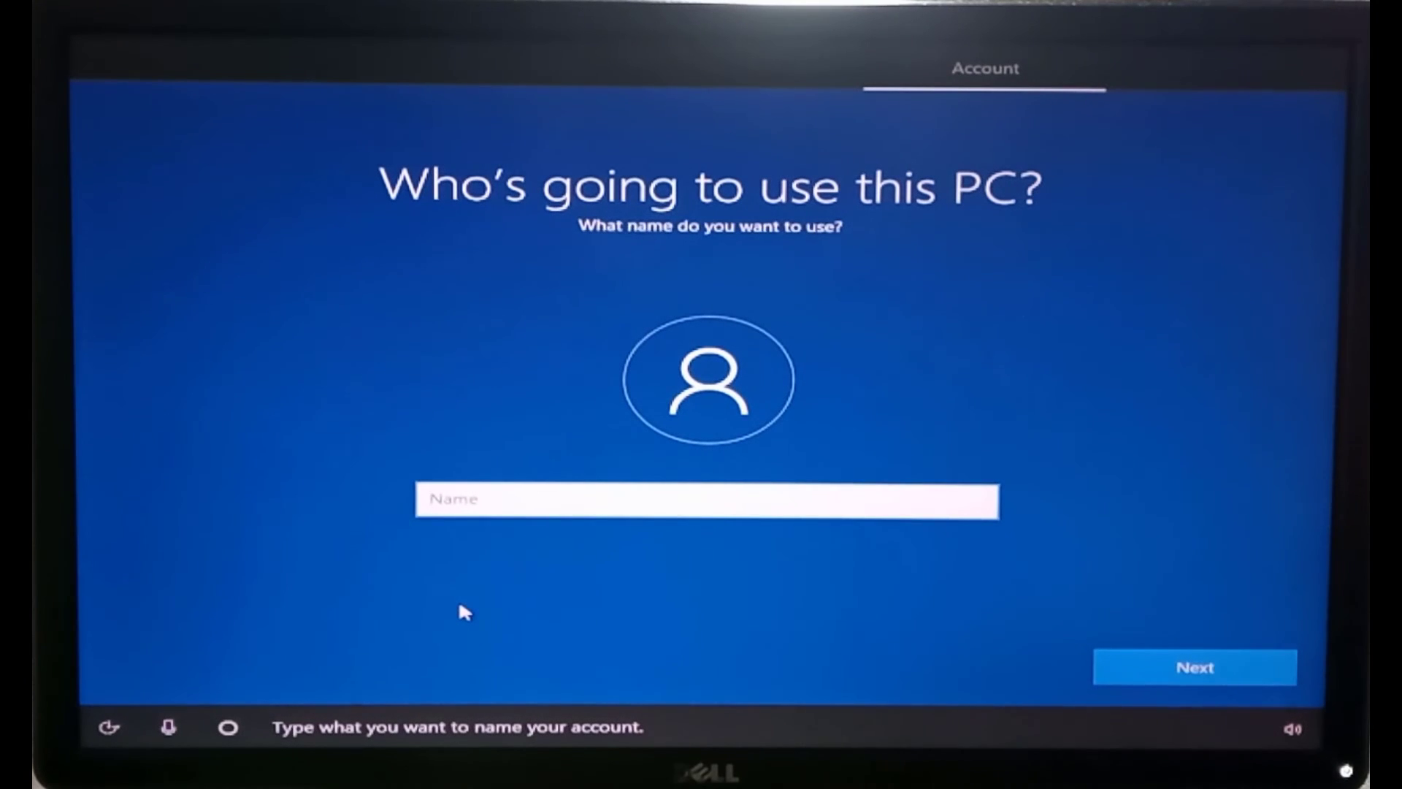
- Name the account USER and continue past the password step without a password
type("us")
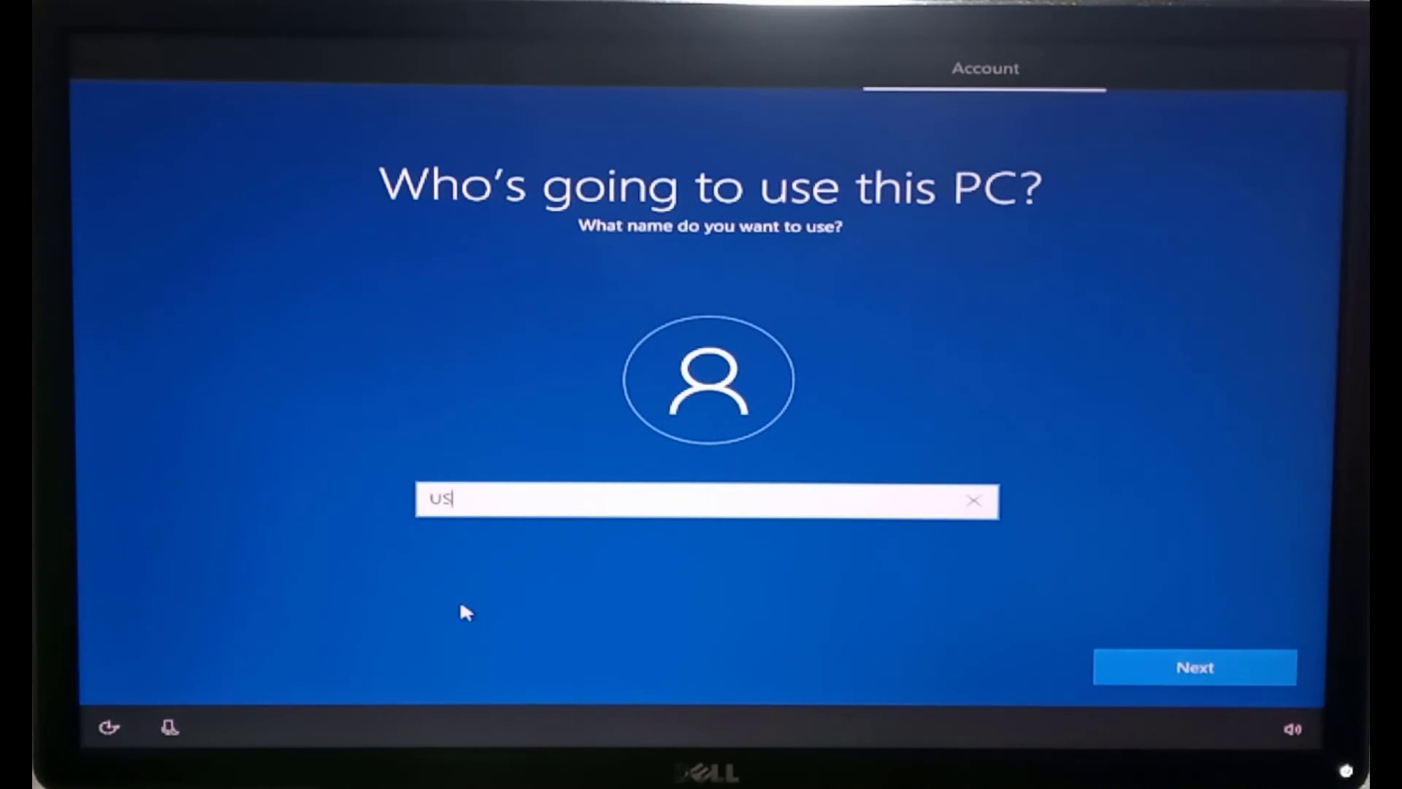
type("ER")
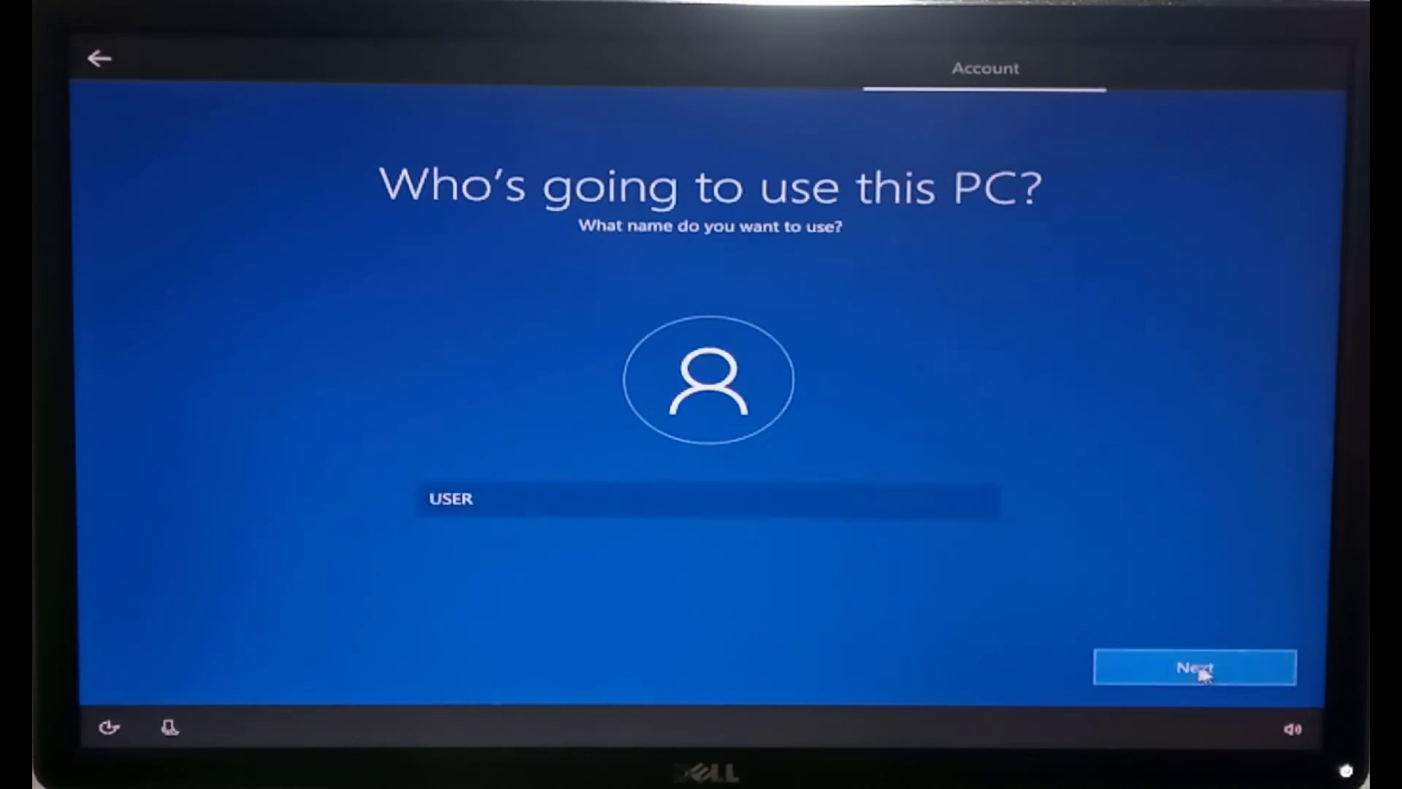
left_click(1194, 668)
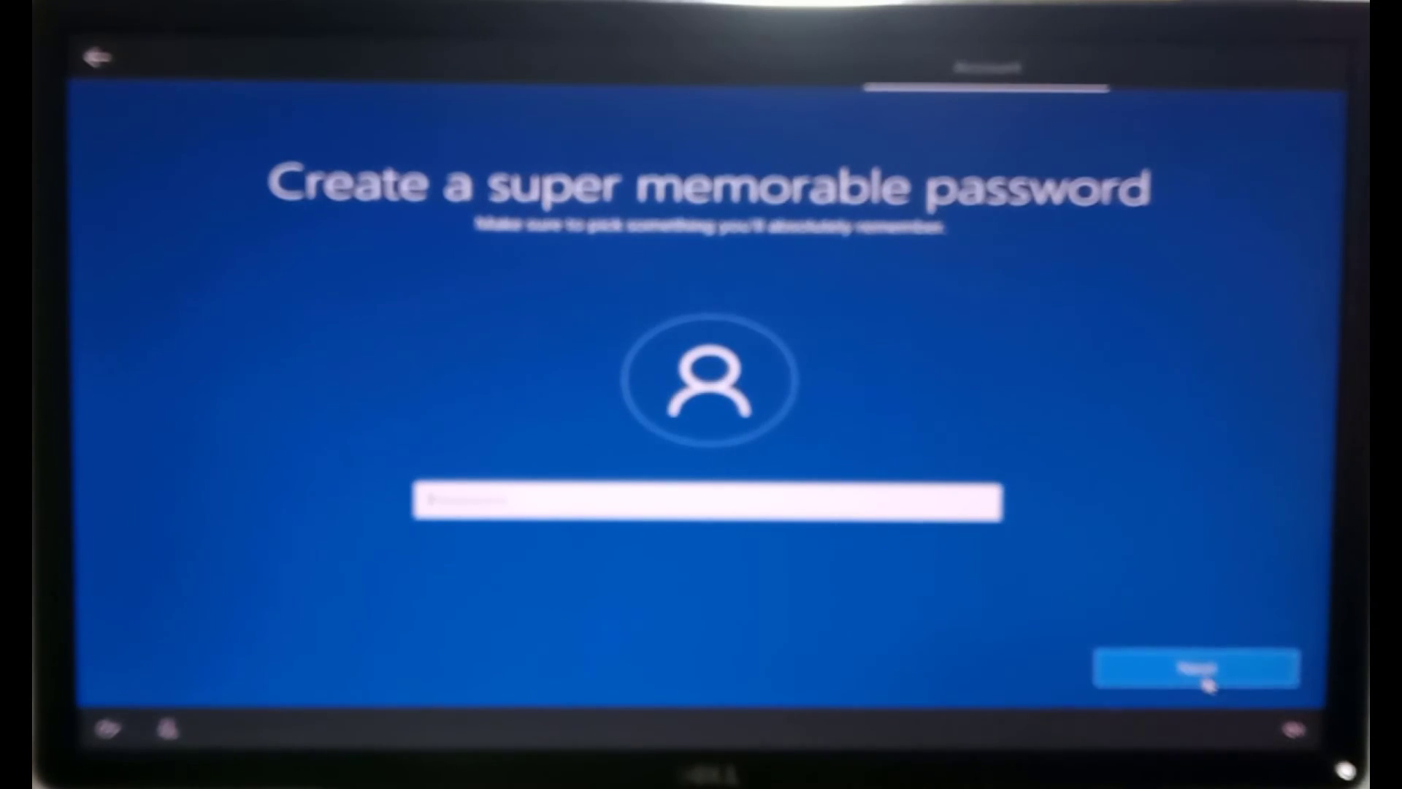
left_click(1196, 669)
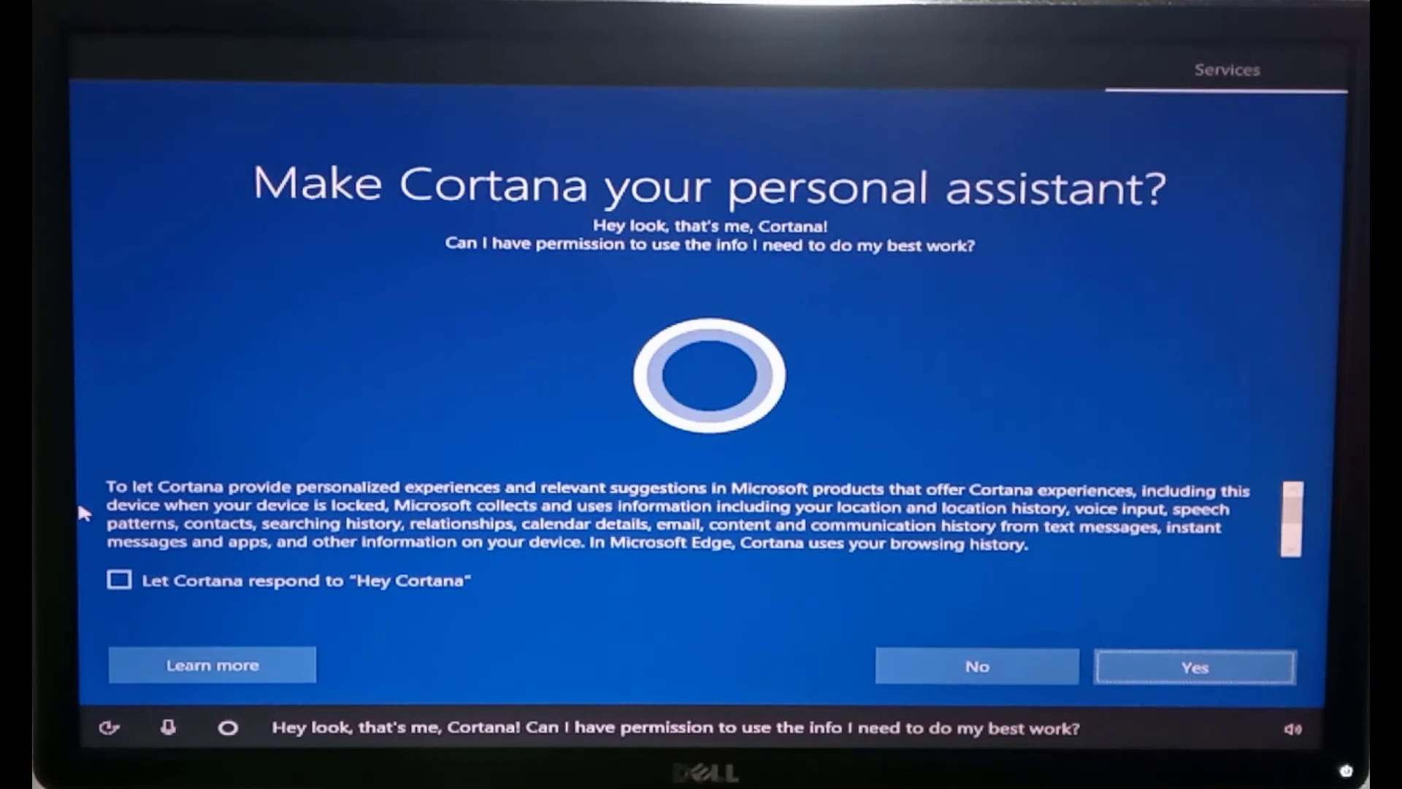
mouse_move(1148, 670)
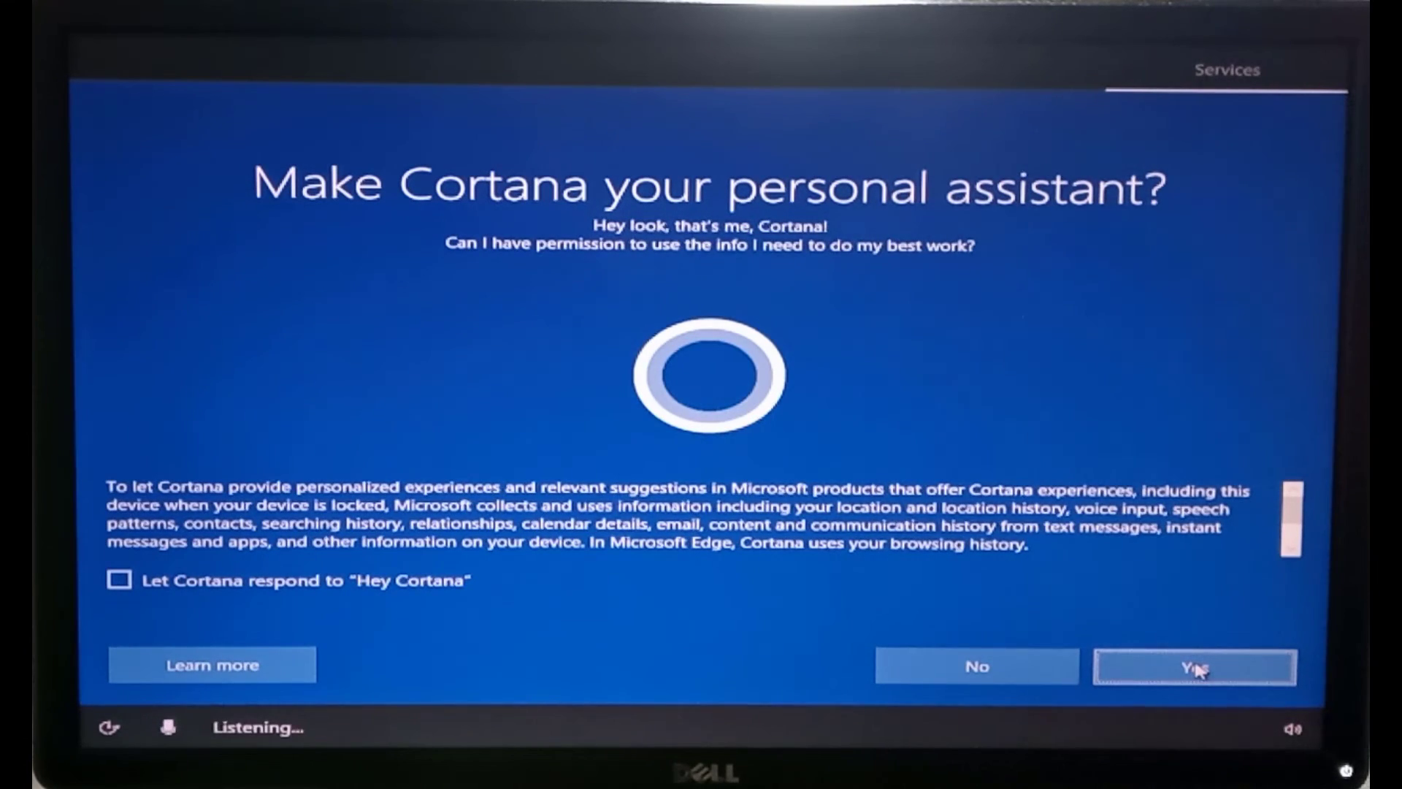
mouse_move(977, 666)
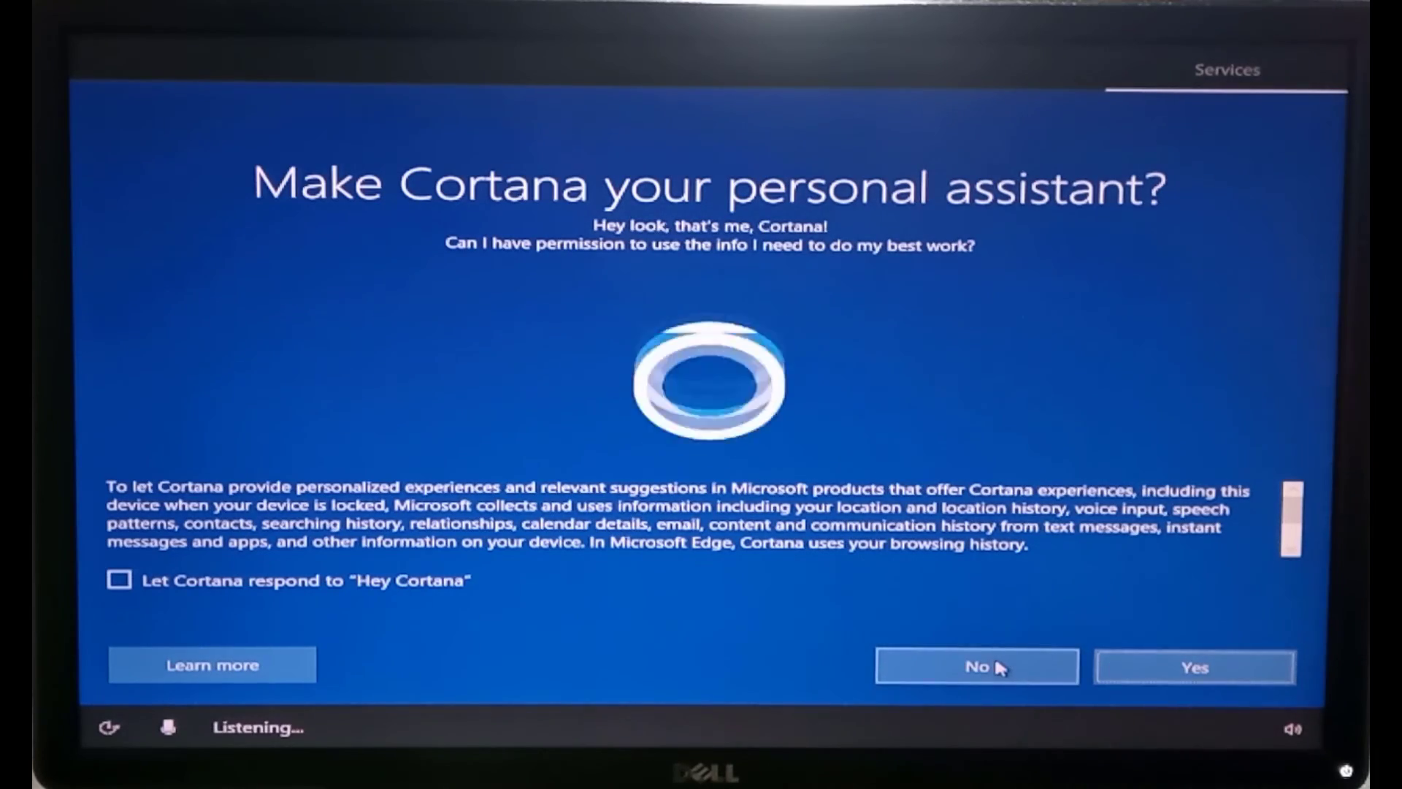
- Decline Cortana and accept the recommended privacy settings to reach the desktop
left_click(975, 666)
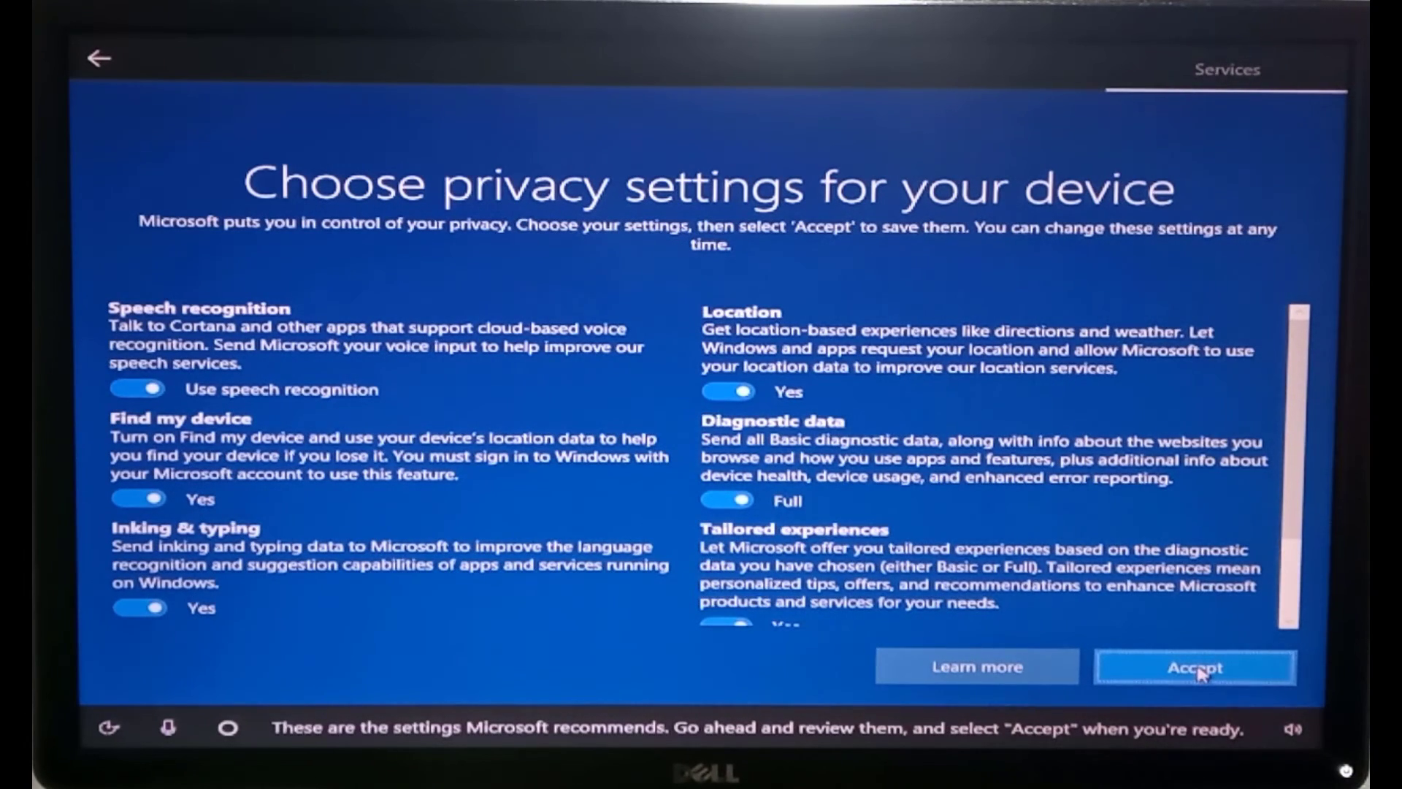
left_click(1194, 666)
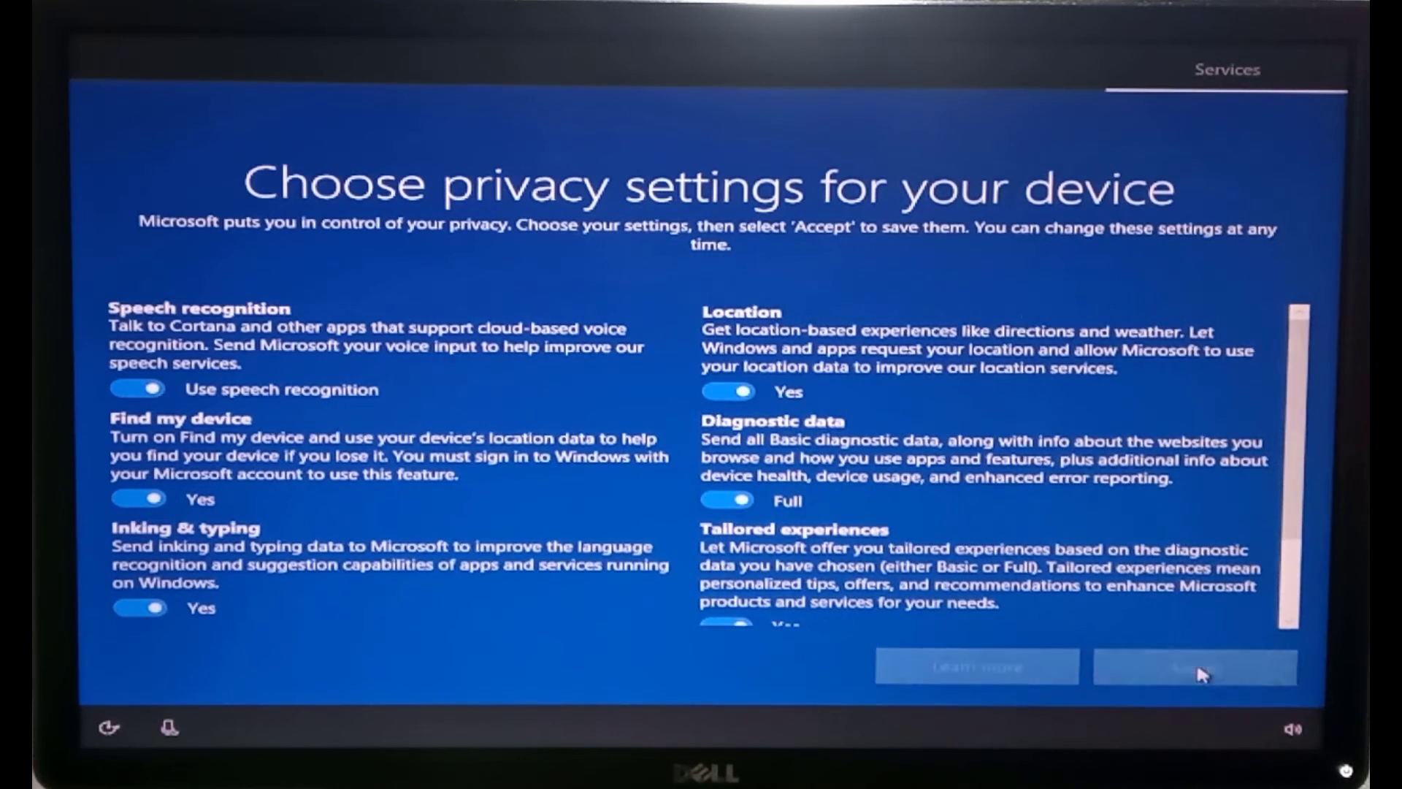
left_click(1193, 667)
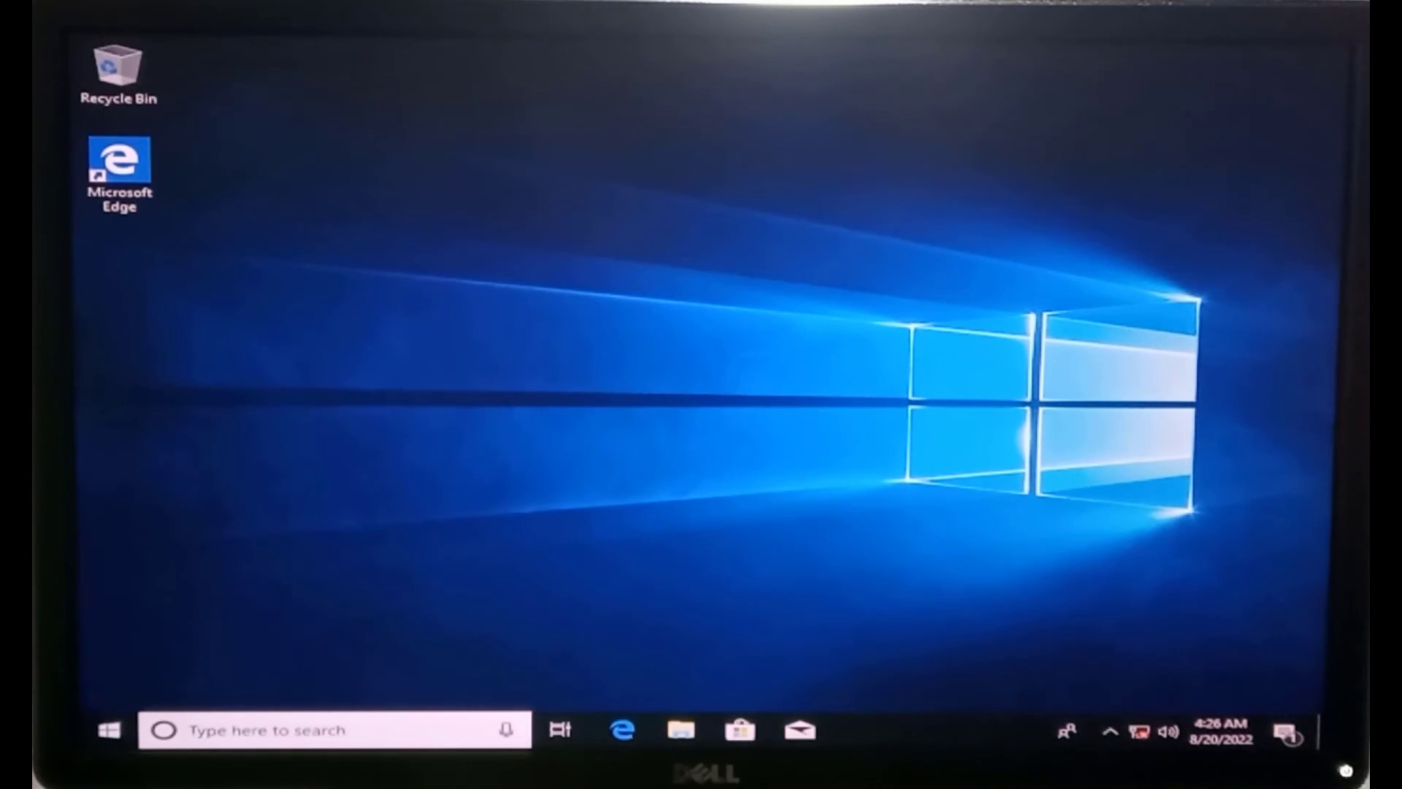
mouse_move(581, 131)
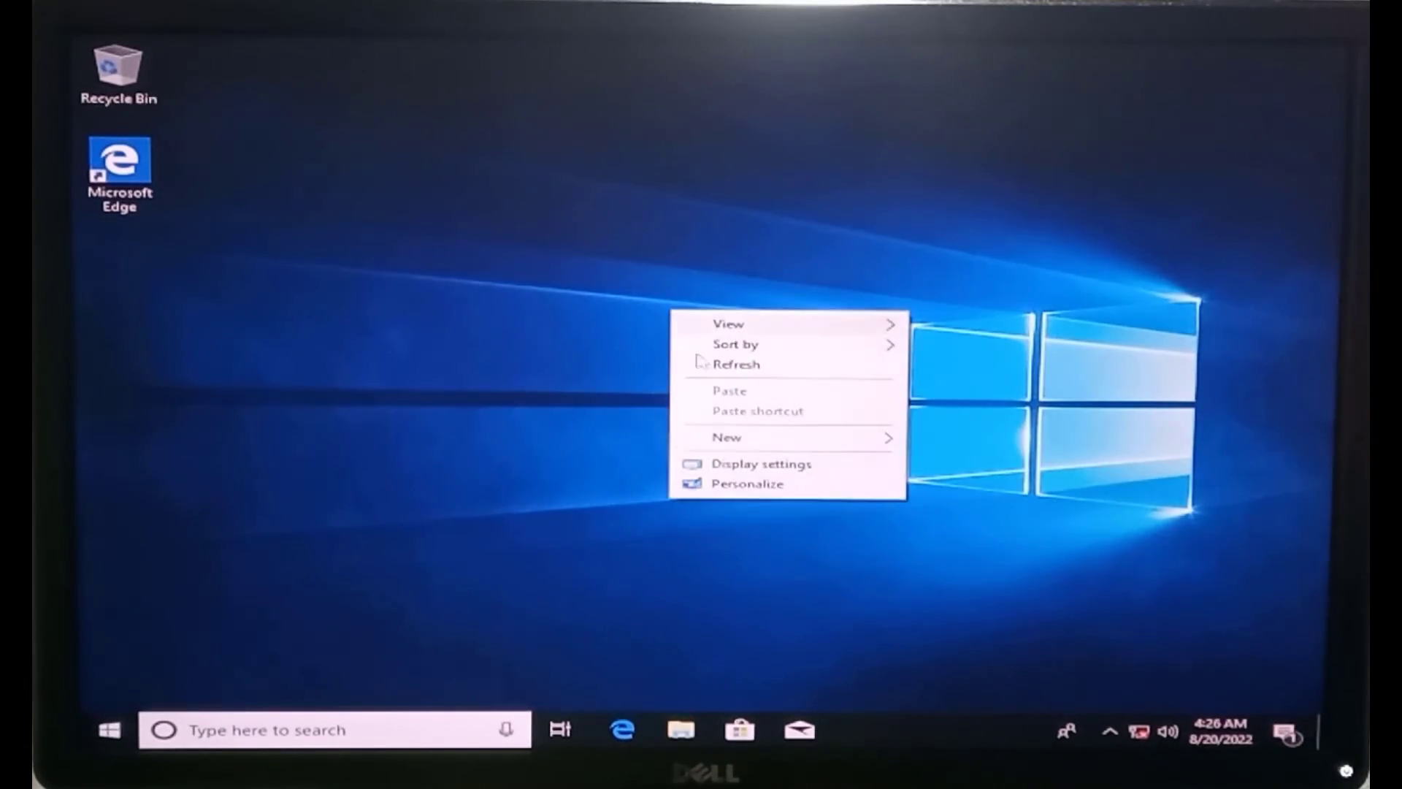
left_click(707, 376)
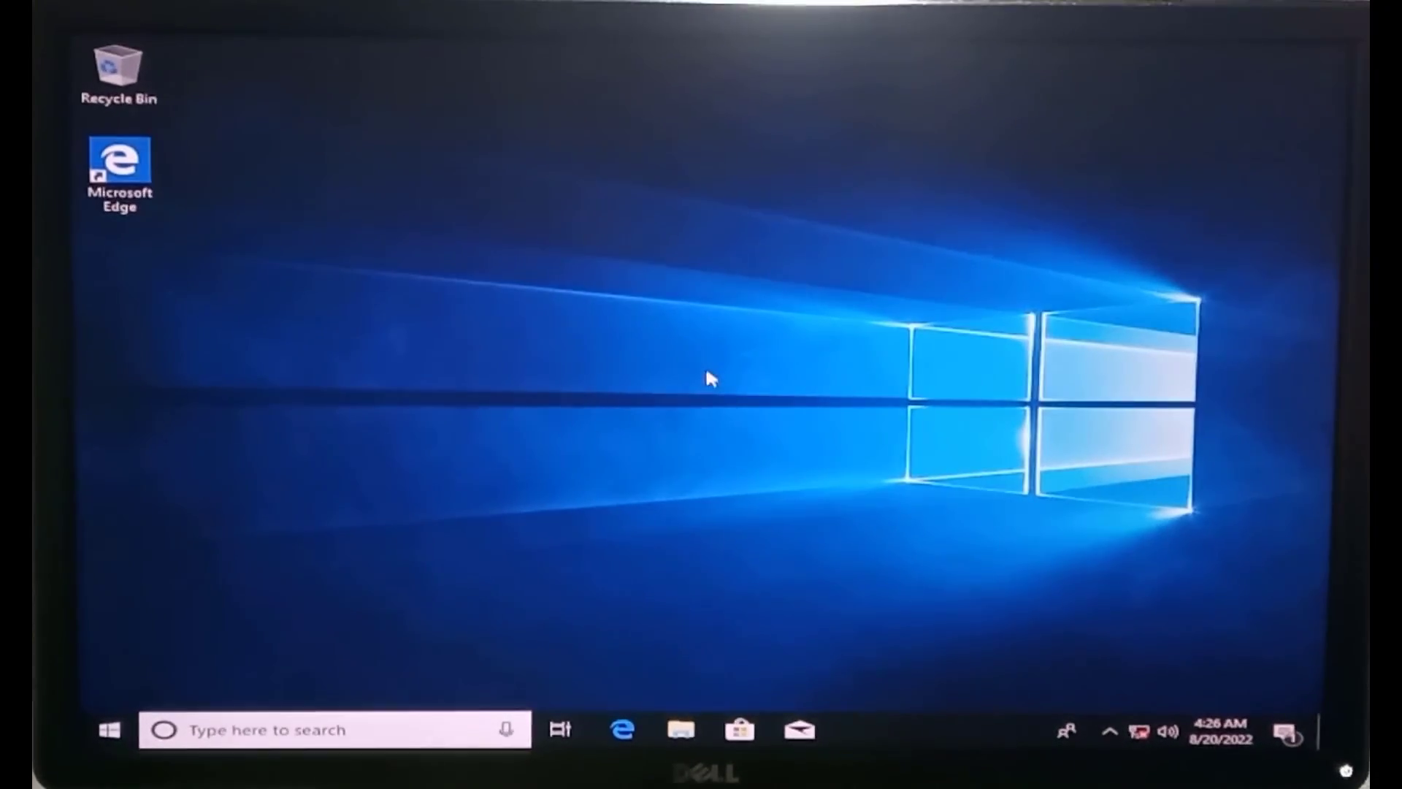